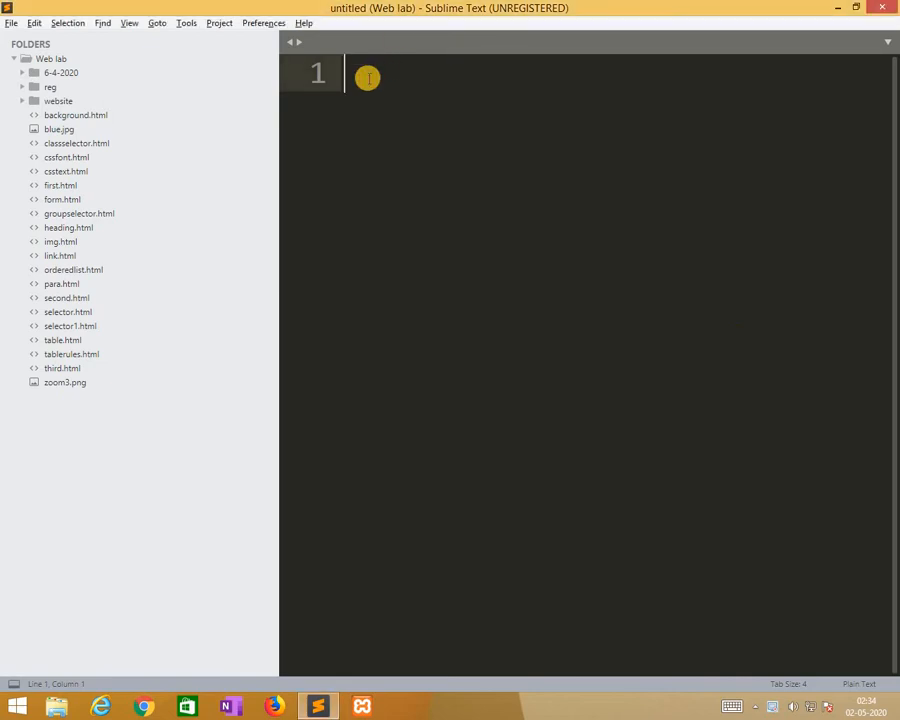
pyautogui.moveTo(363, 230)
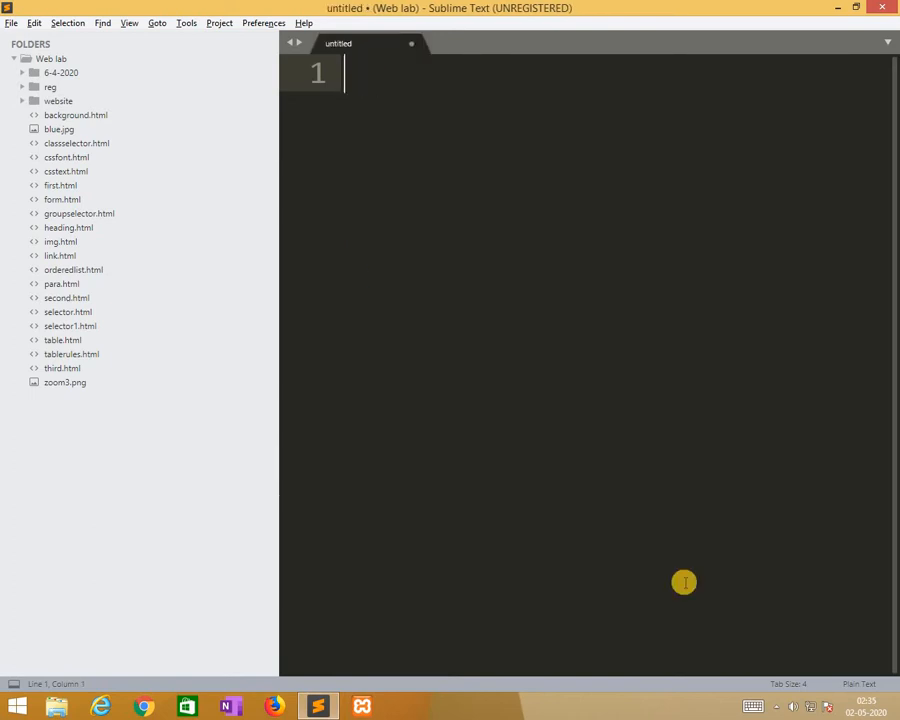
# Save the blank file as csslink.html in the Web lab folder
pyautogui.press('ctrl+s')
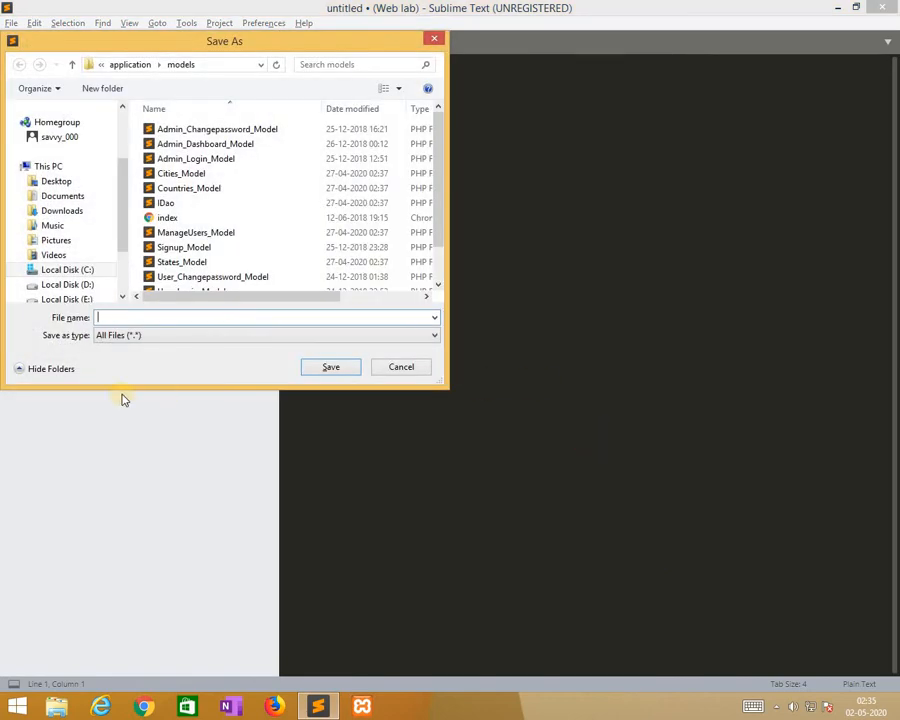
pyautogui.click(56, 181)
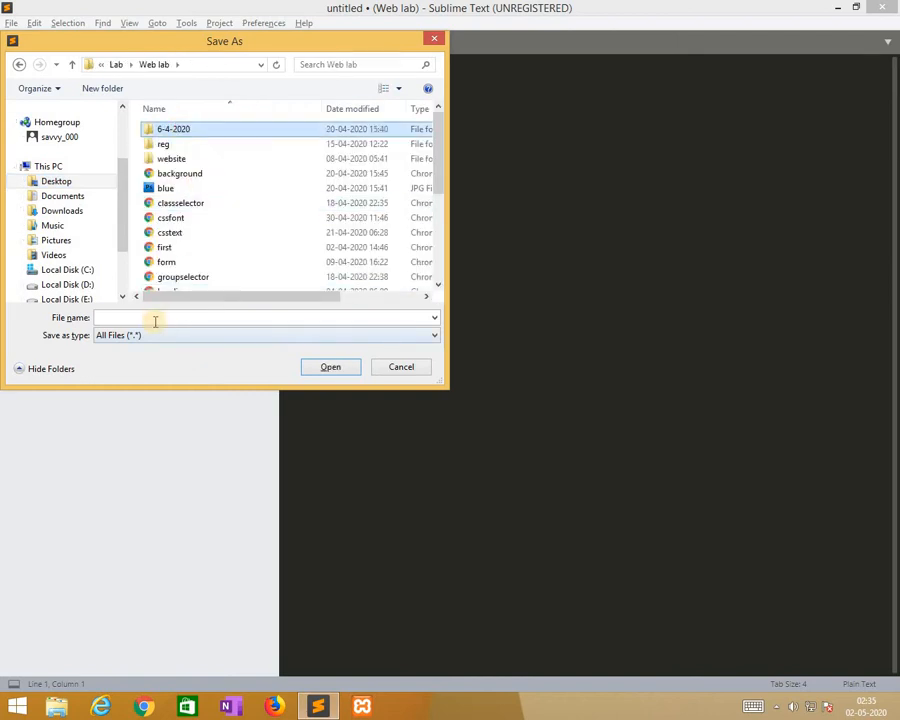
pyautogui.write('csslink.html')
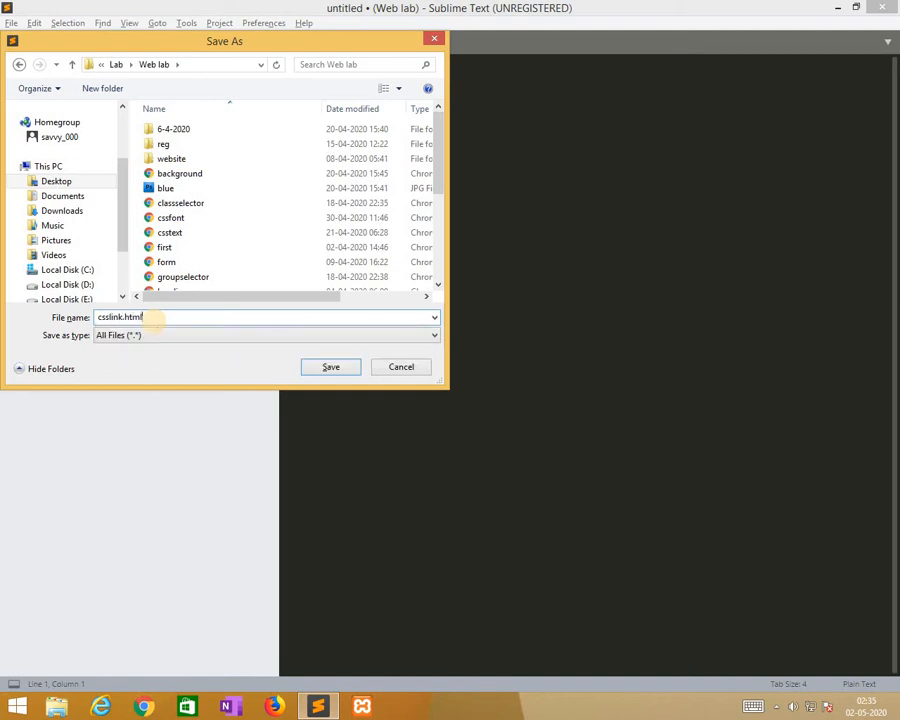
pyautogui.click(330, 366)
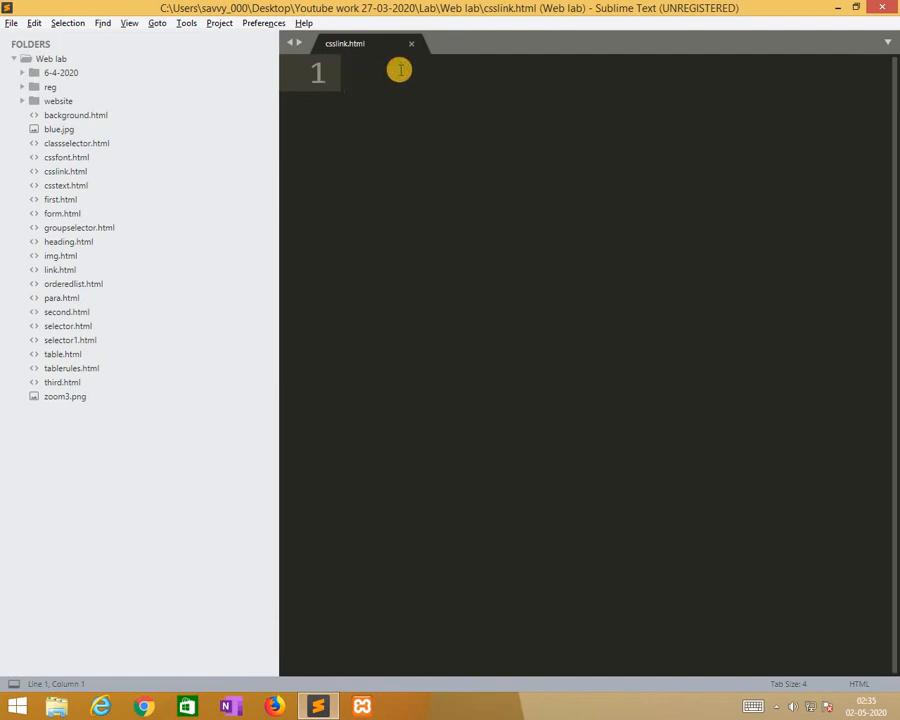
# Insert the HTML page snippet titled CSS LINK and begin a <style> tag in the head
pyautogui.write('<h')
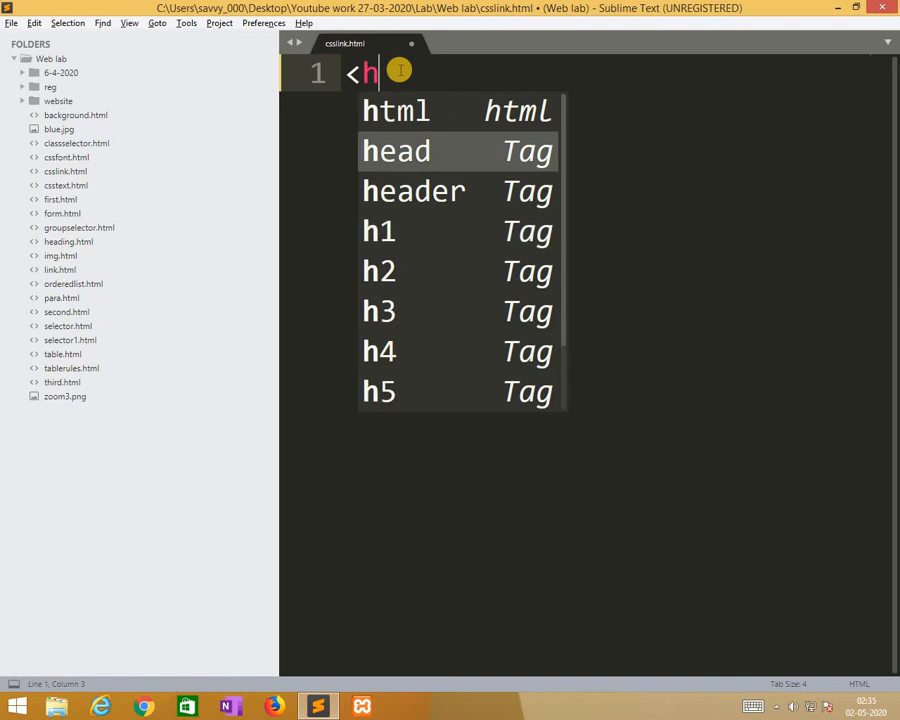
pyautogui.press('Tab')
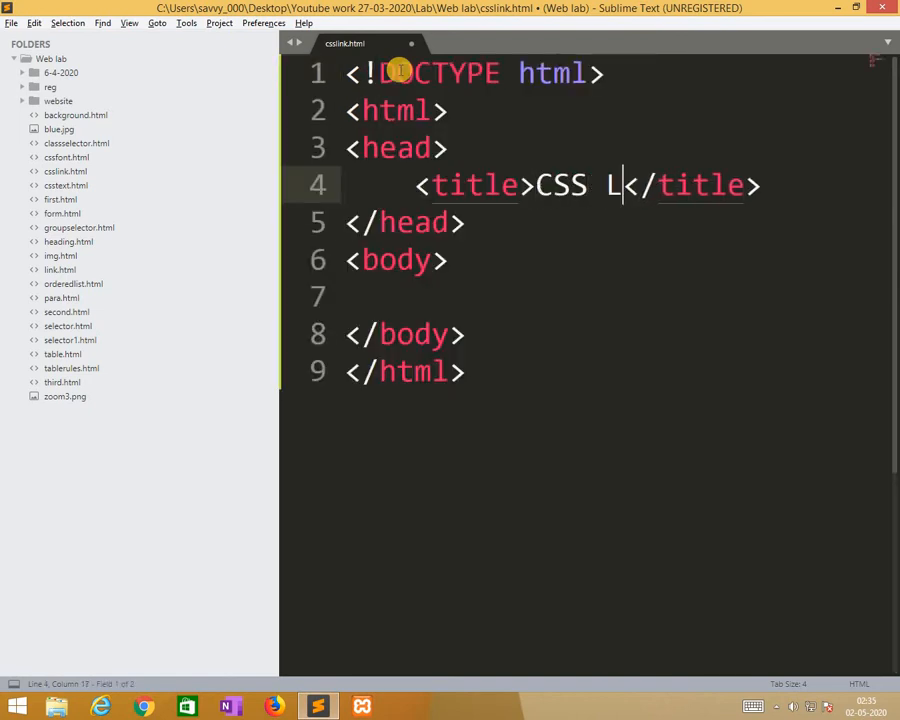
pyautogui.write('INK')
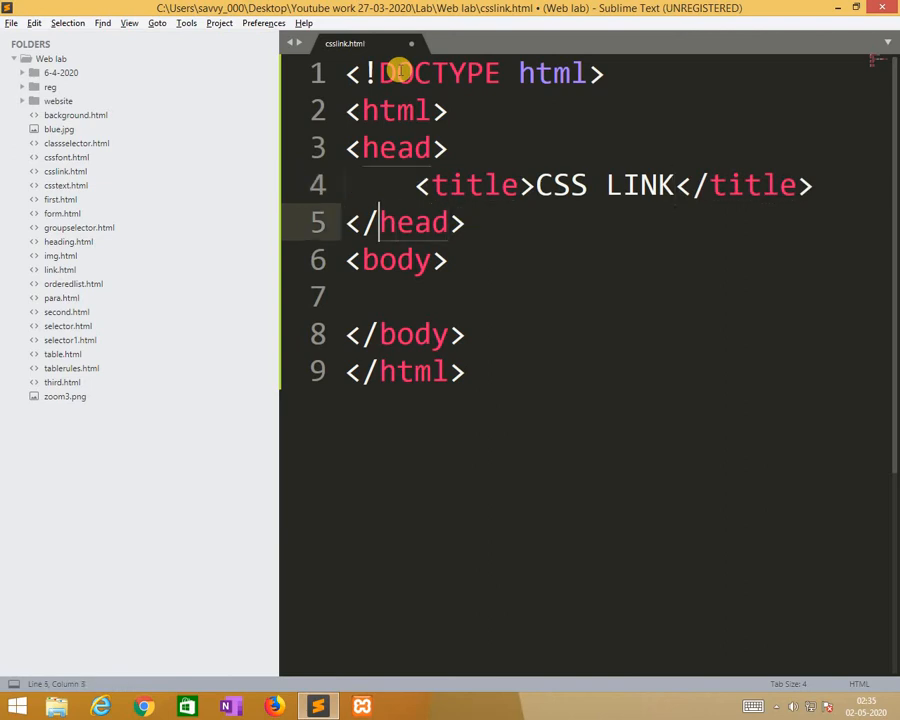
pyautogui.press('enter')
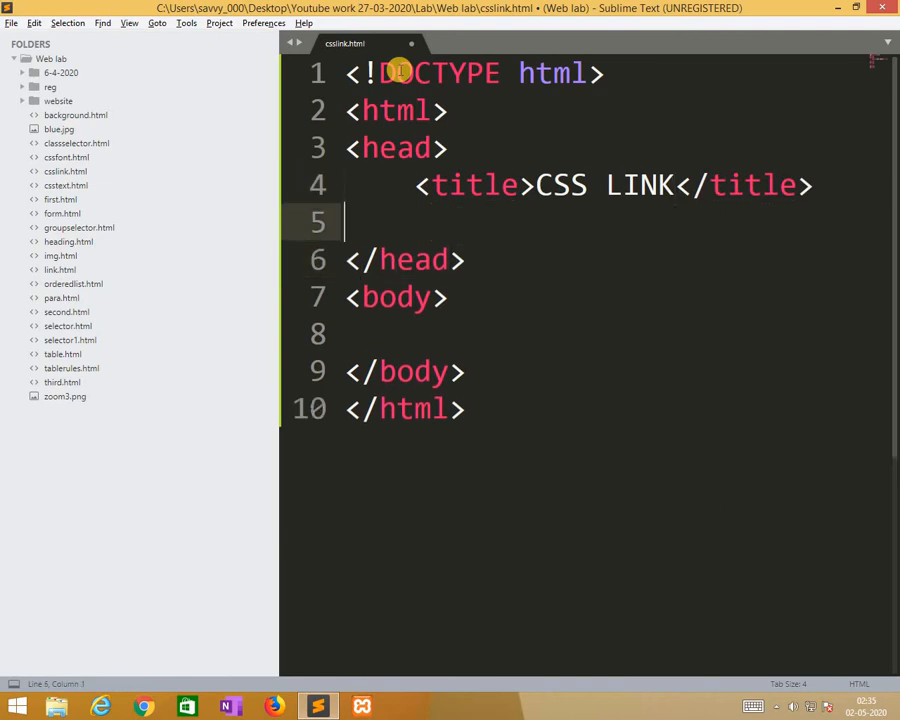
pyautogui.write('<')
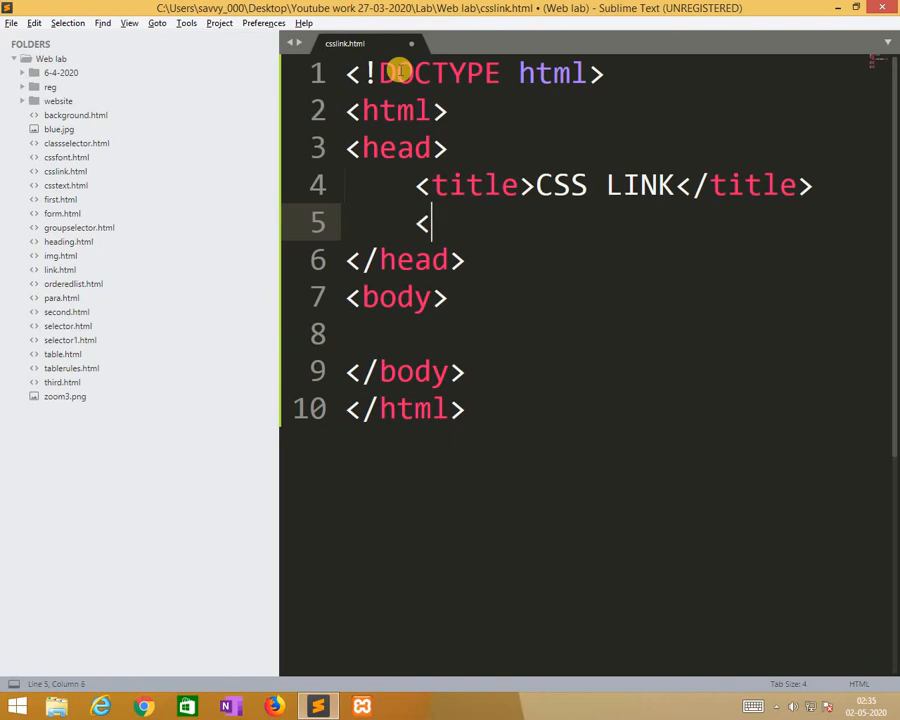
pyautogui.write('style type="text/css">')
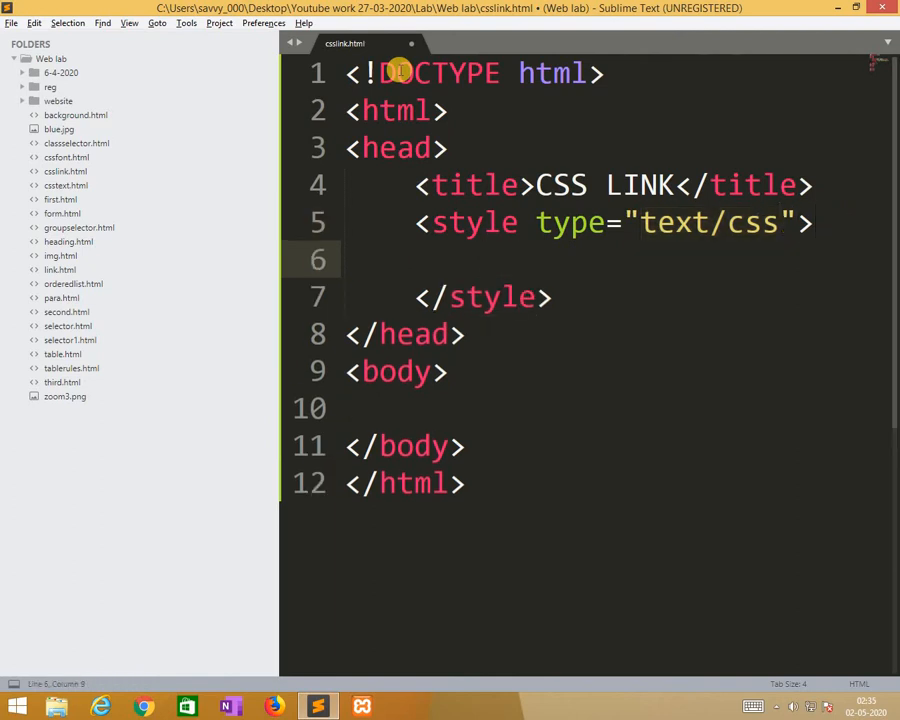
# Add an a:link rule with color: red and an a:visited rule with color: green
pyautogui.write('a')
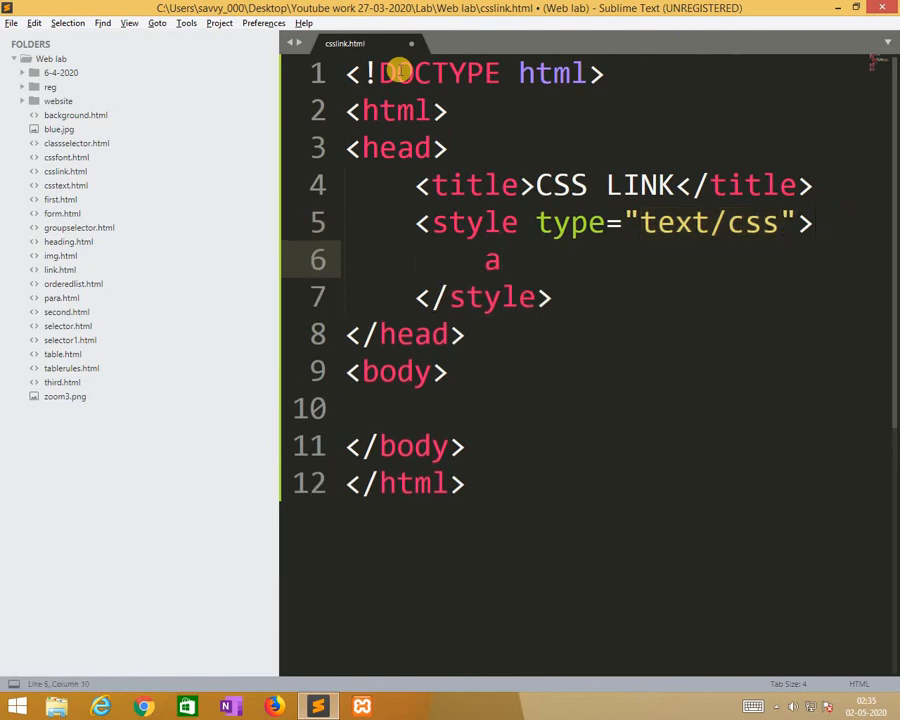
pyautogui.write(':link{')
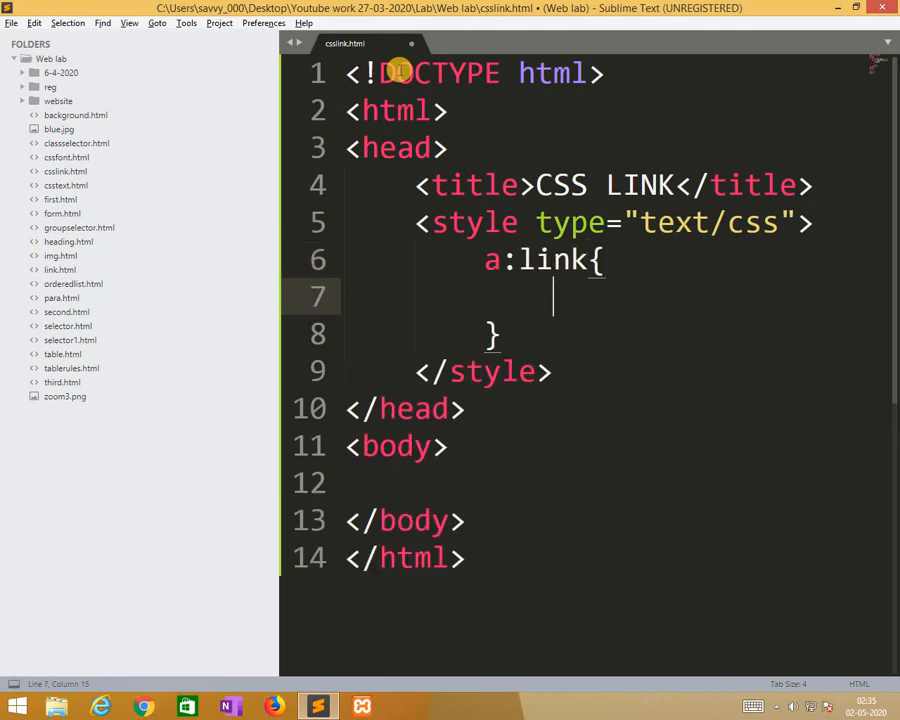
pyautogui.write('color:')
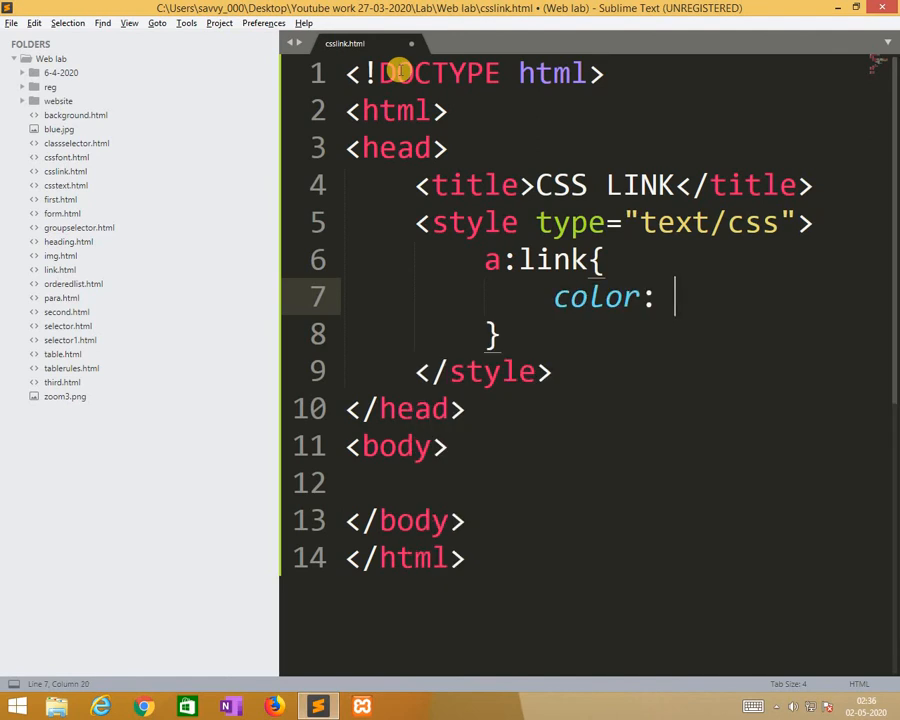
pyautogui.write('red;')
pyautogui.write('a')
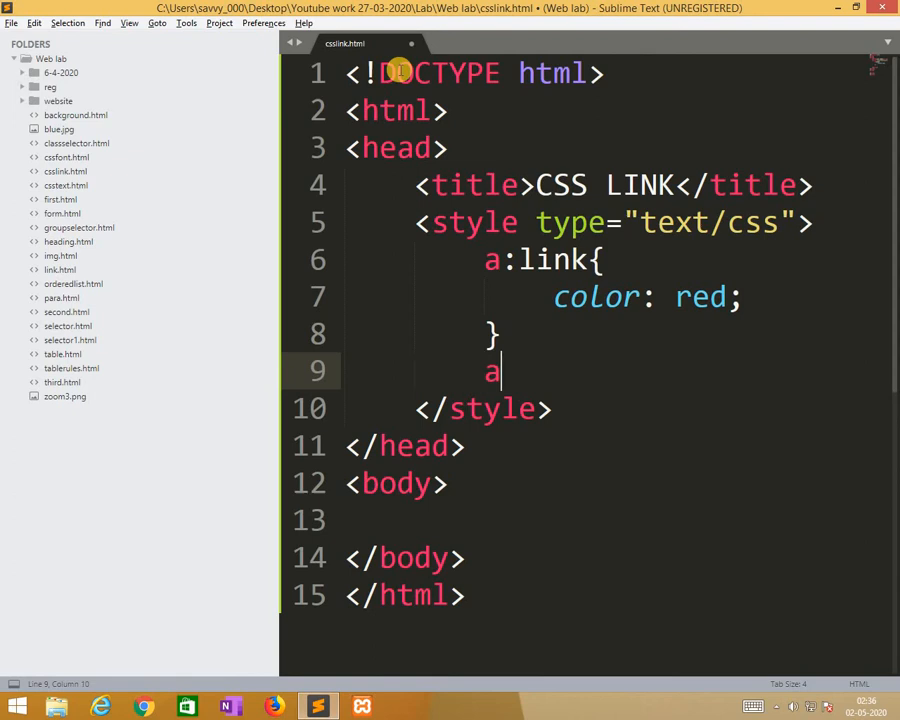
pyautogui.write(':')
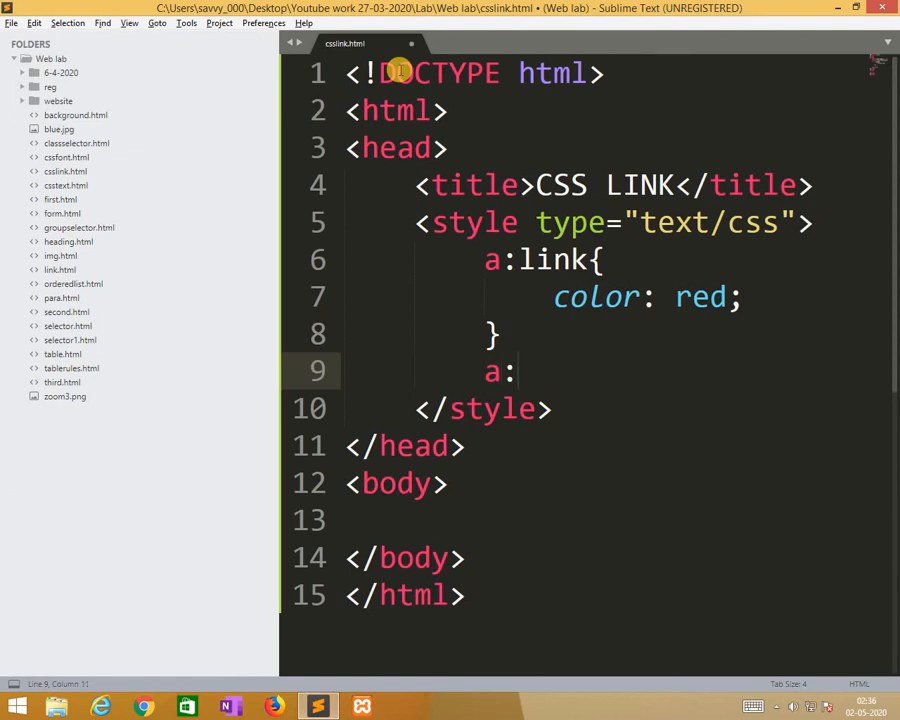
pyautogui.write('visit')
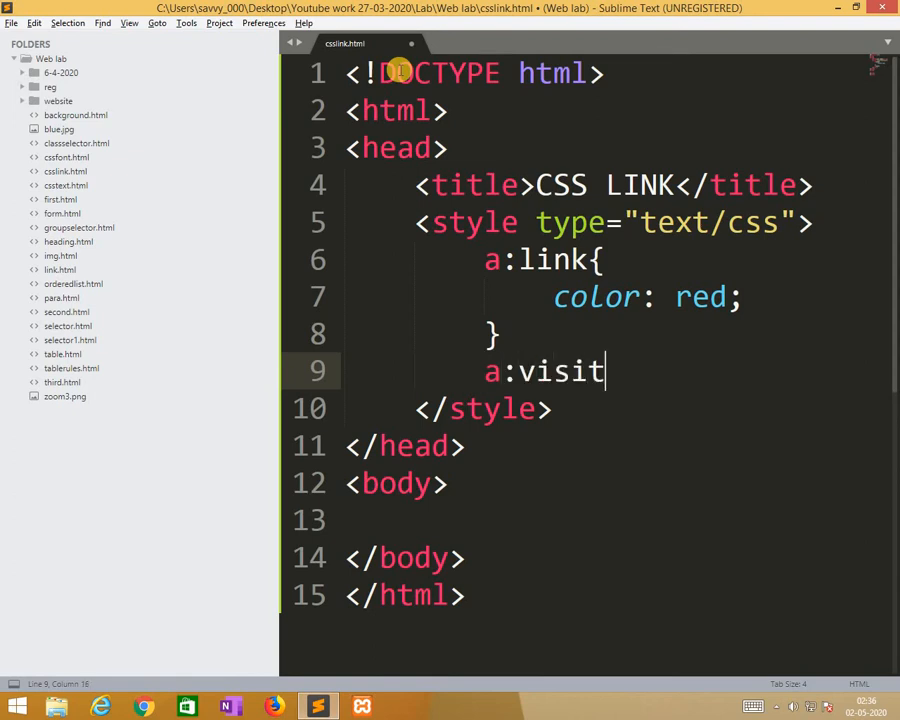
pyautogui.write('ed{')
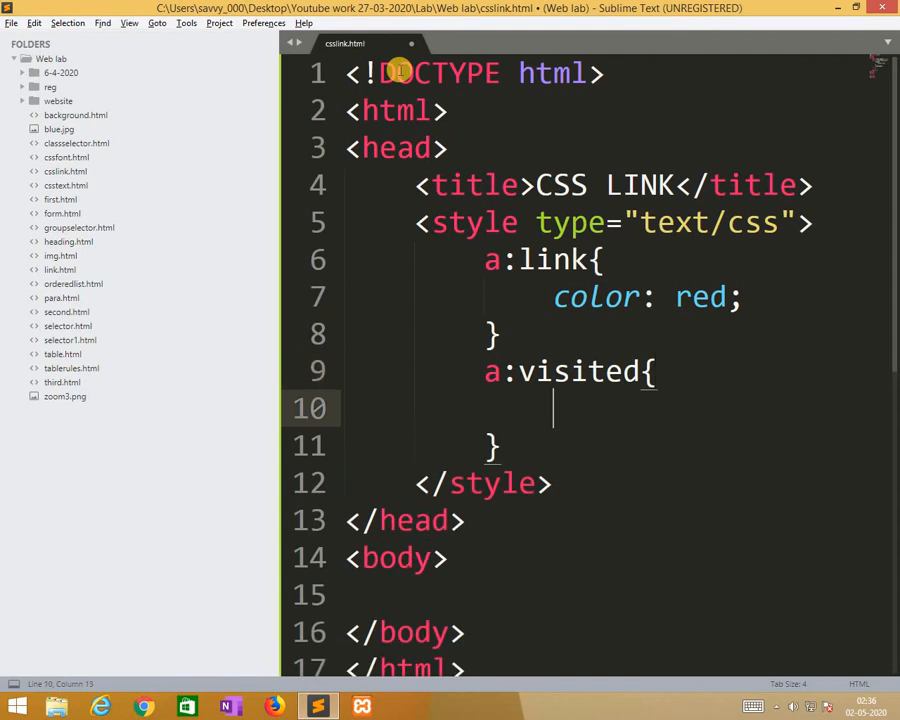
pyautogui.write('color:')
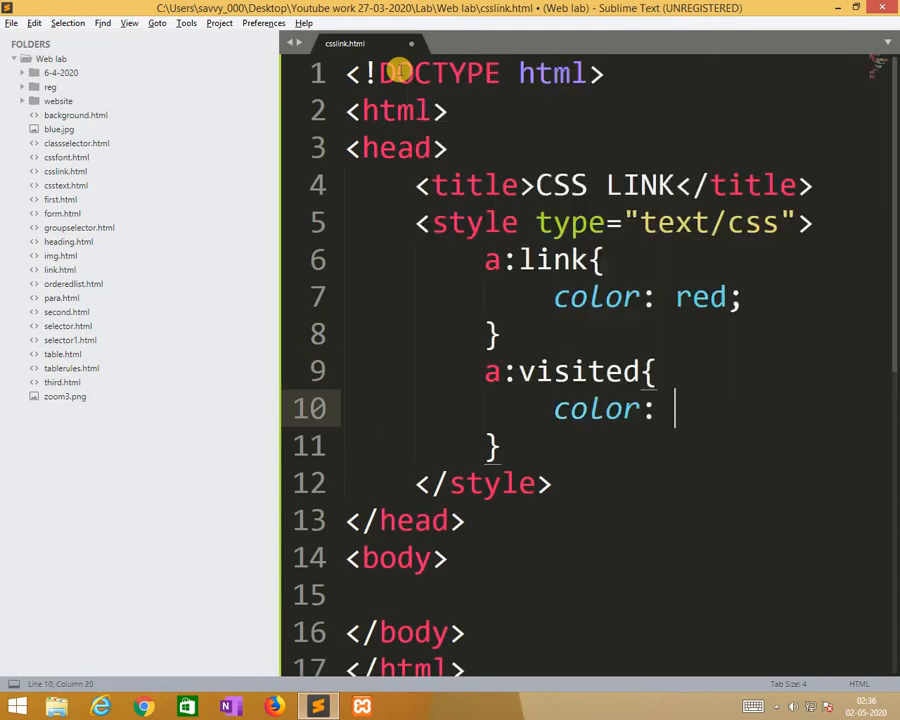
pyautogui.write('green;')
pyautogui.write('a')
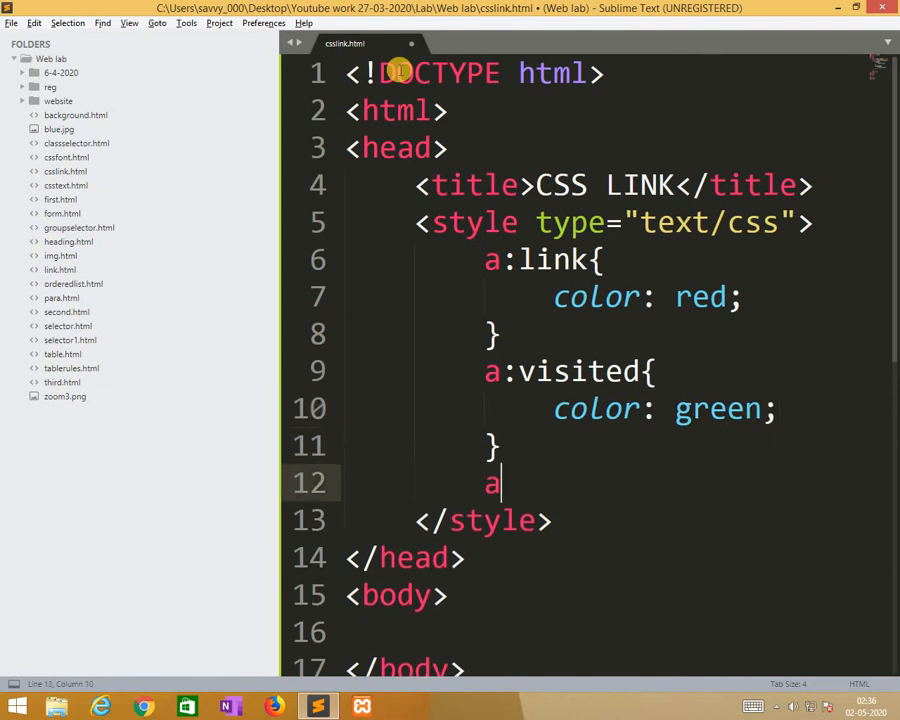
# Add an a:hover rule with color: hotpink
pyautogui.write(':')
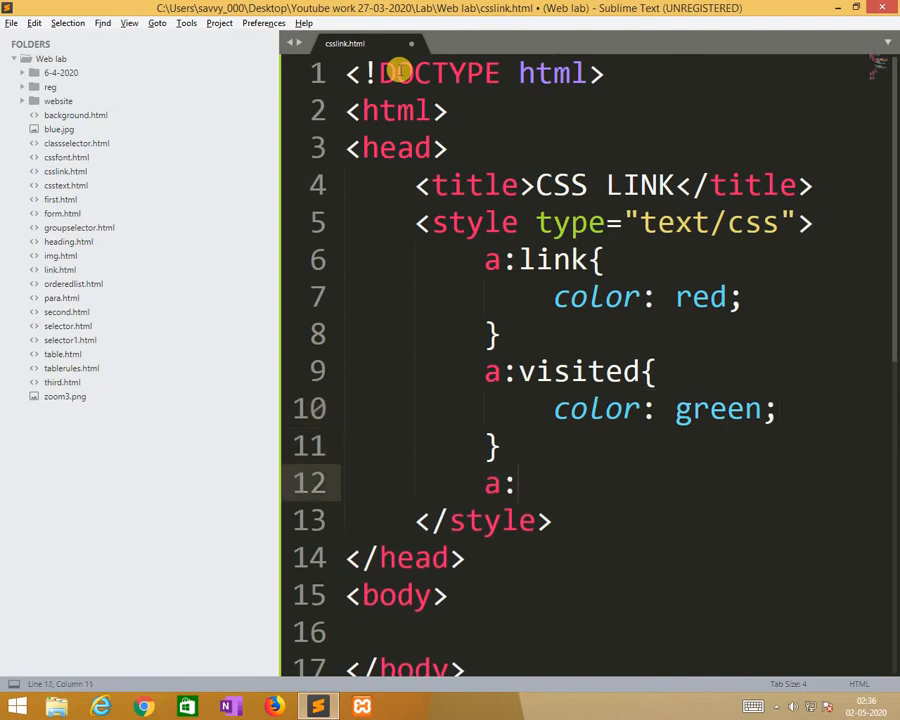
pyautogui.write('ho')
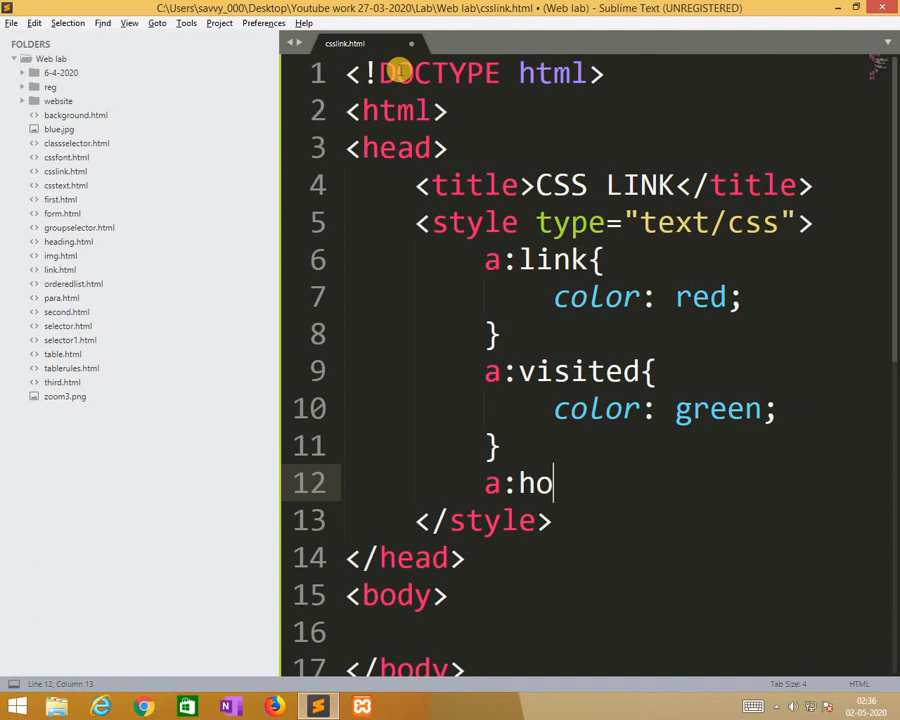
pyautogui.write('ver')
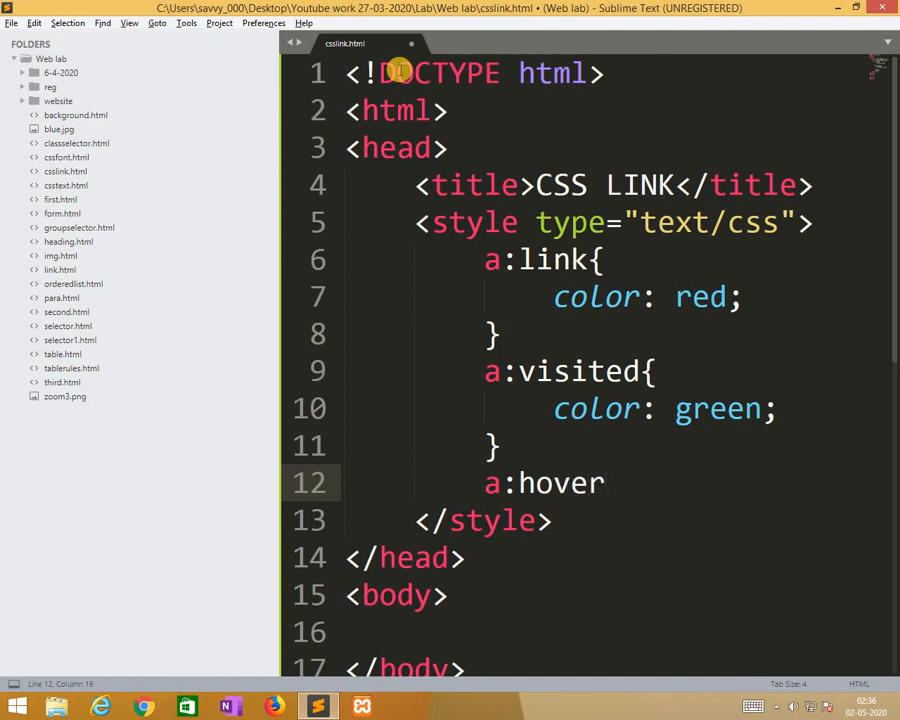
pyautogui.write('color:')
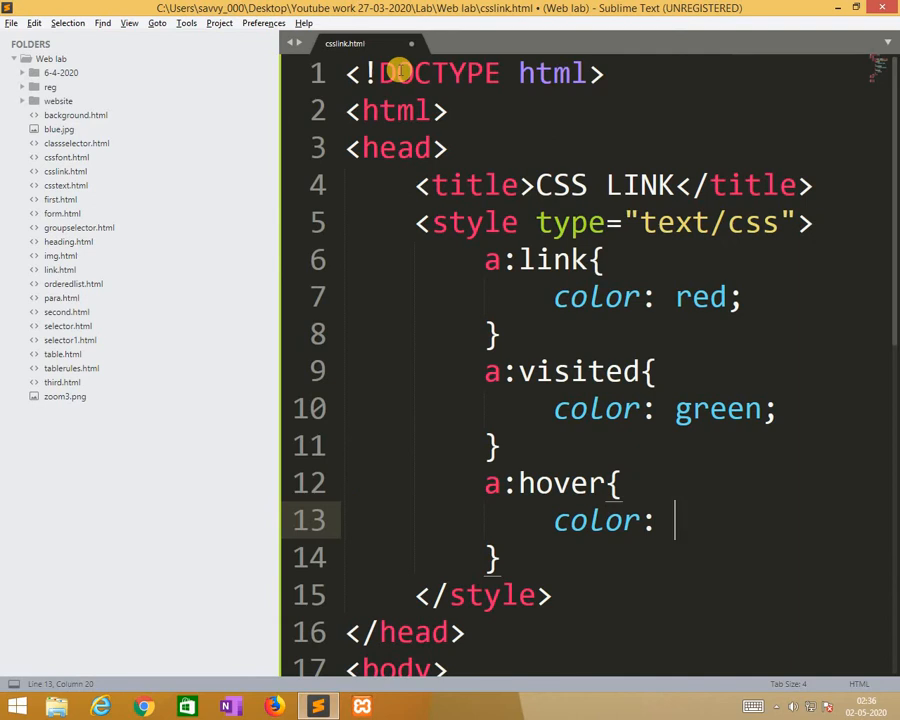
pyautogui.write('hotpi')
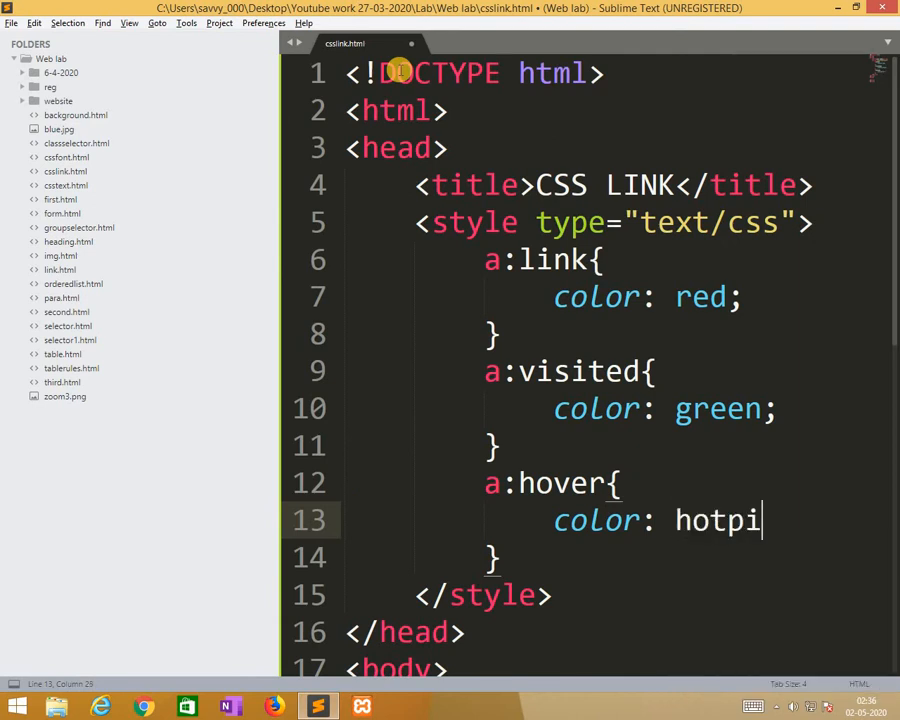
pyautogui.write('nk;')
pyautogui.write('a')
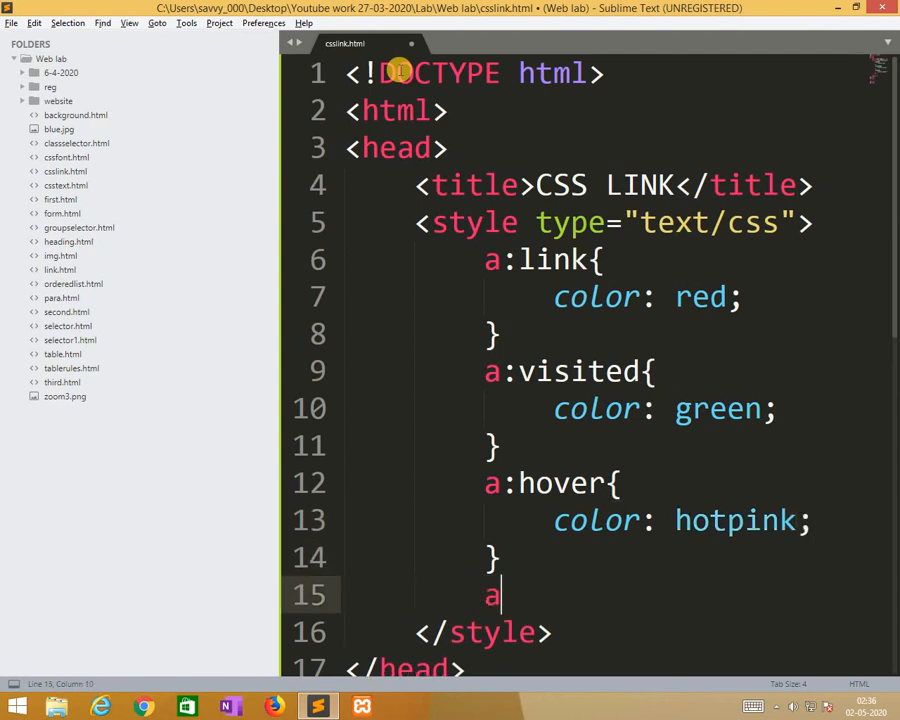
# Add an a:active rule with color: blue
pyautogui.write(':')
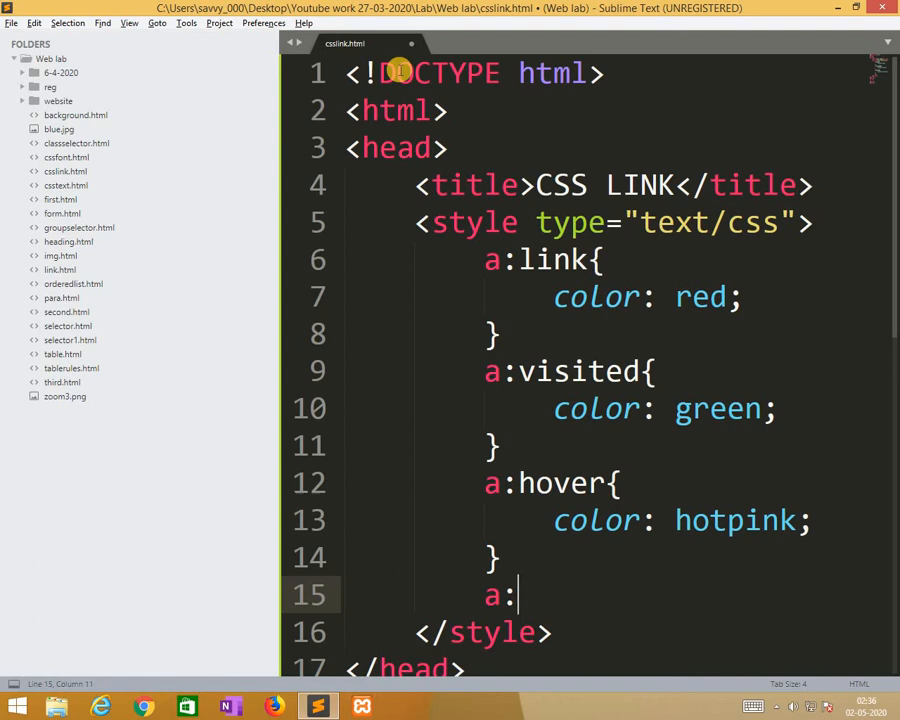
pyautogui.write('act')
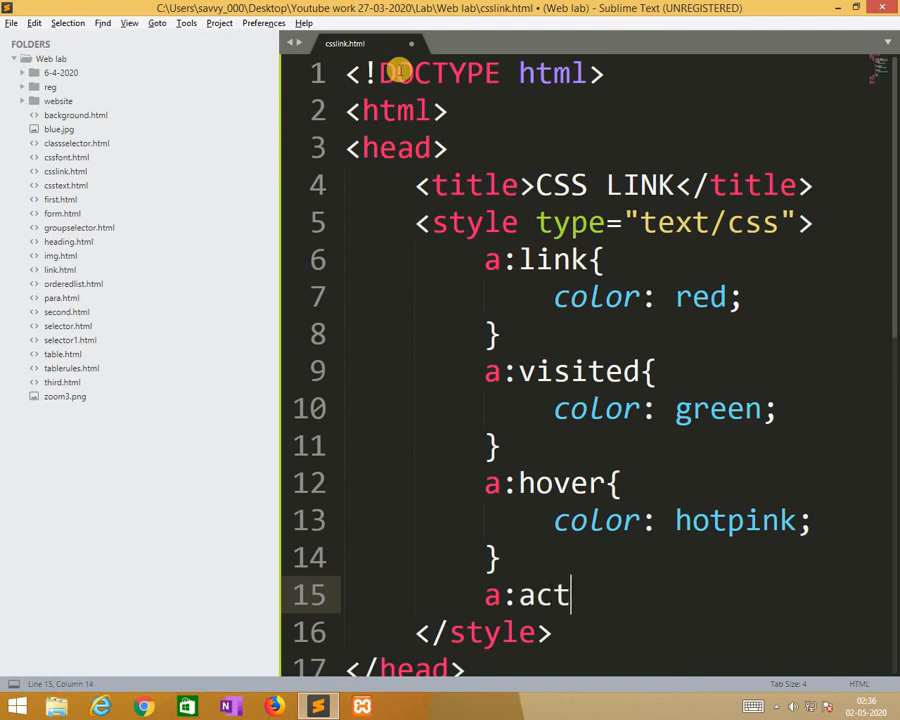
pyautogui.write('ive}')
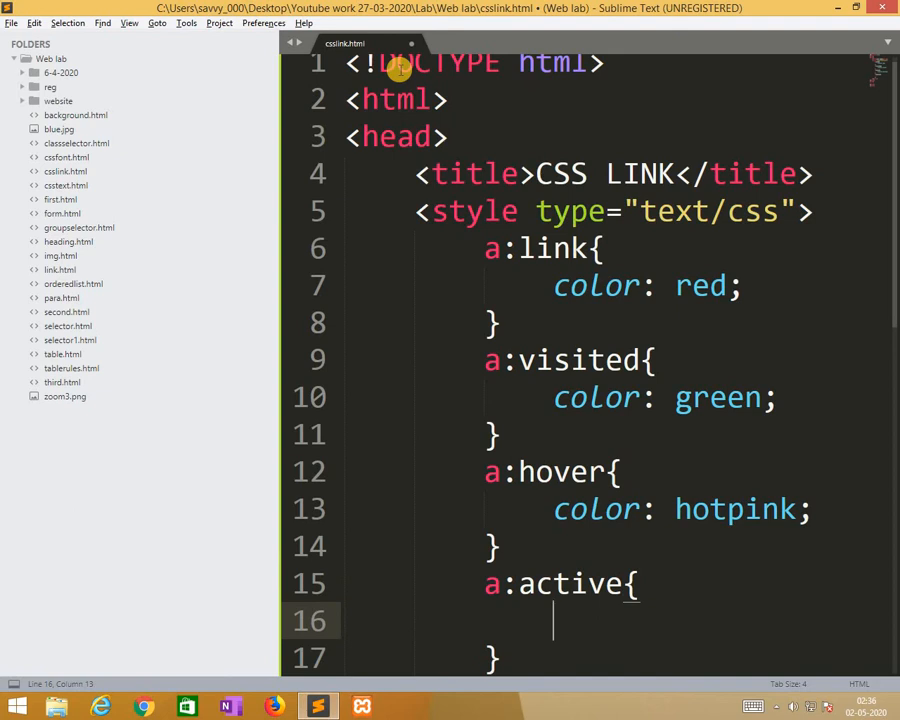
pyautogui.write('color:')
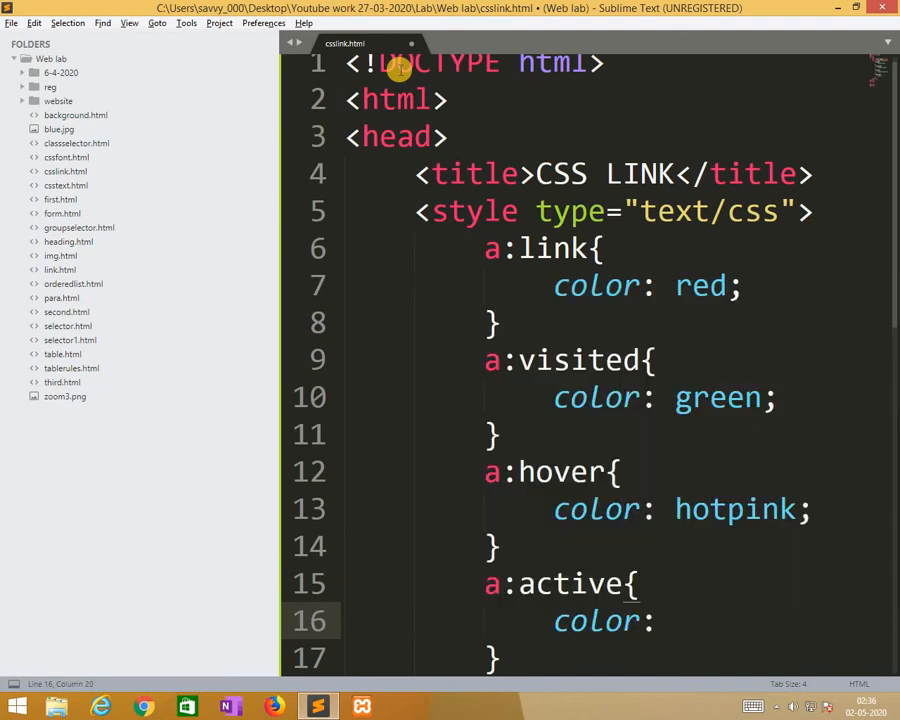
pyautogui.write('blue;')
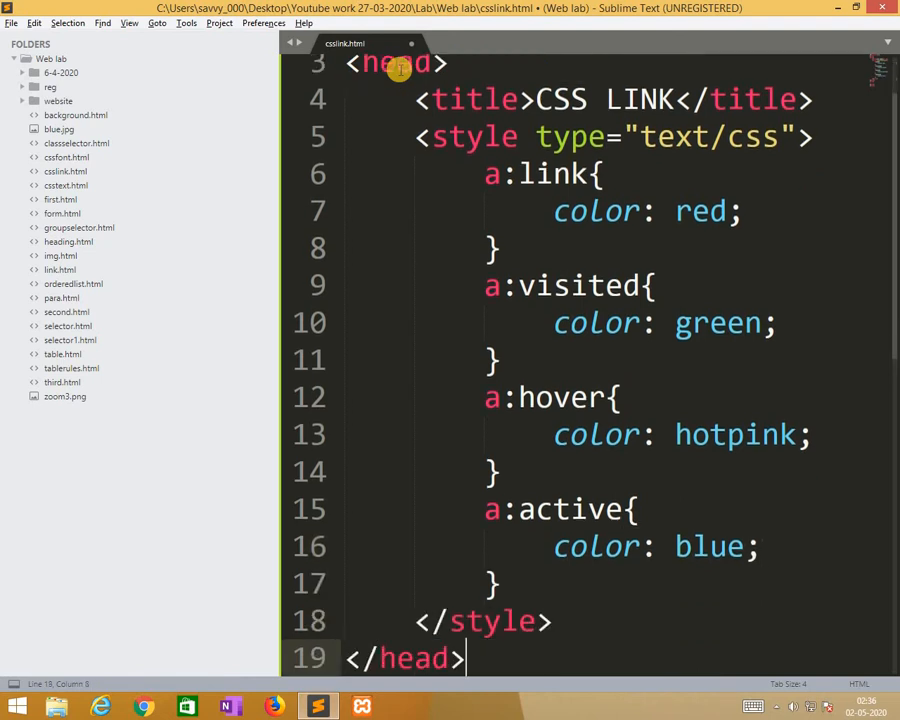
# Add a 'Google website link' anchor to google.com in the body, fix typos, and save
pyautogui.scroll(-3)
pyautogui.write('<a href=""></a>')
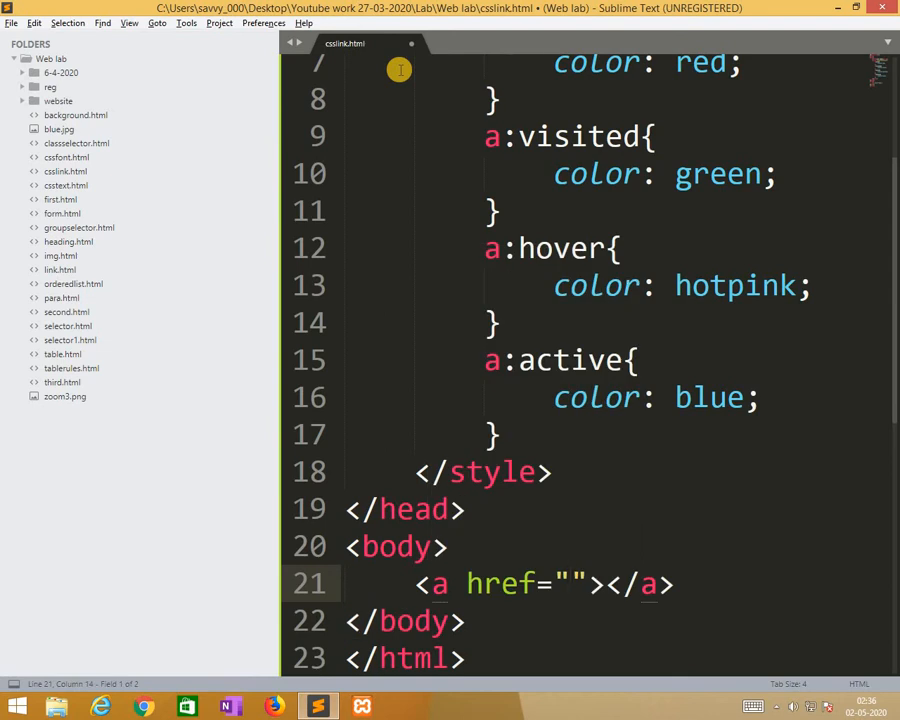
pyautogui.write('gooelc.om')
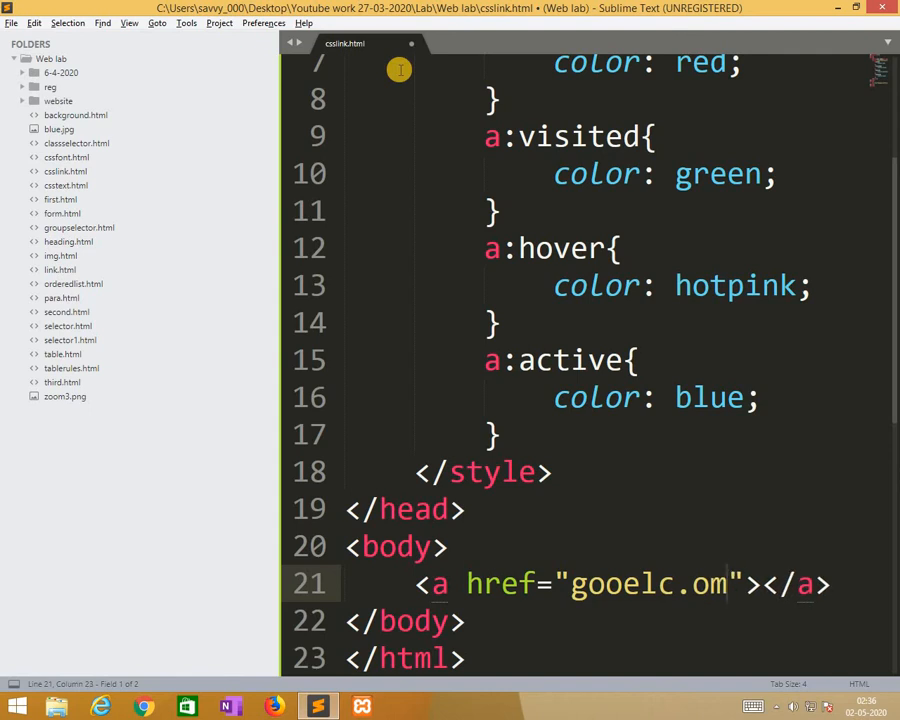
pyautogui.press('BackSpace')
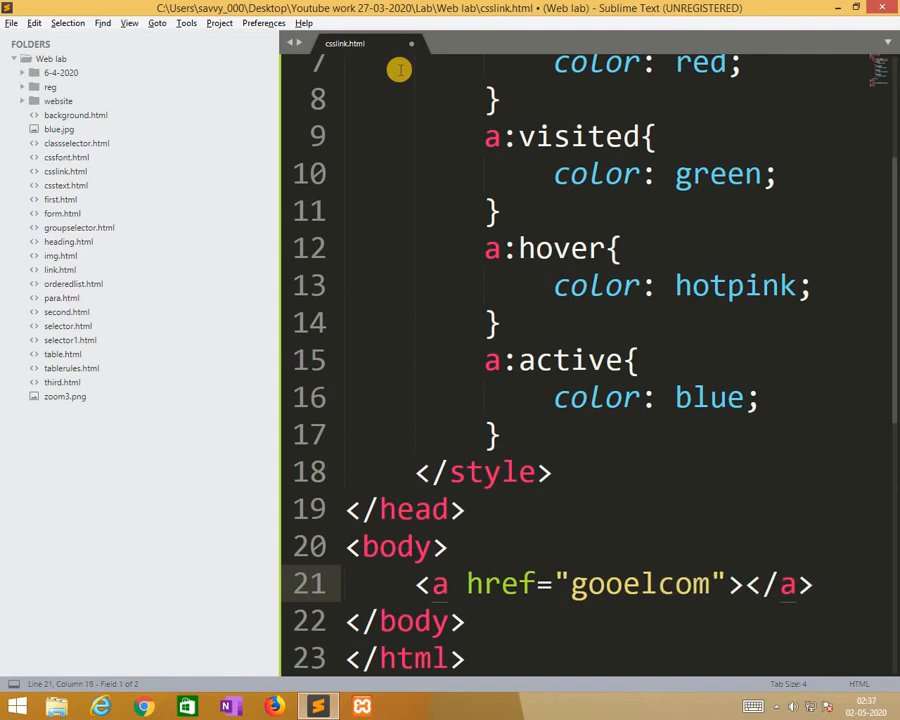
pyautogui.write(',')
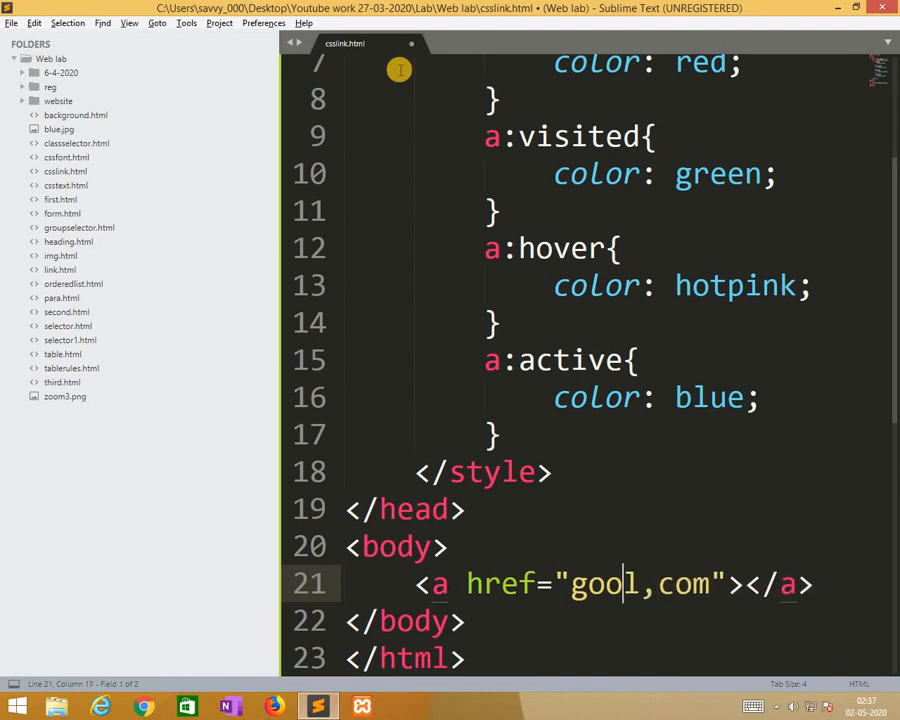
pyautogui.write('l')
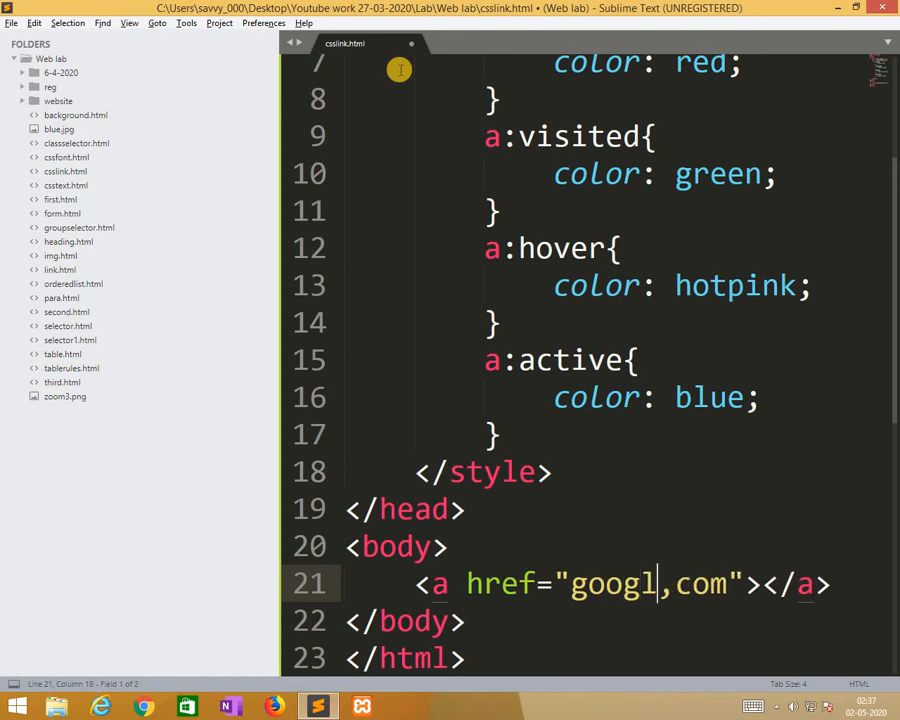
pyautogui.write('e.')
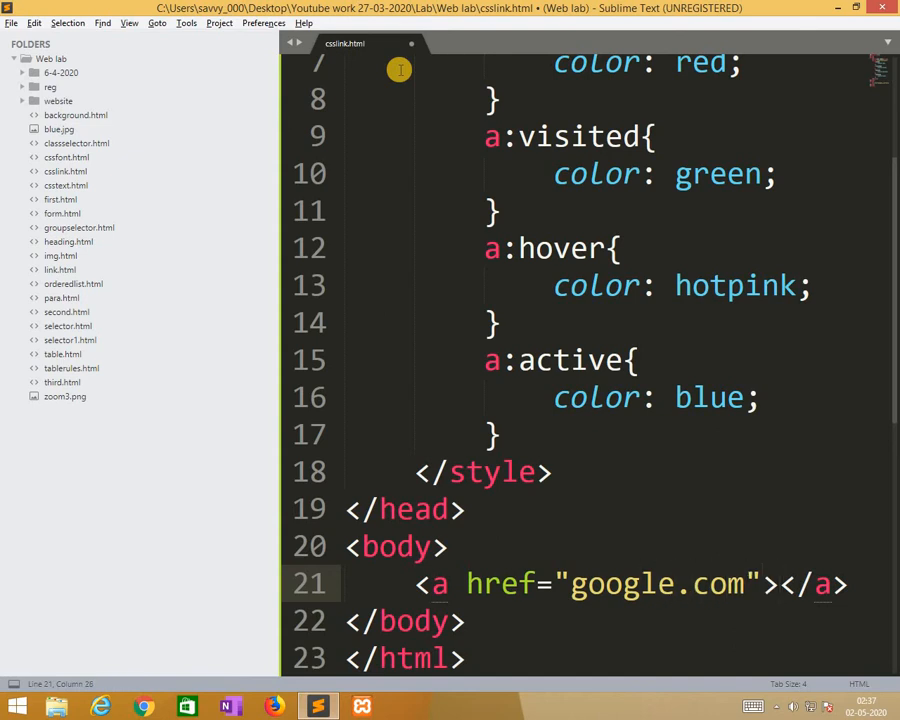
pyautogui.write('Google')
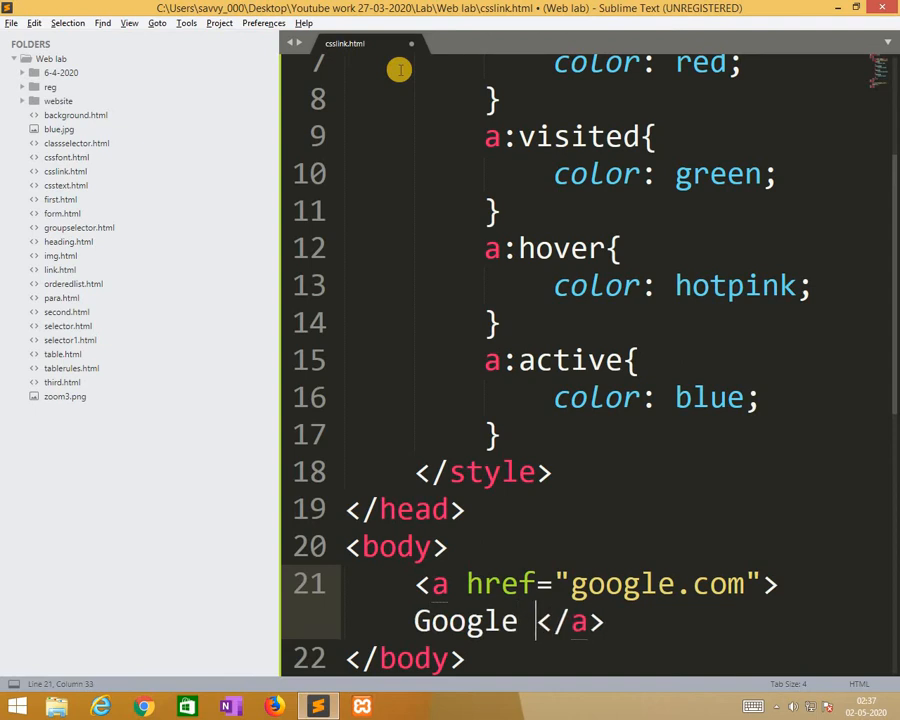
pyautogui.write('website link')
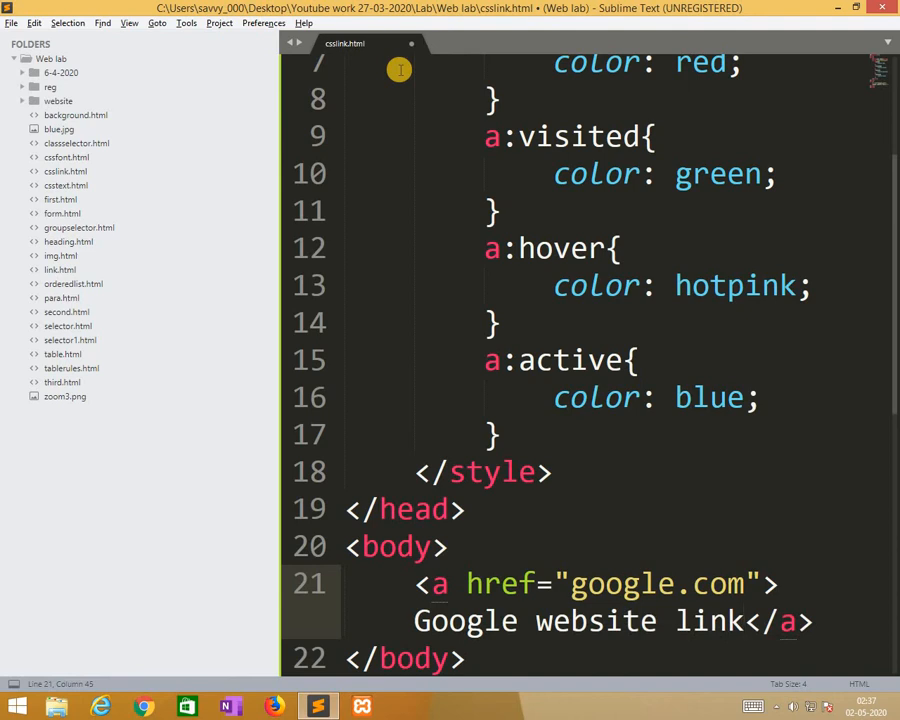
pyautogui.press('ctrl+s')
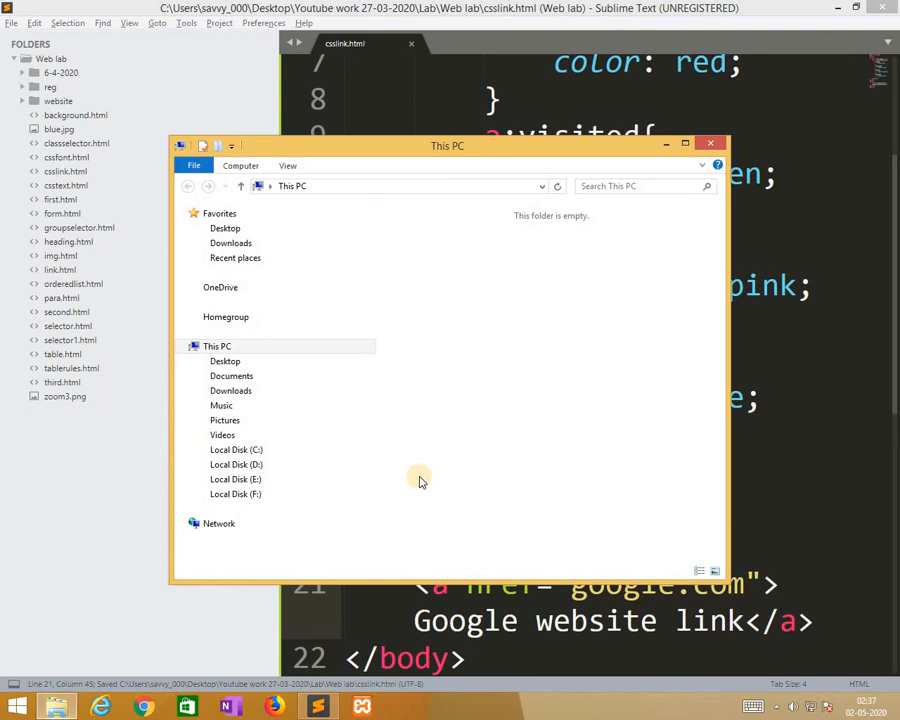
# Browse Desktop > Youtube work 27-03-2020 > Lab > Web lab and open csslink.html
pyautogui.click(684, 142)
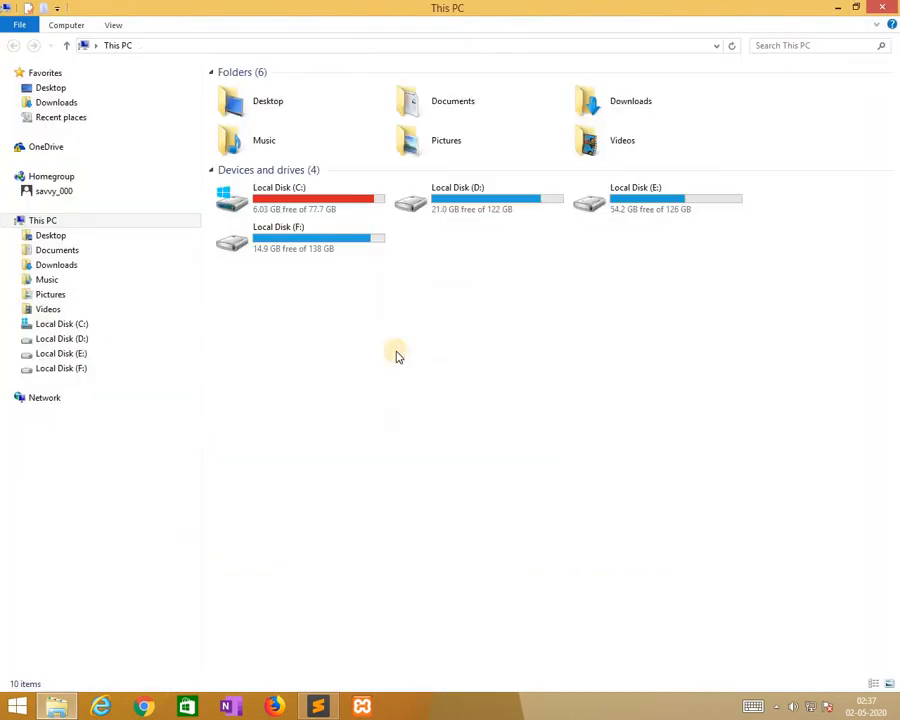
pyautogui.click(50, 88)
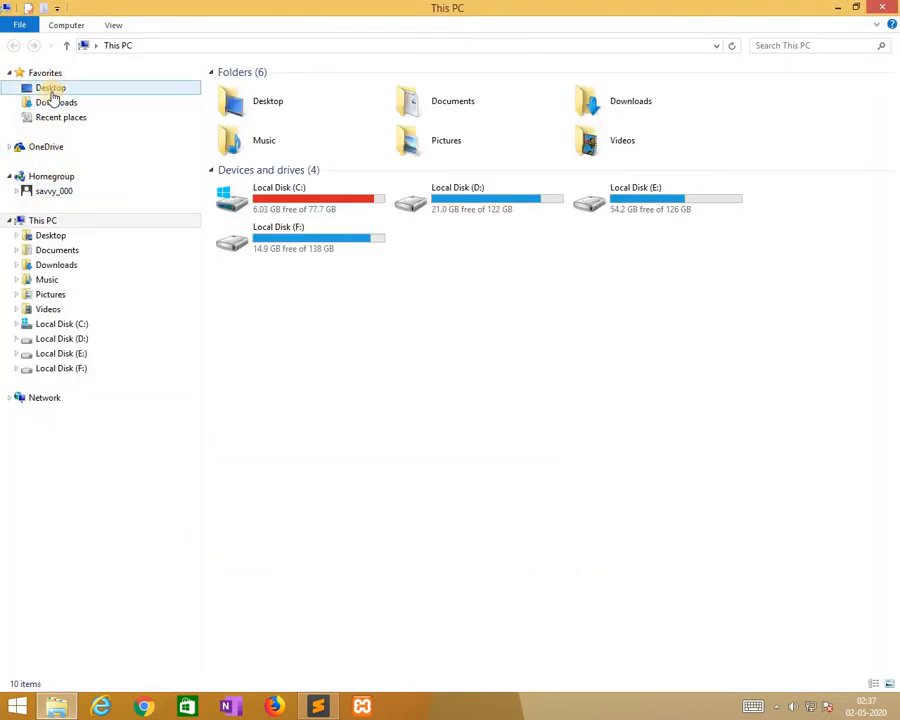
pyautogui.click(50, 87)
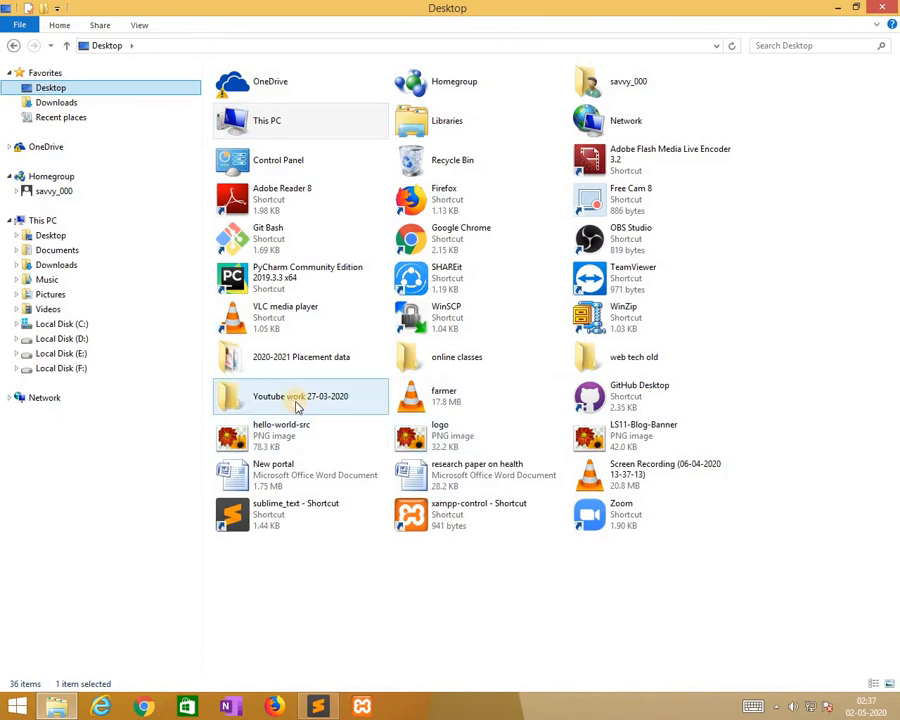
pyautogui.doubleClick(300, 396)
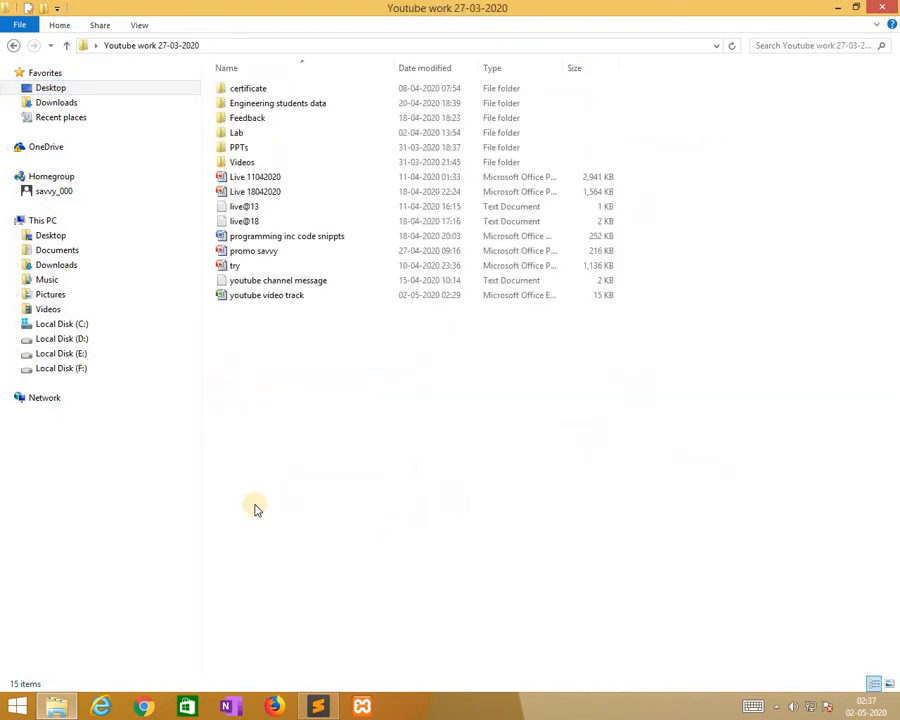
pyautogui.doubleClick(236, 132)
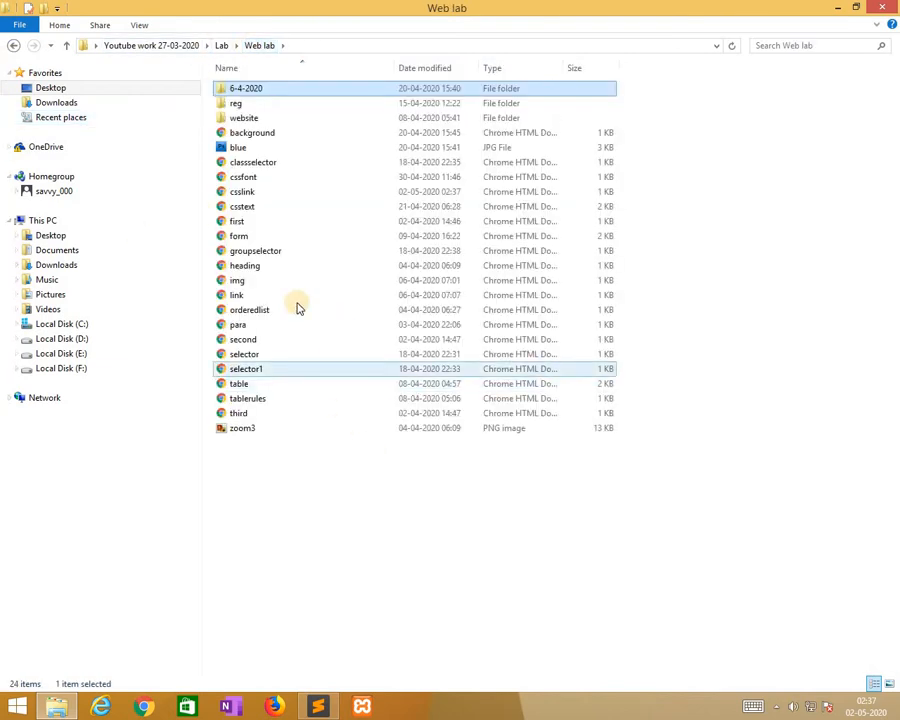
pyautogui.click(242, 191)
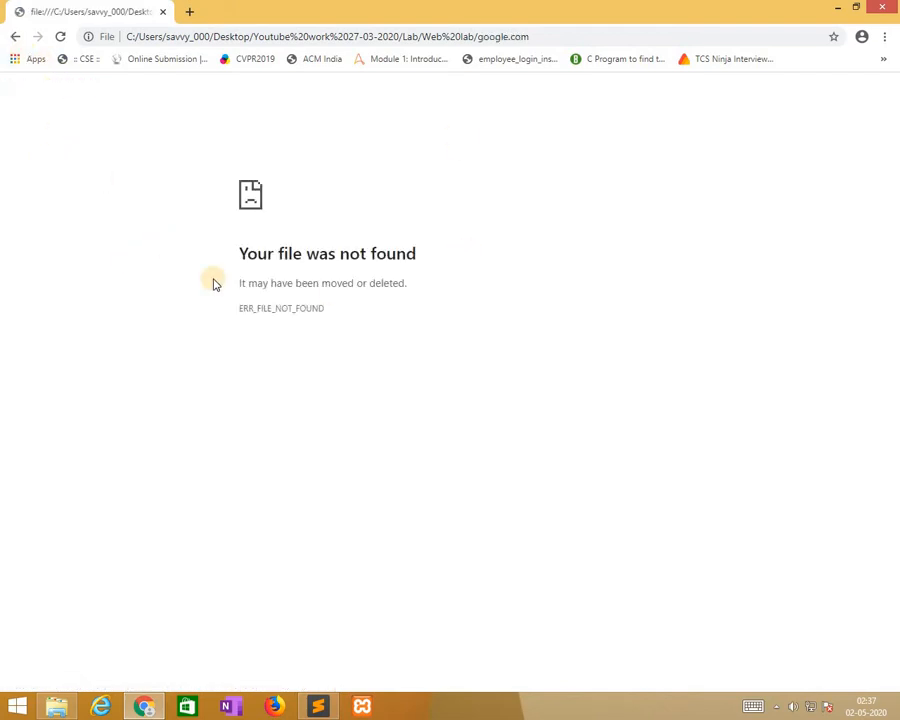
# Go back from the file-not-found page and return to Sublime Text
pyautogui.click(60, 37)
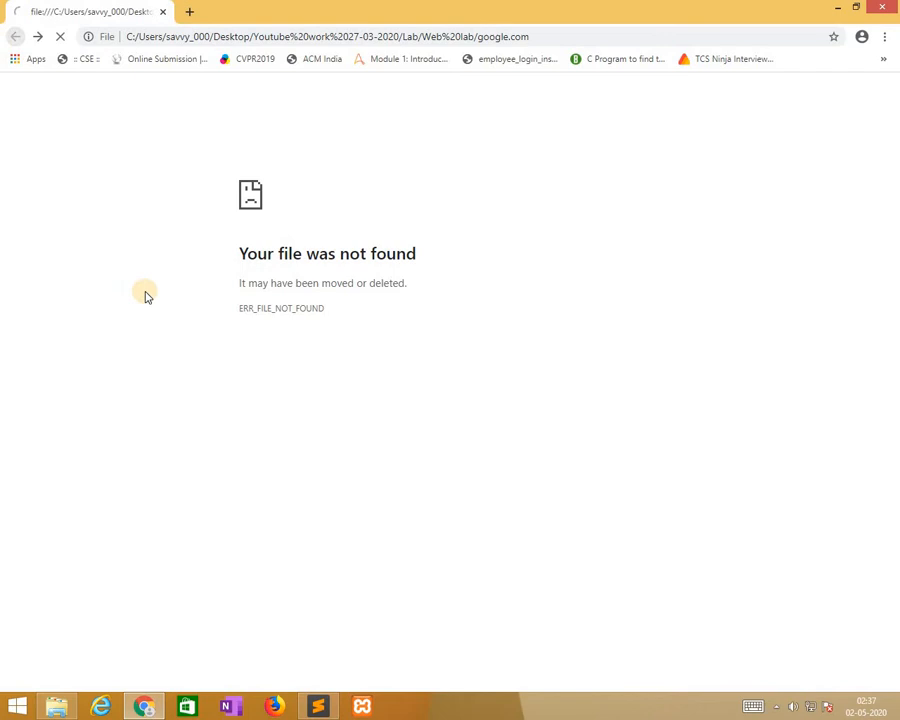
pyautogui.click(318, 706)
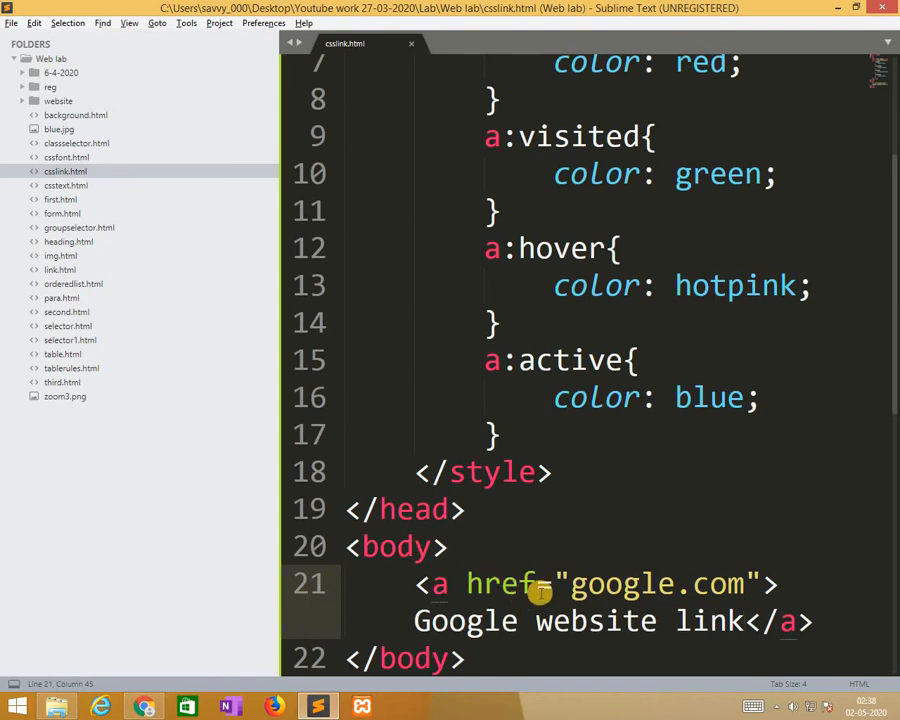
pyautogui.write('ww')
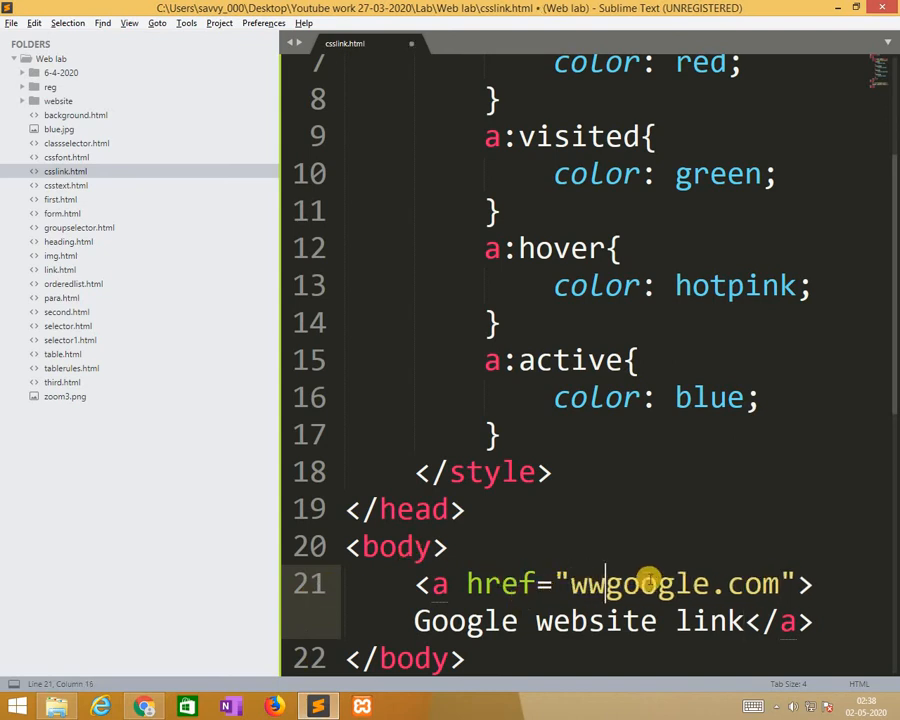
pyautogui.write('.')
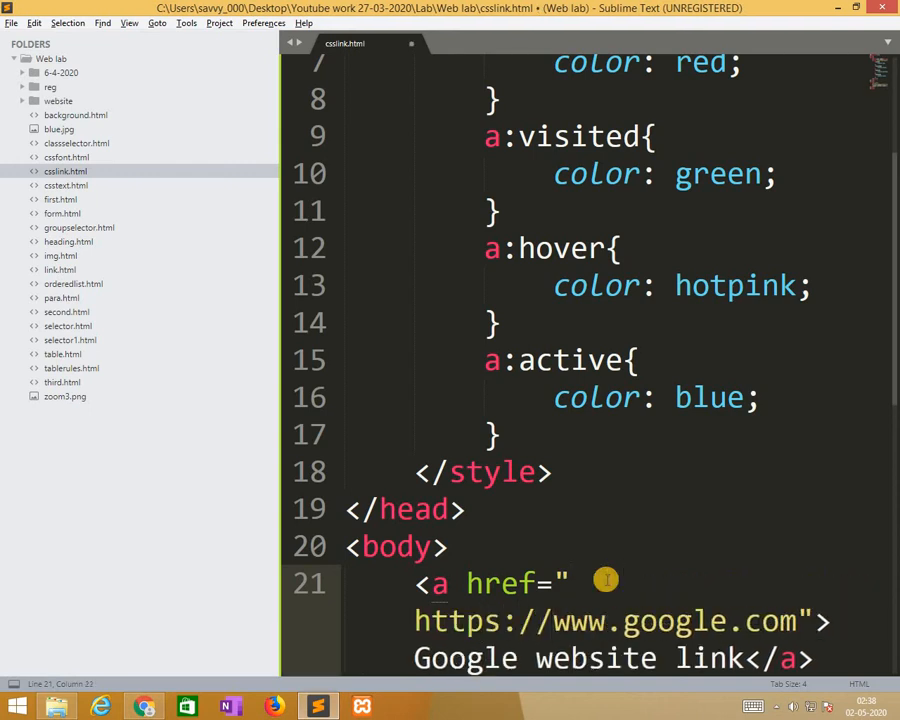
pyautogui.press('ctrl+s')
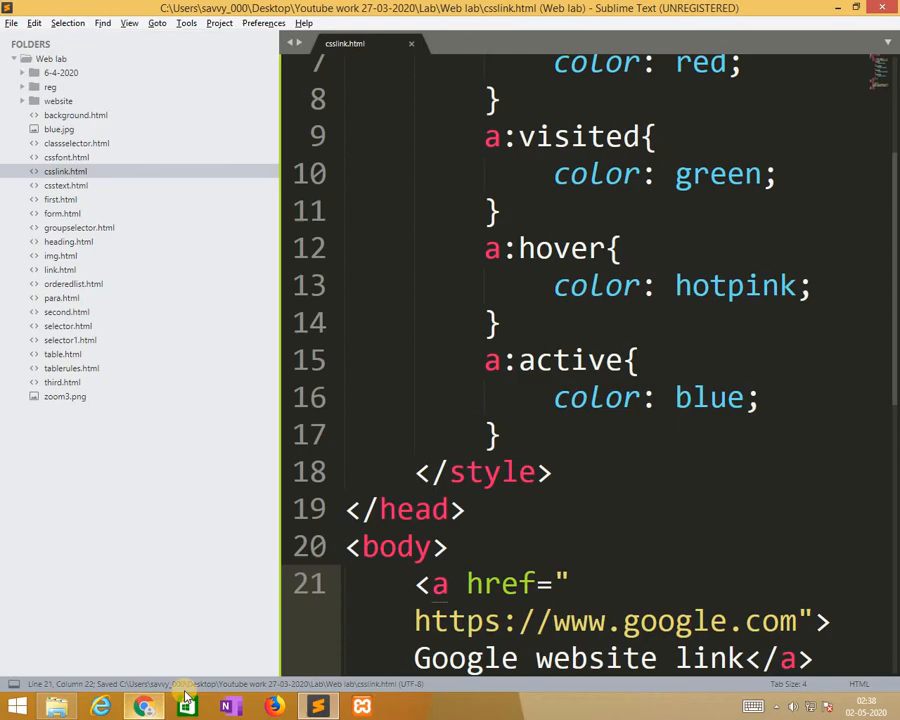
# In Chrome, go back to the CSS LINK page showing the green visited link, then return to the editor
pyautogui.click(144, 707)
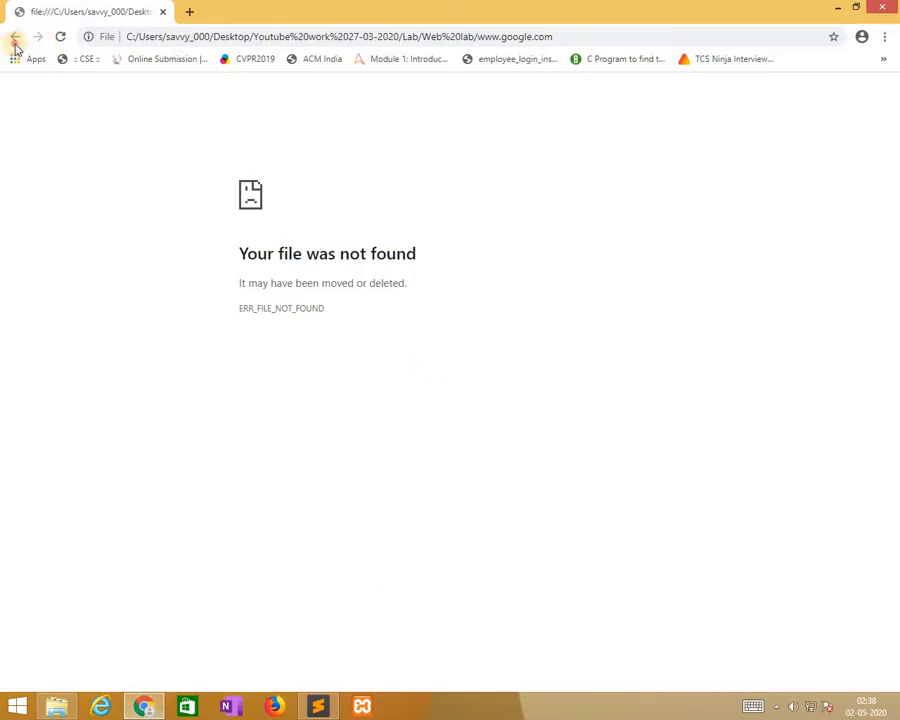
pyautogui.click(15, 37)
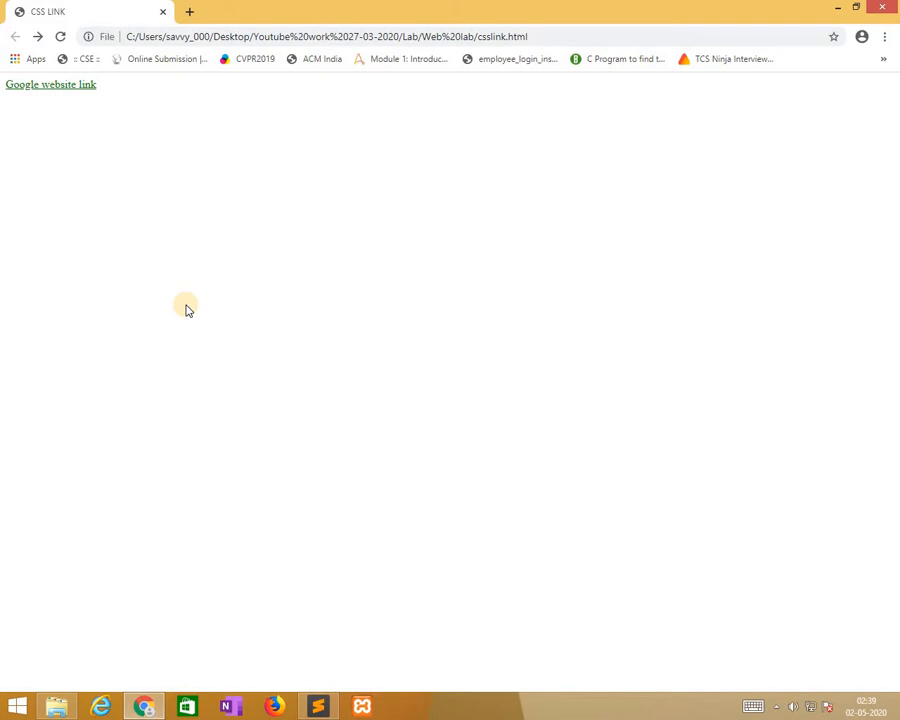
pyautogui.click(317, 706)
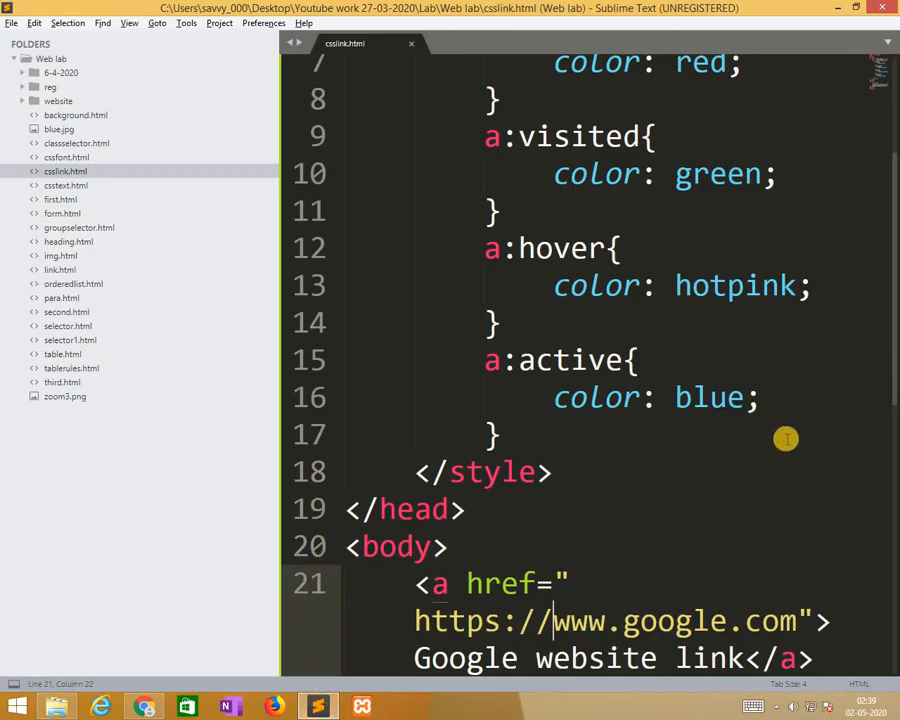
pyautogui.moveTo(888, 231)
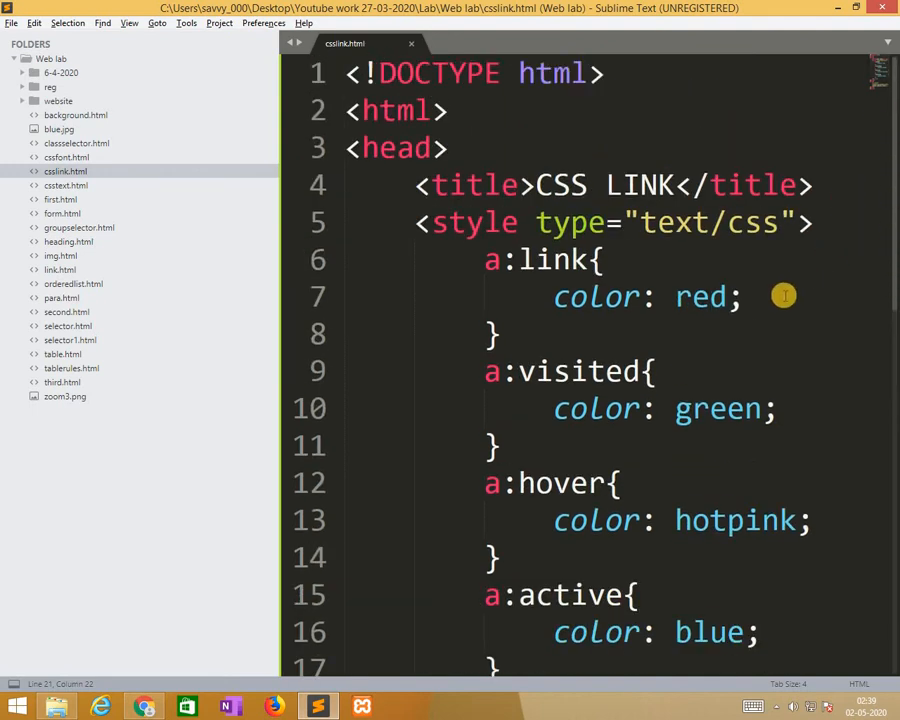
# Add text-decoration: none to the a:link and a:visited rules
pyautogui.press('enter')
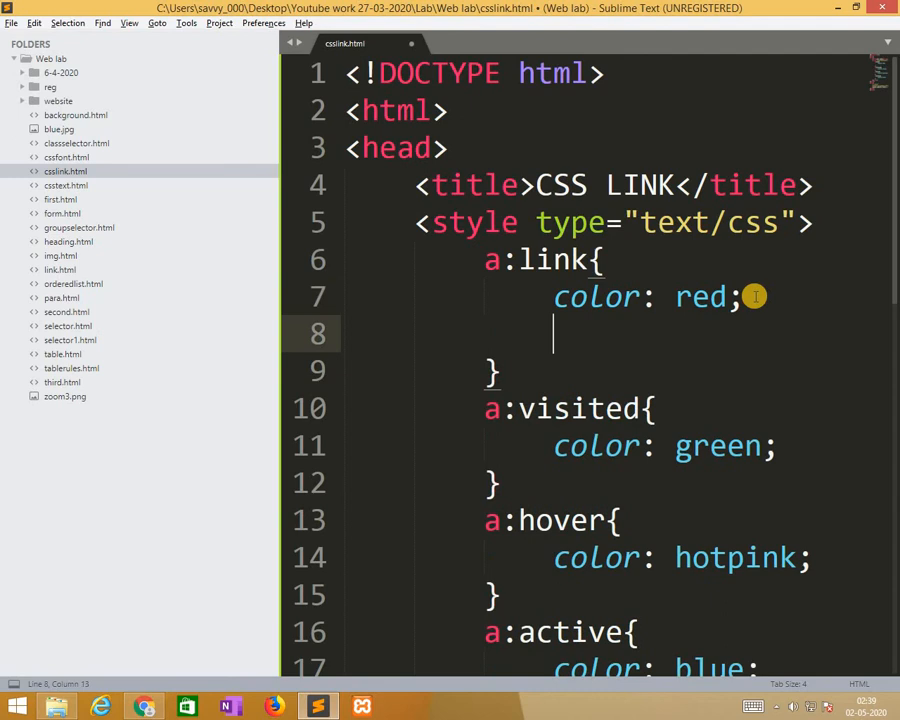
pyautogui.write('text-')
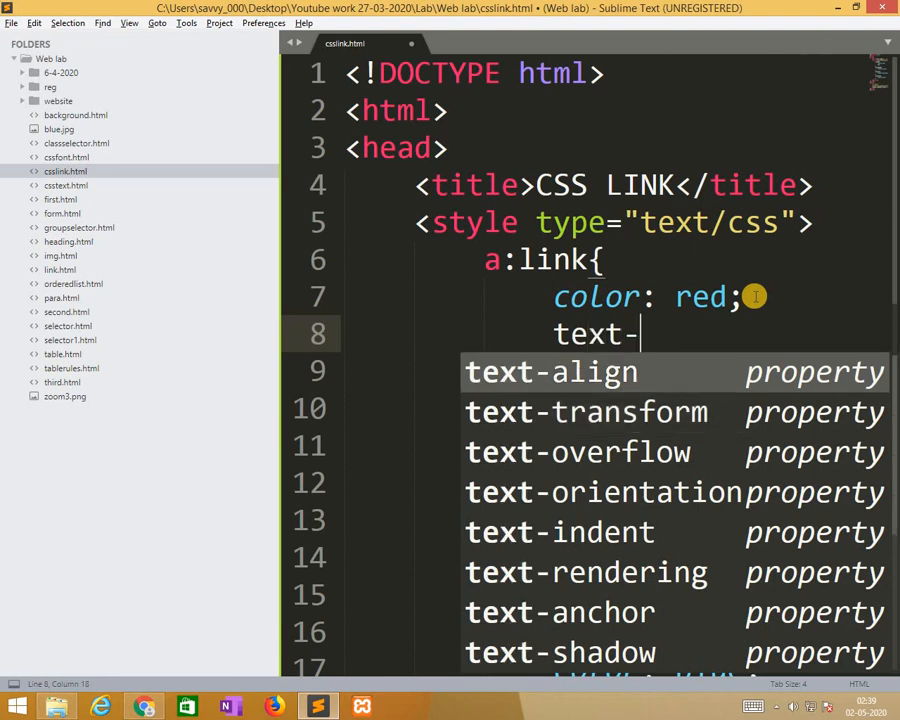
pyautogui.write('decoration:')
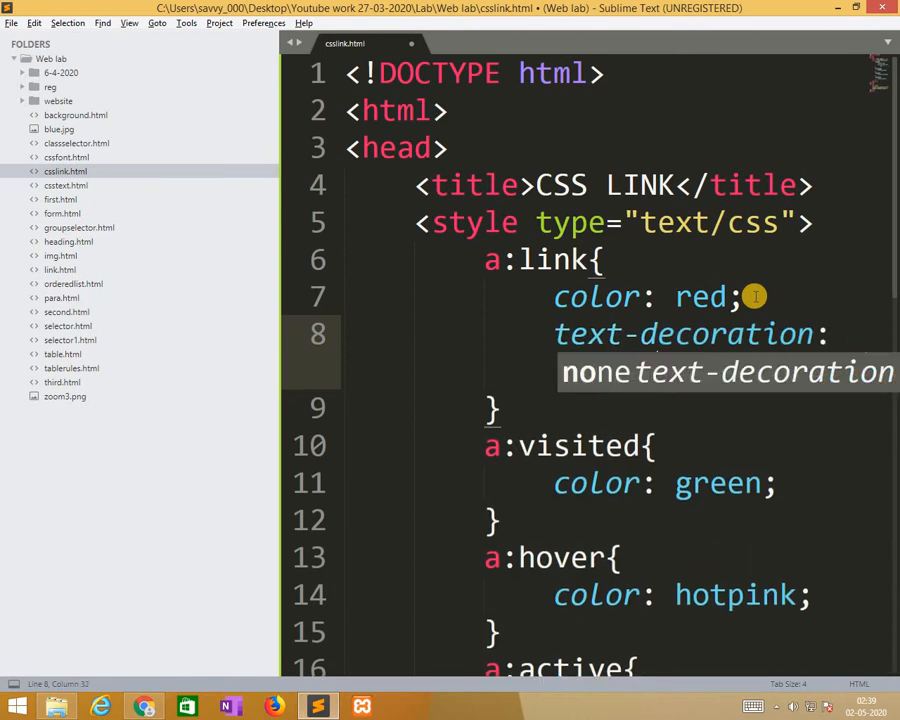
pyautogui.press('Tab')
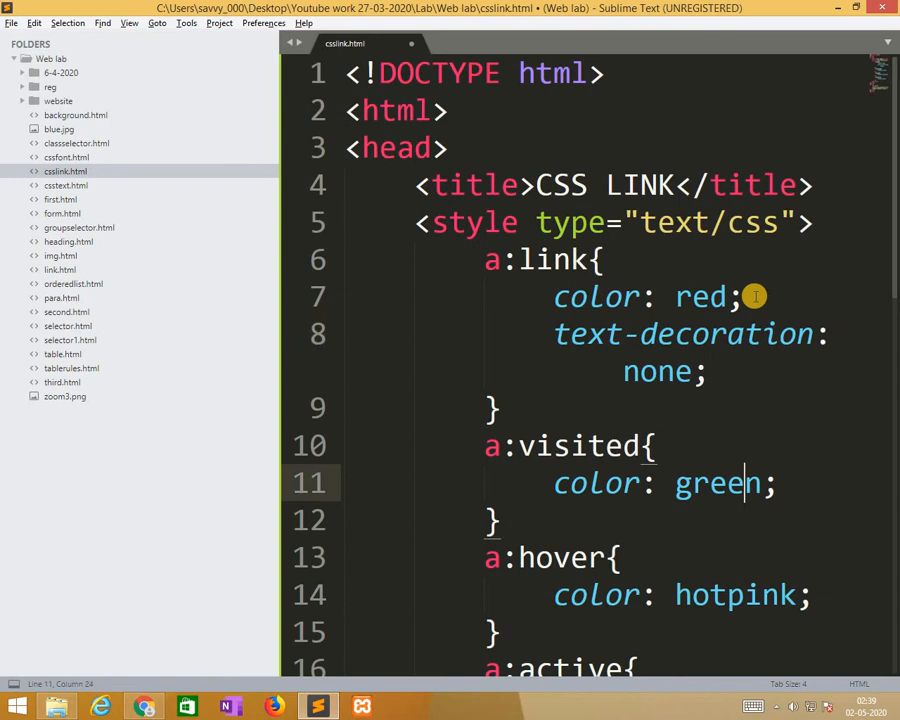
pyautogui.write('text')
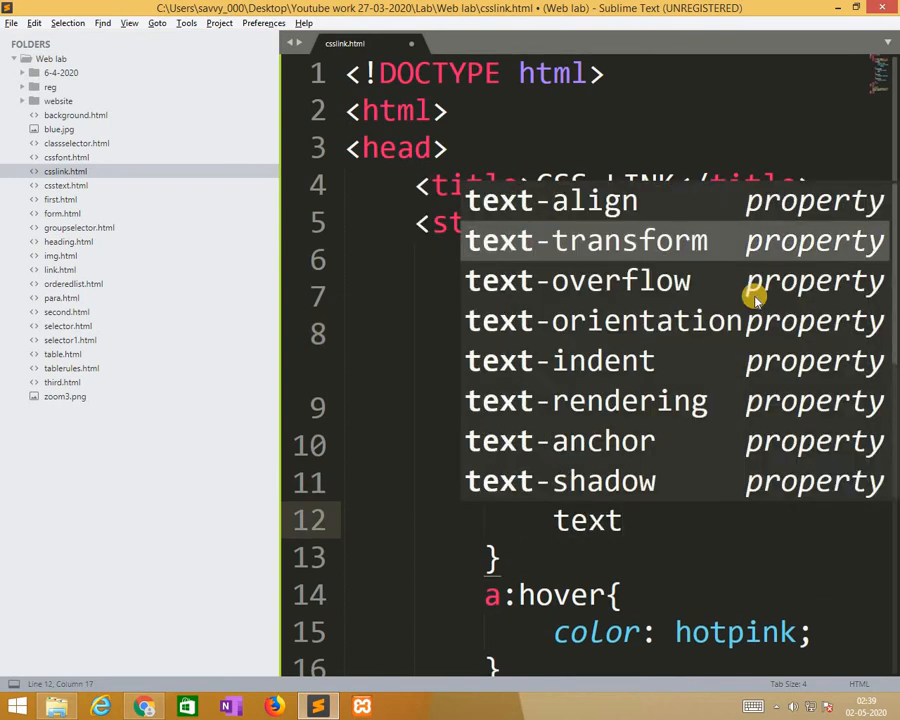
pyautogui.write('-d')
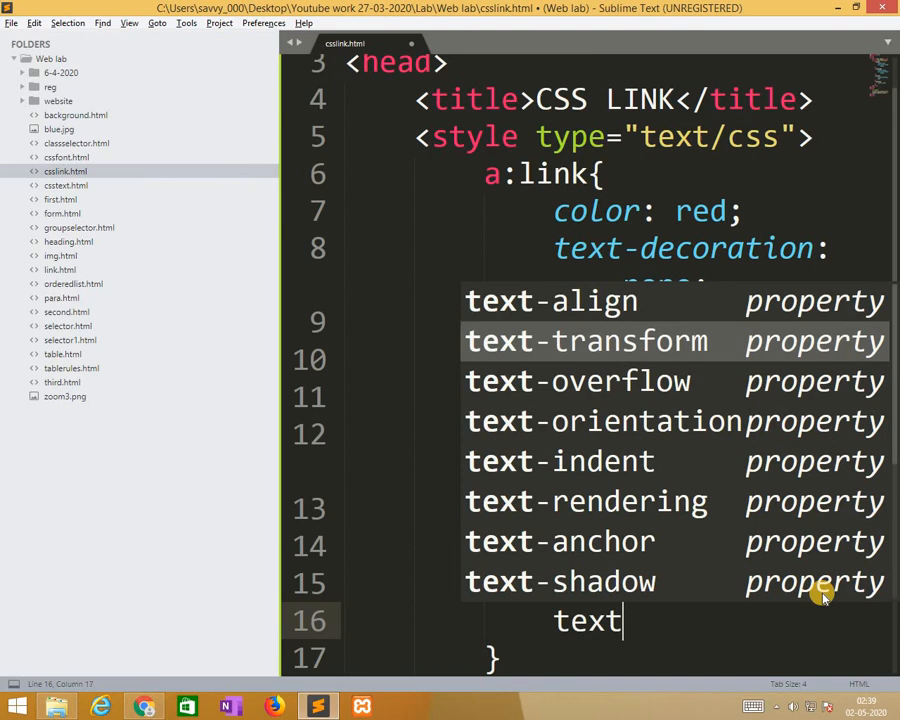
# Add text-decoration: underline to the a:hover and a:active rules and save
pyautogui.write('-decoration: underline;')
pyautogui.write('color: blue;')
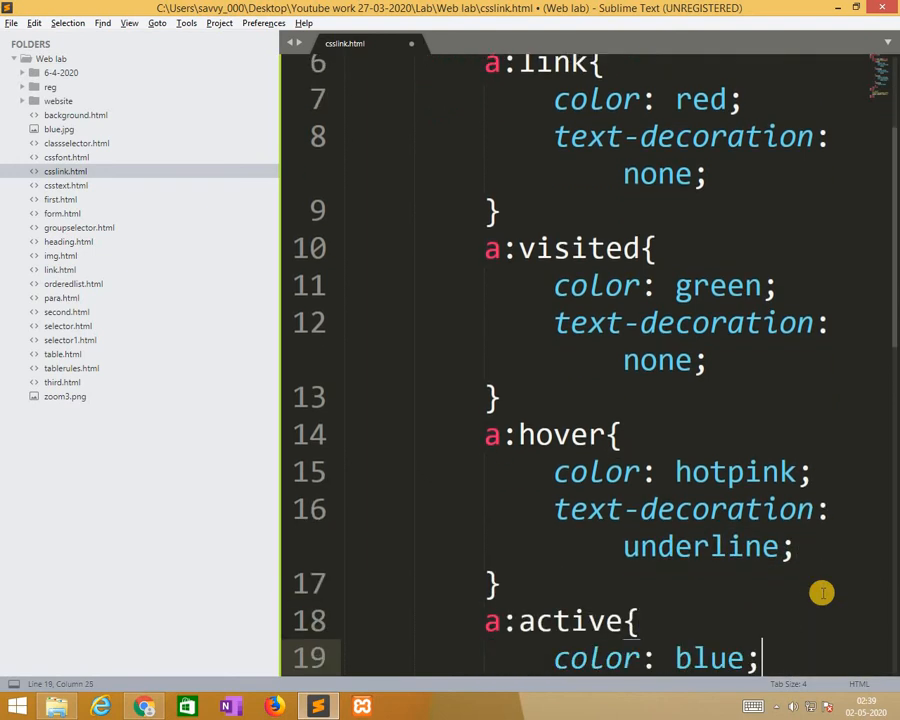
pyautogui.press('enter')
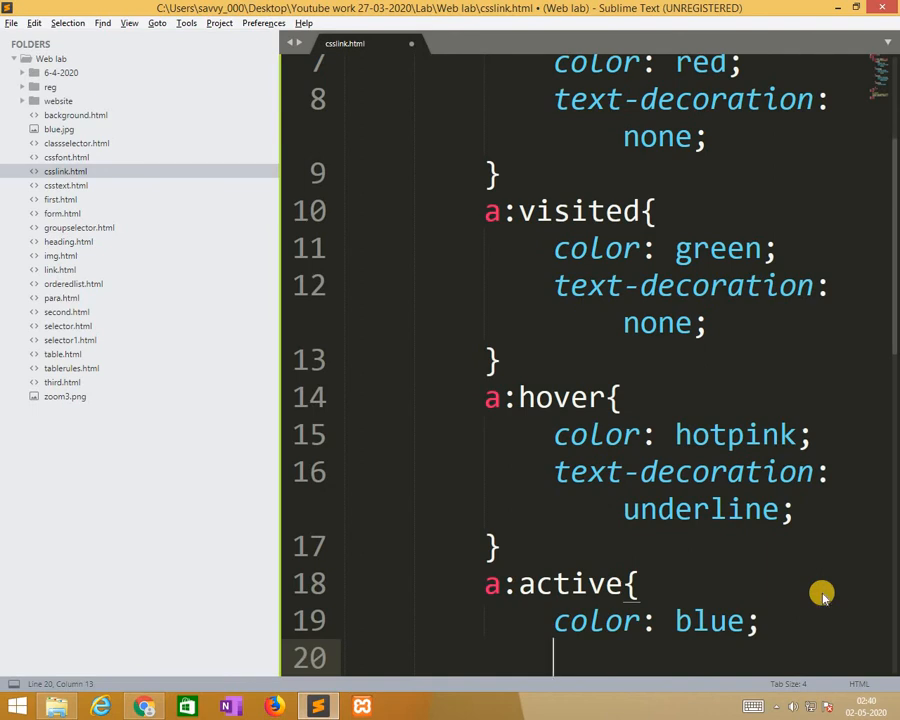
pyautogui.write('text-decoration: underline;')
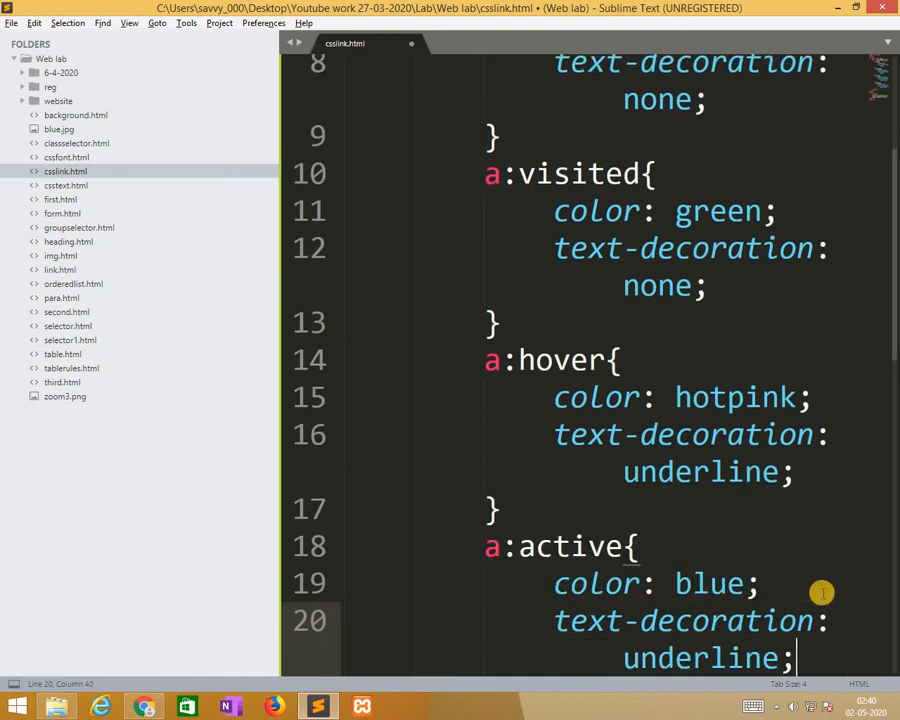
pyautogui.press('ctrl+s')
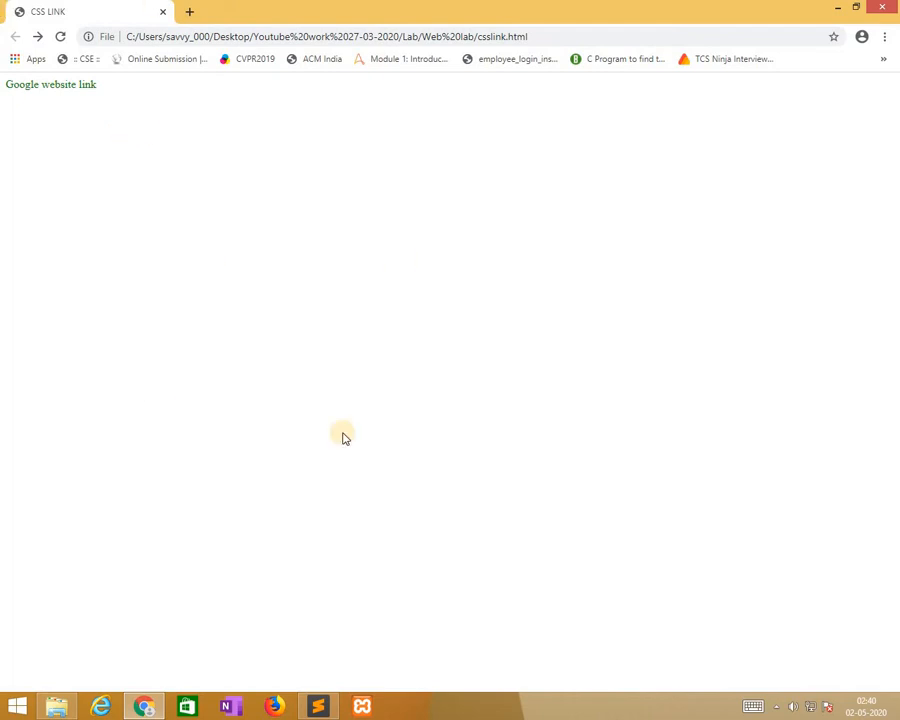
# Refresh csslink.html in Chrome to see the green, underline-free Google link
pyautogui.click(318, 707)
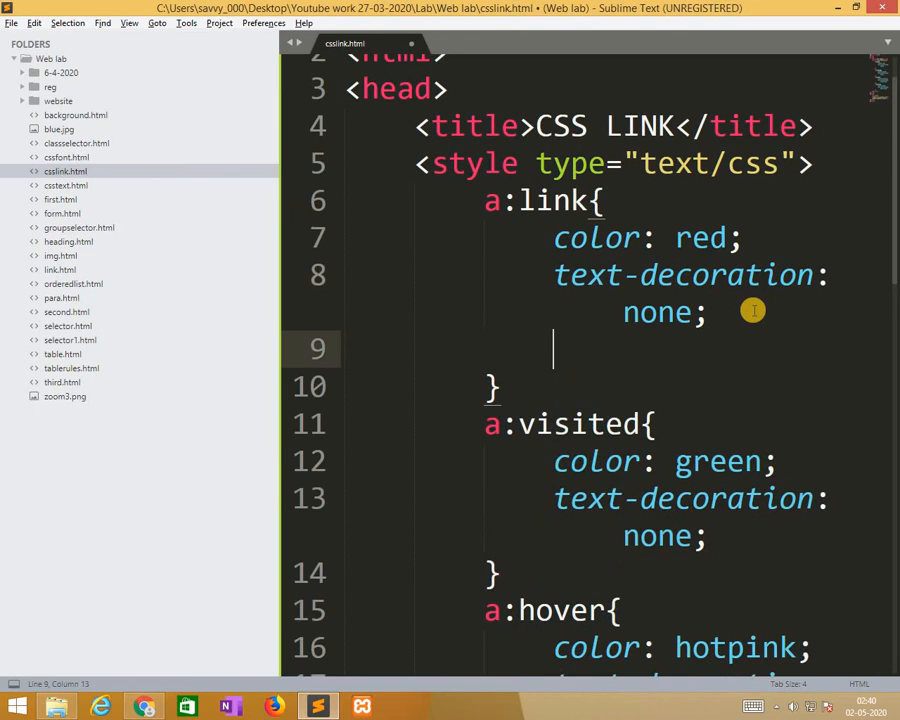
# Give the a:link and a:visited rules yellow and cyan background colours
pyautogui.write('background-color:')
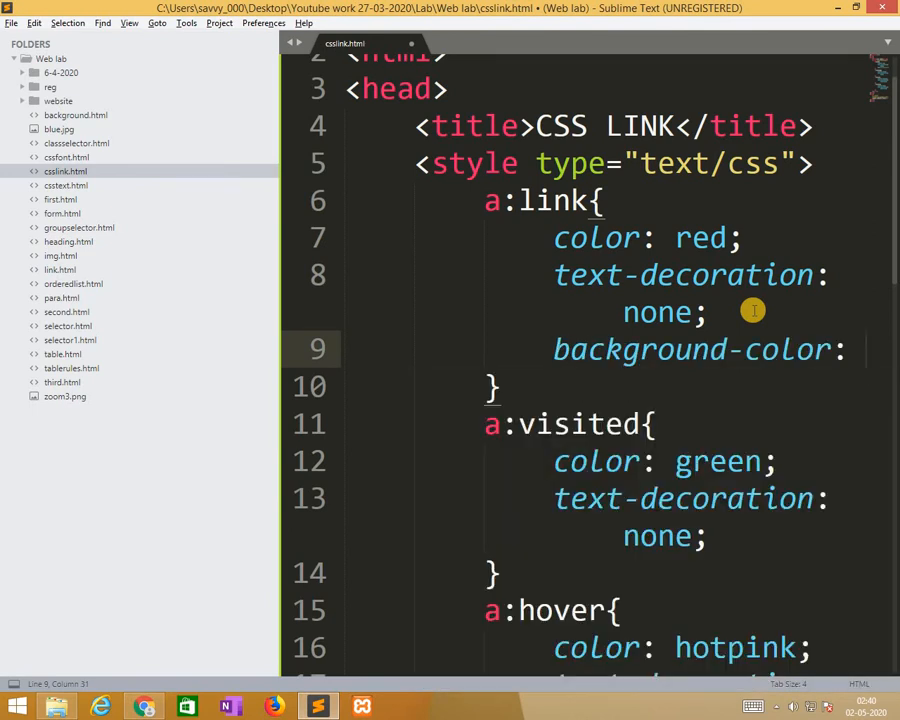
pyautogui.write('yel')
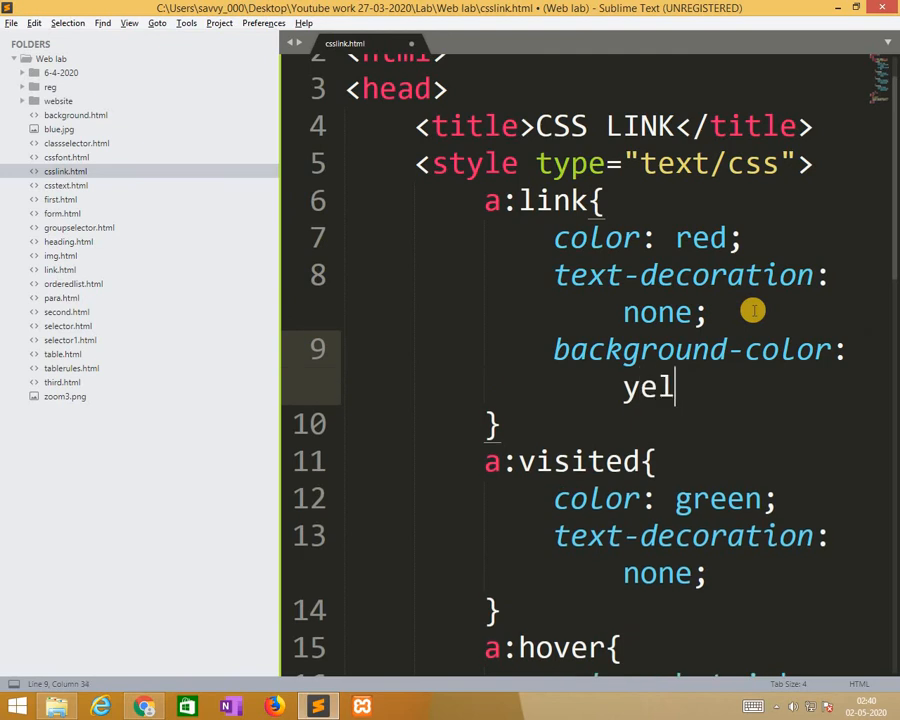
pyautogui.write('low;')
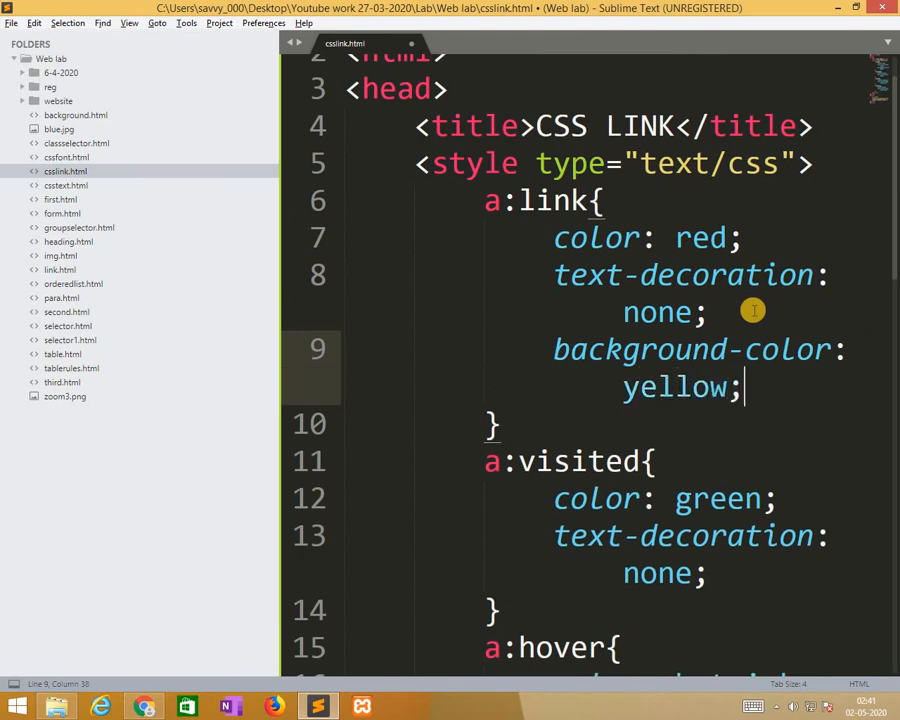
pyautogui.click(745, 498)
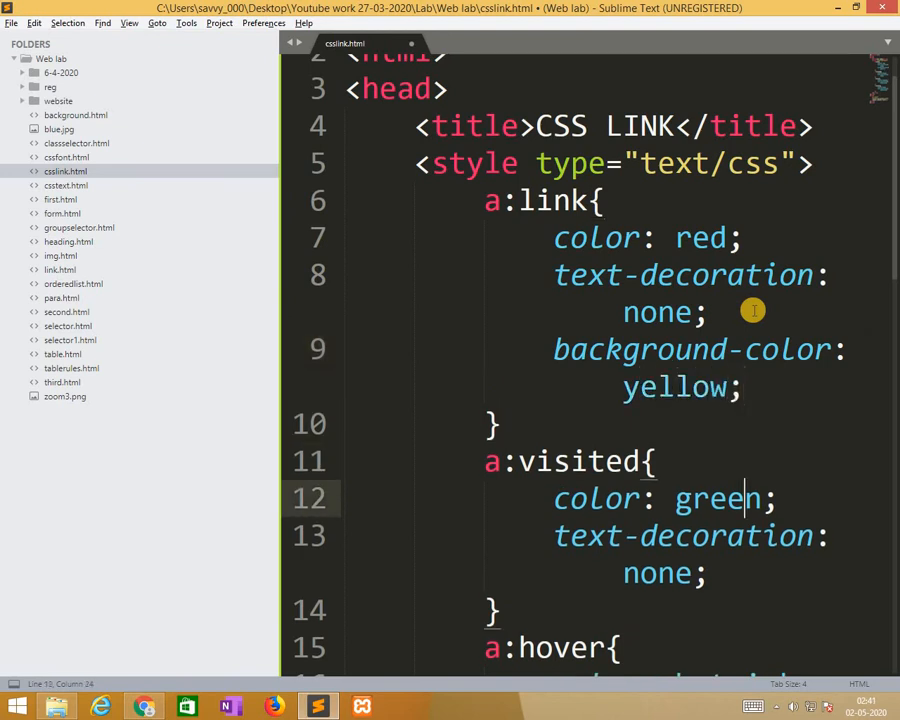
pyautogui.write('background-color:')
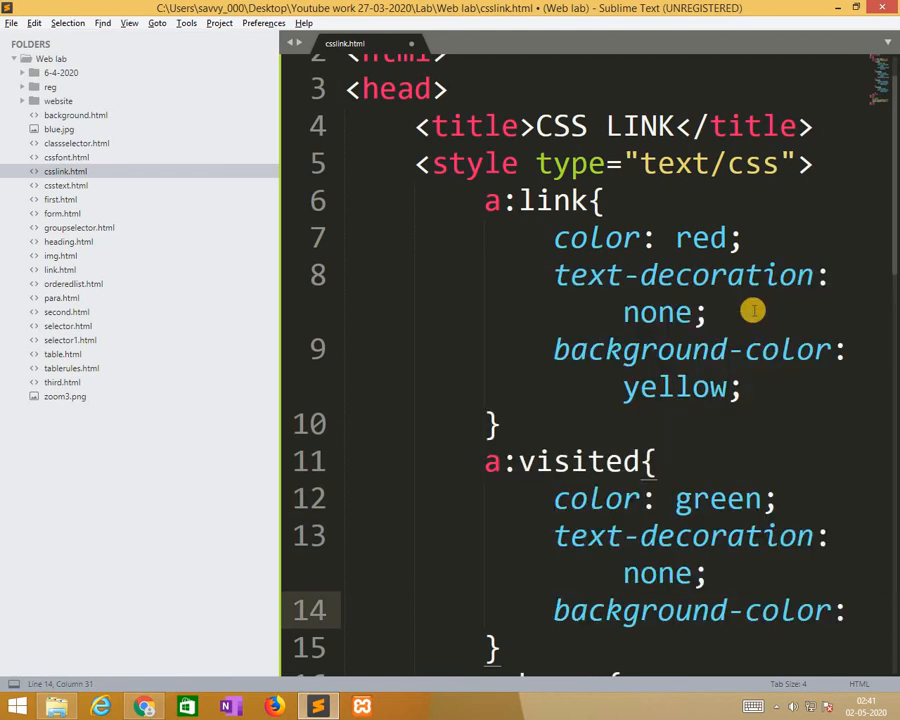
pyautogui.write('cyan;')
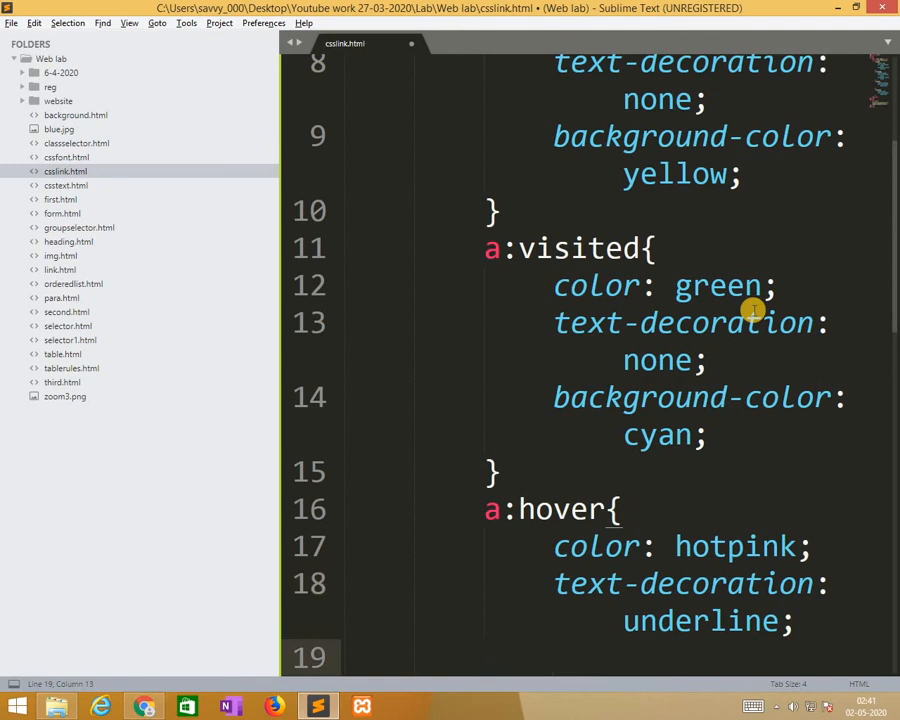
# Give the hover and active rules lightgreen and hotpink backgrounds, then save
pyautogui.write('background-color:')
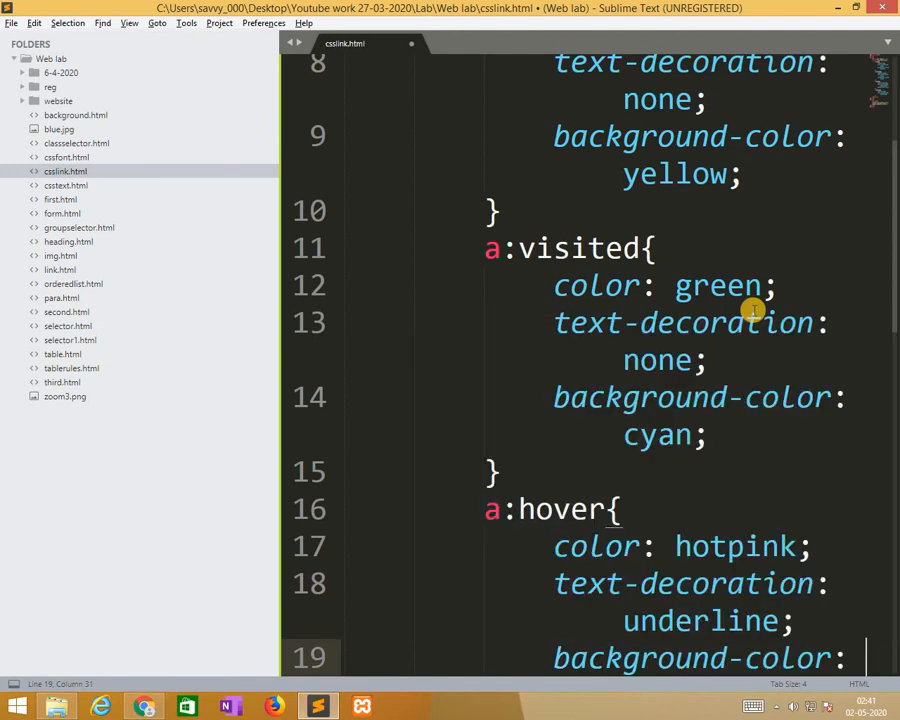
pyautogui.write('li')
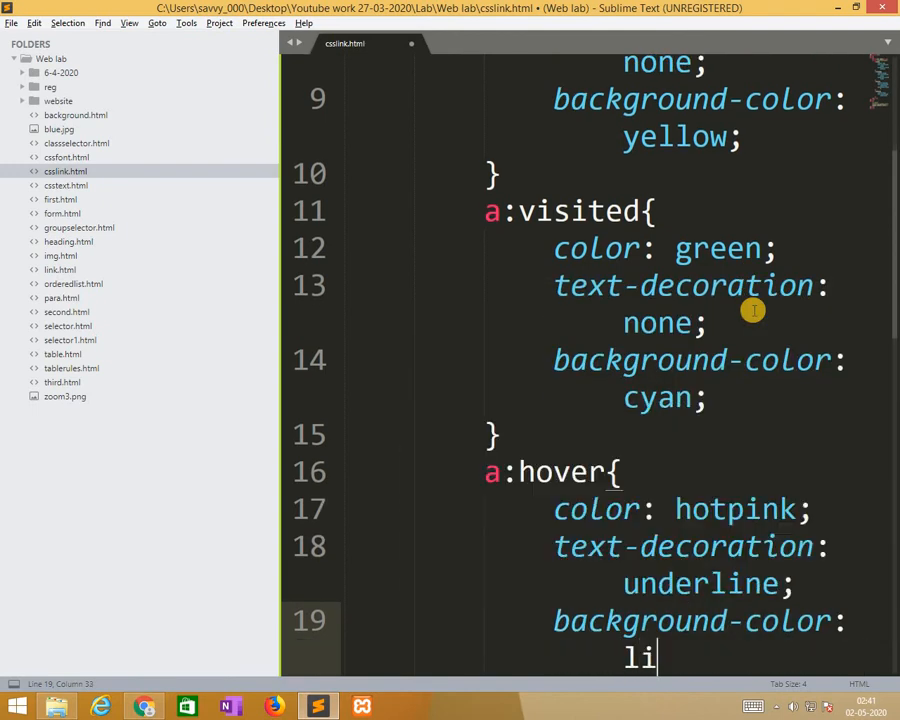
pyautogui.write('ghtgreen;')
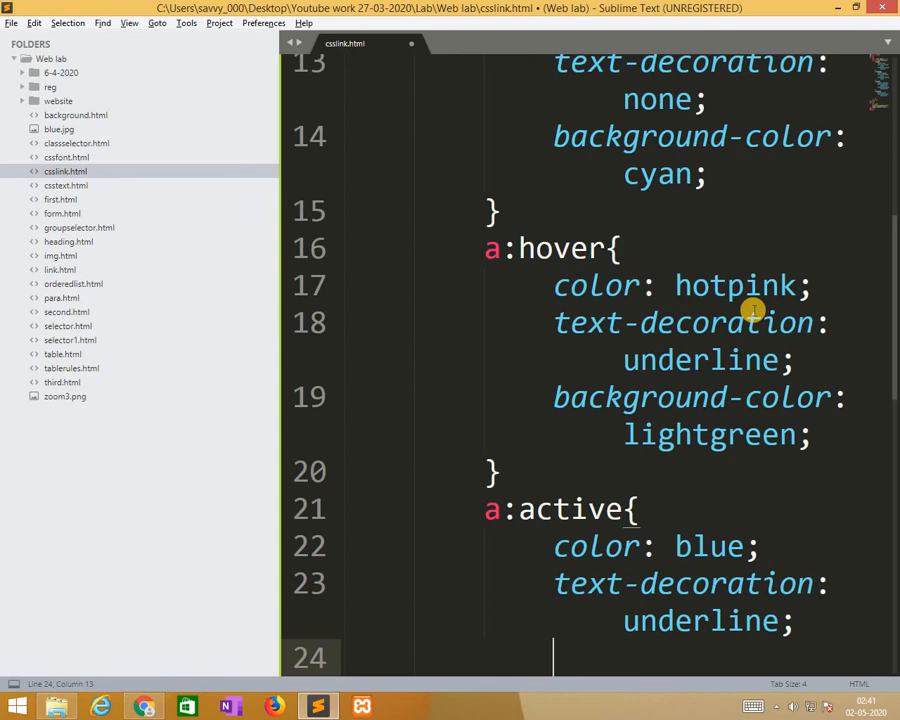
pyautogui.write('bsackground-color:')
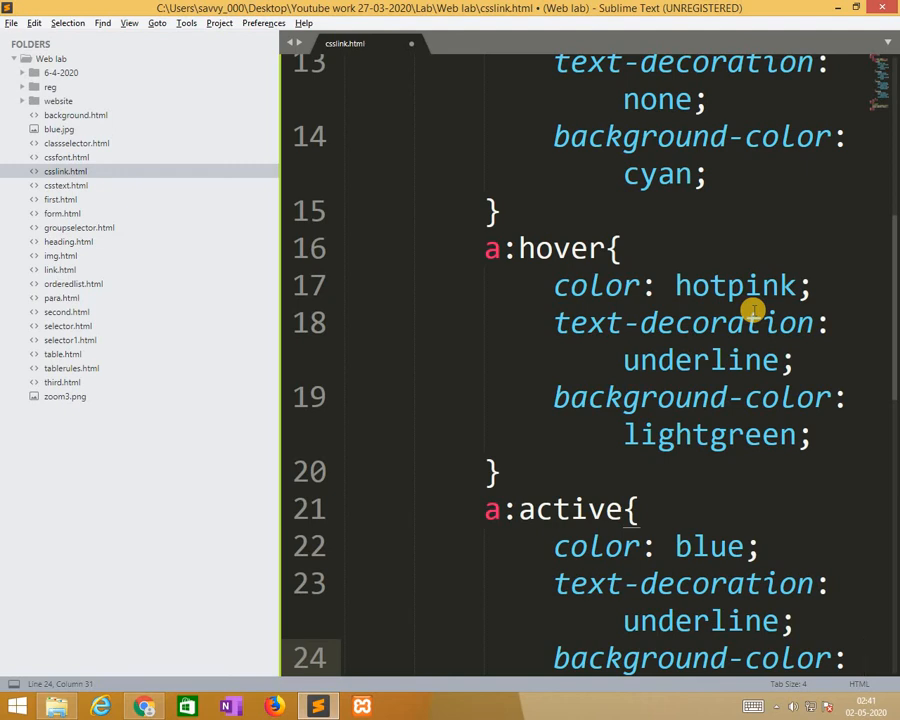
pyautogui.write('hotpink;')
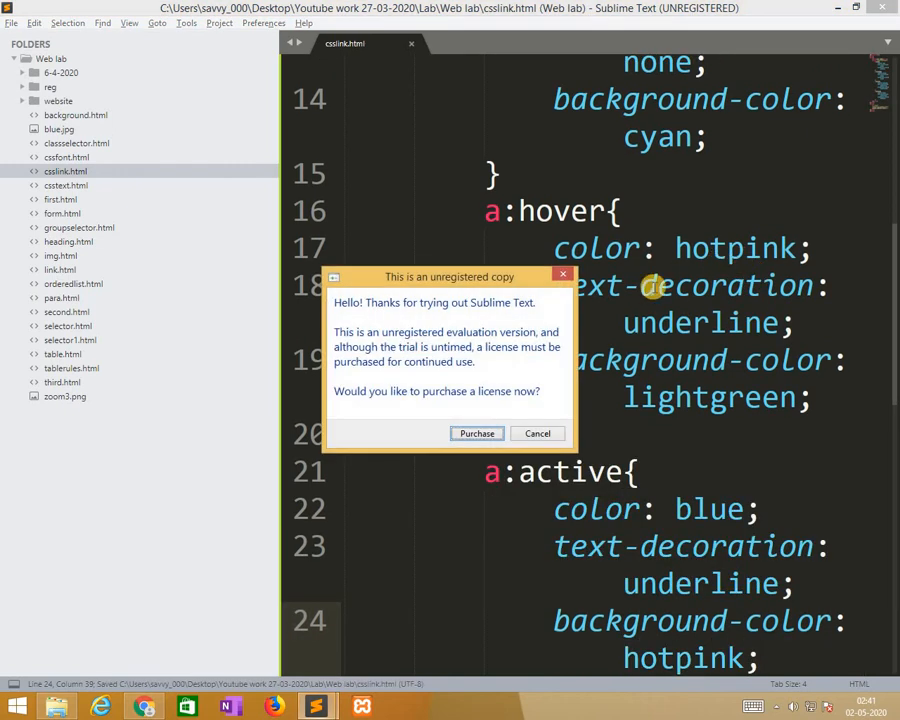
pyautogui.click(537, 433)
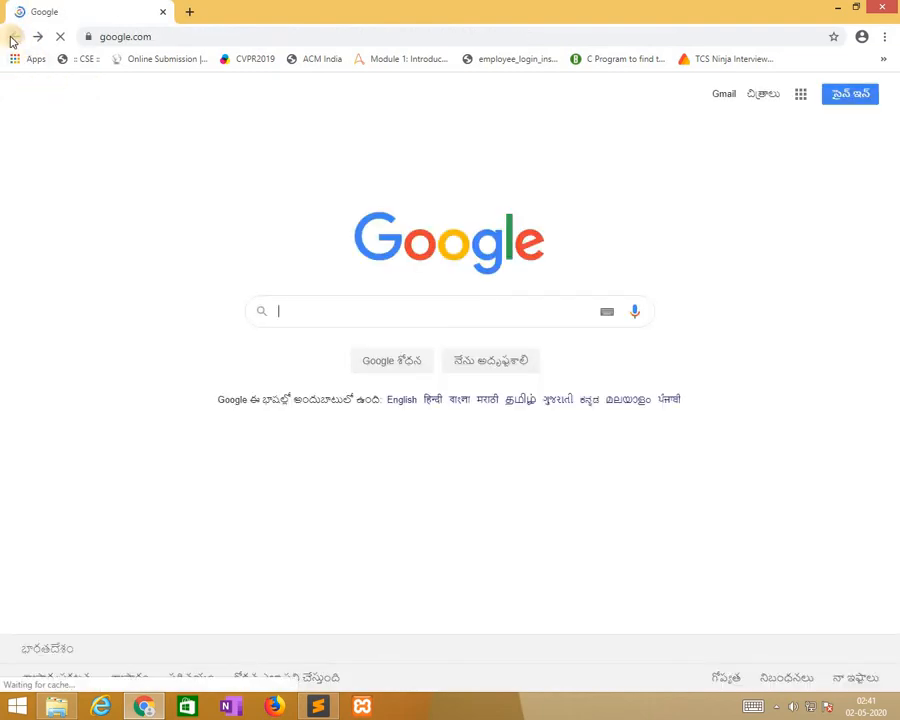
# Go back from google.com to csslink.html to see the cyan visited-link background
pyautogui.click(15, 37)
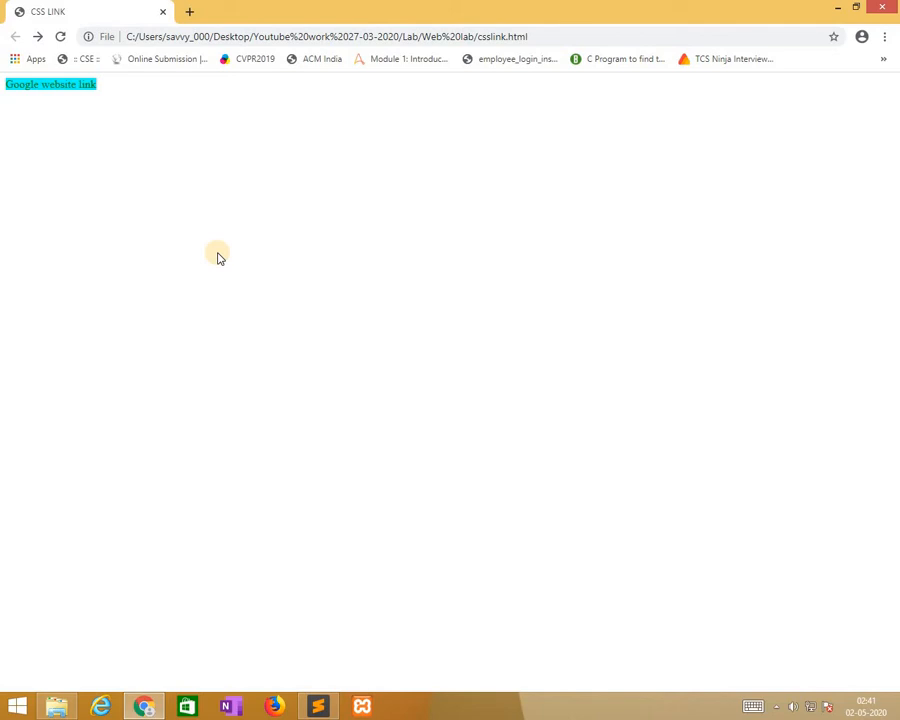
pyautogui.click(317, 706)
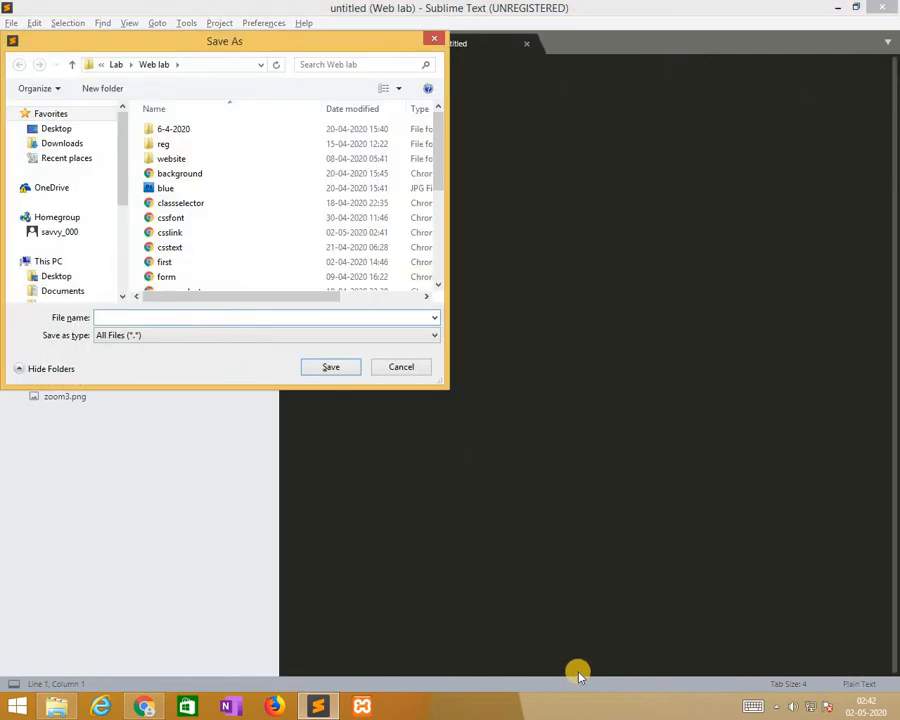
# Save the new untitled file as csslist.html
pyautogui.write('csslist.h')
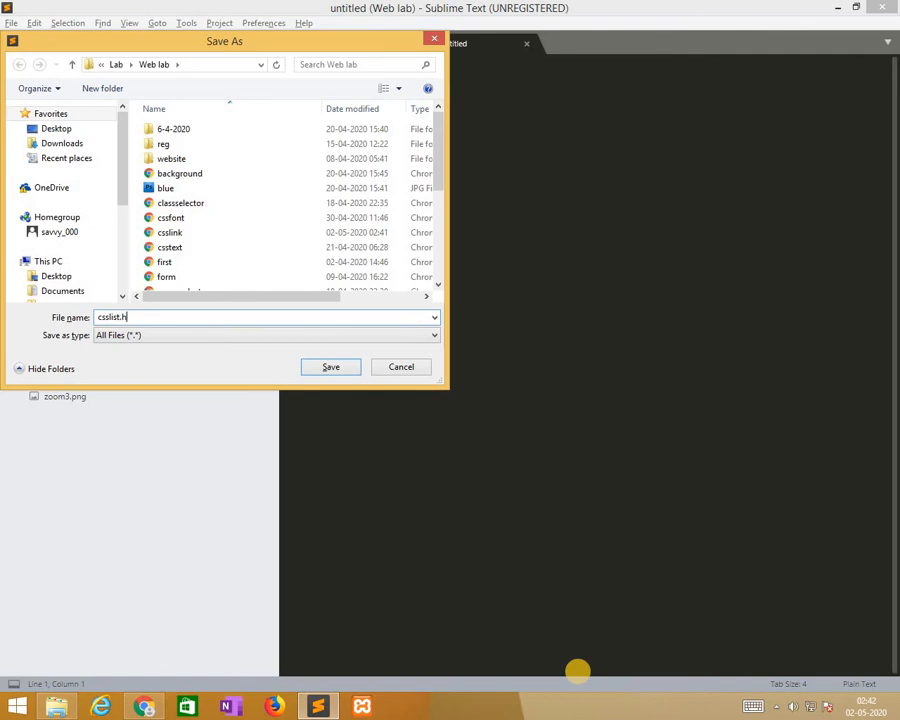
pyautogui.write('tml')
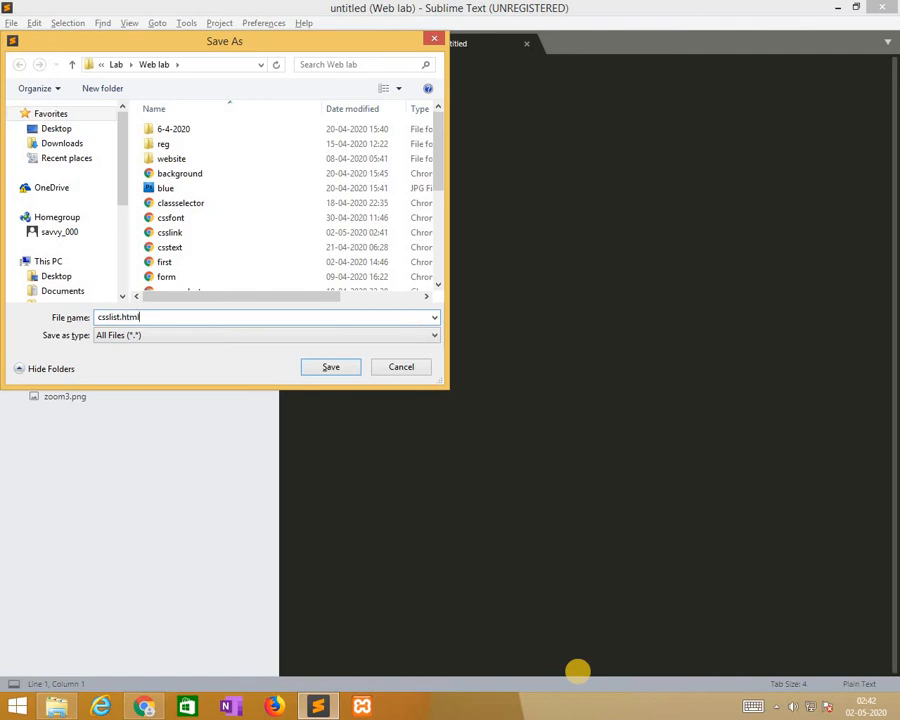
pyautogui.click(330, 367)
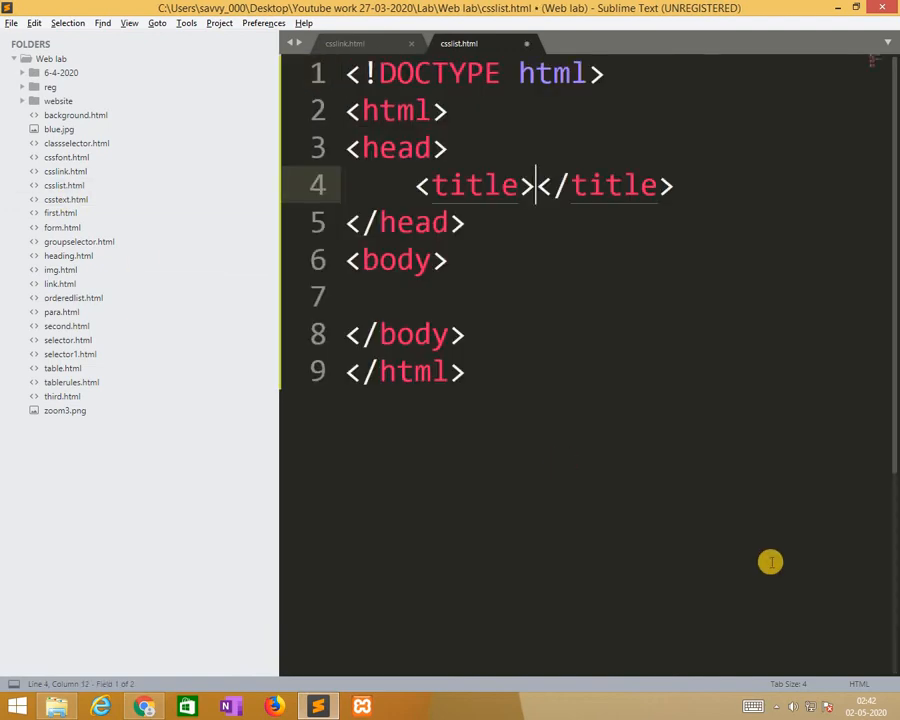
# Title the page CSS LISTS and add a style block
pyautogui.write('CS L')
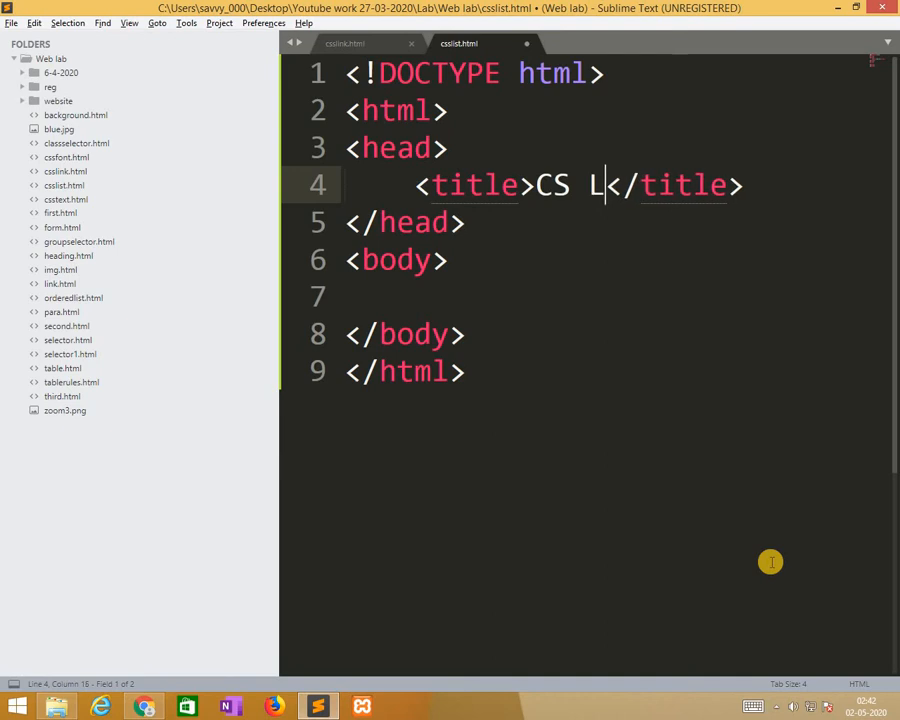
pyautogui.write('S')
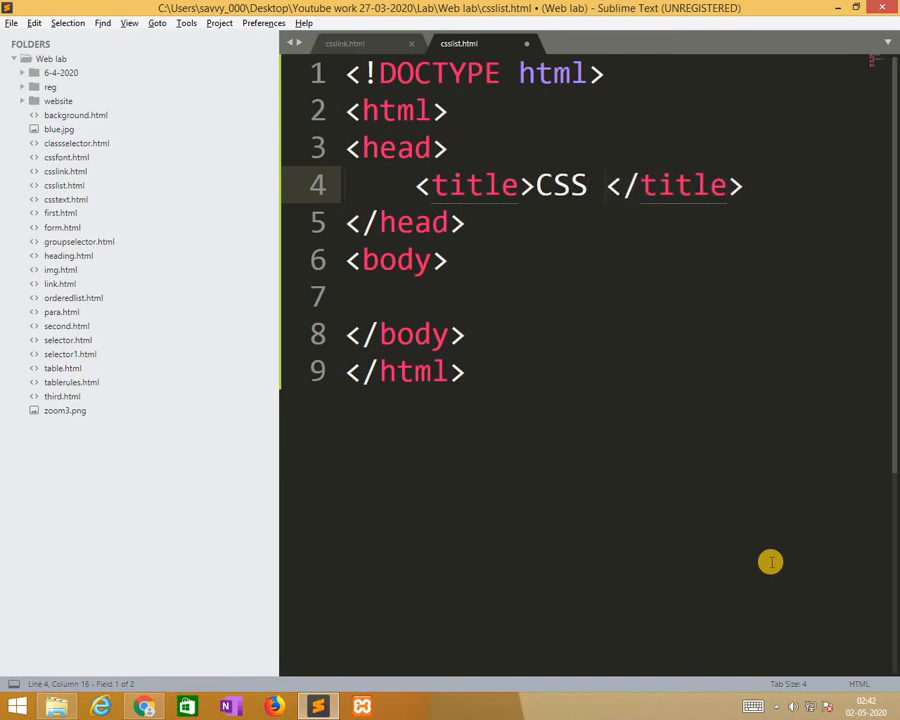
pyautogui.write('LISTS')
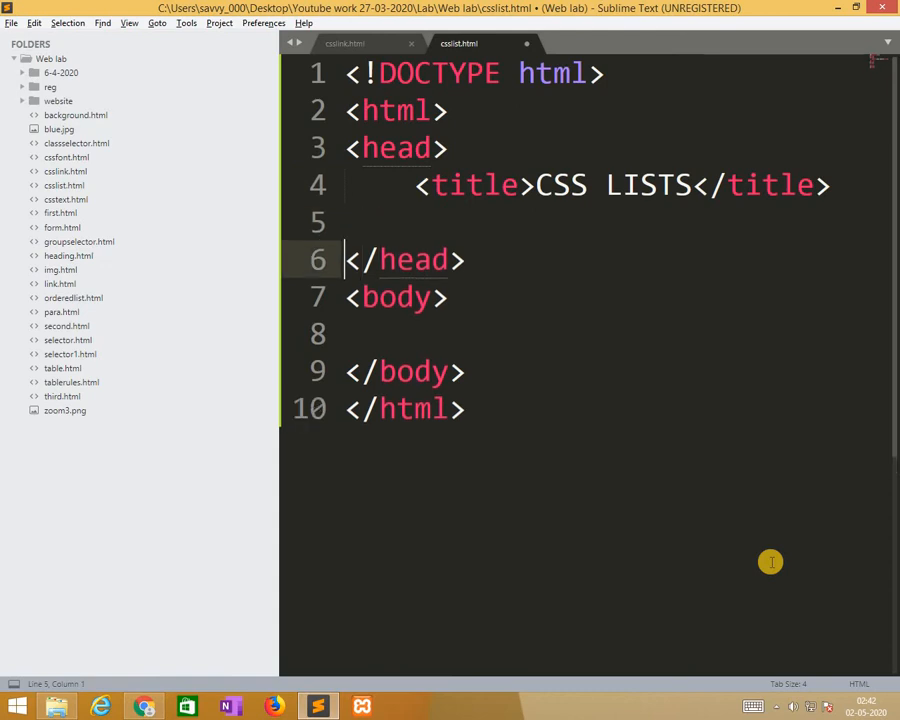
pyautogui.write('<style type="text/css"></style>')
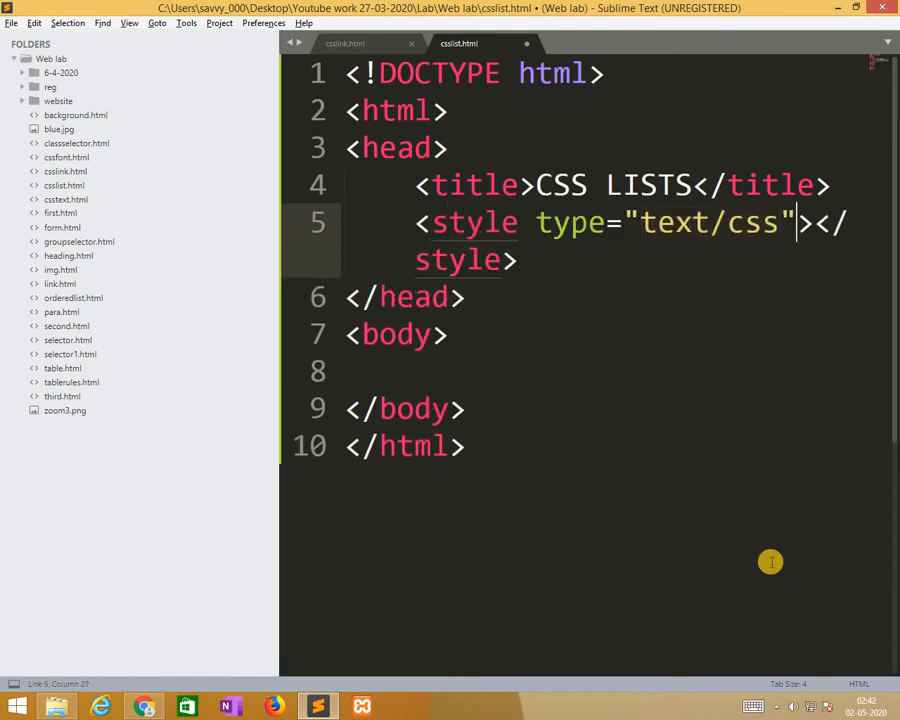
pyautogui.press('enter')
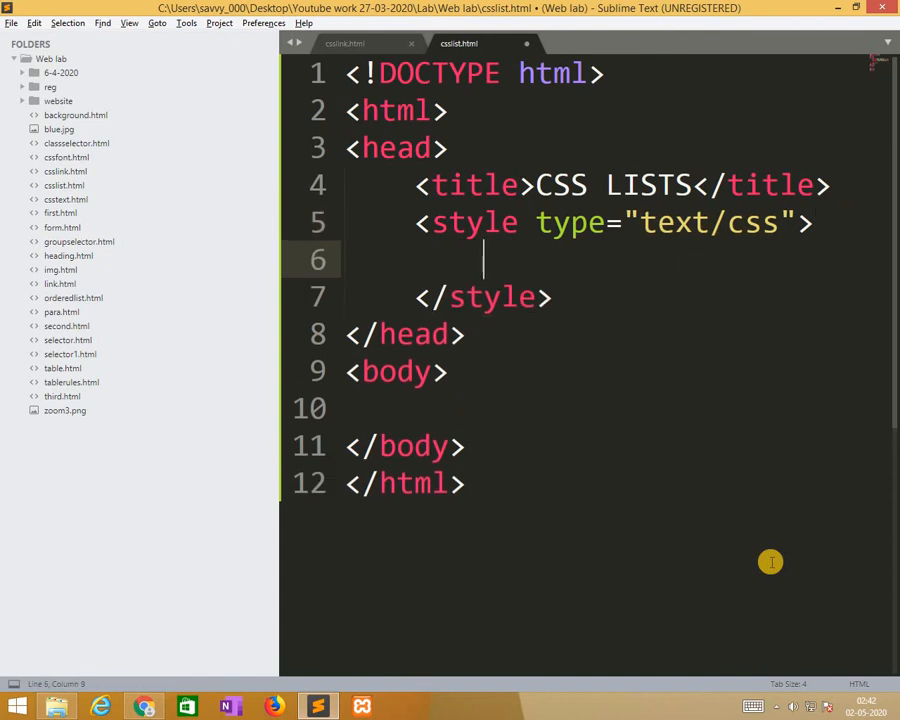
# Add ul.a with circle and ul.b with square list-style-type rules
pyautogui.write('ul')
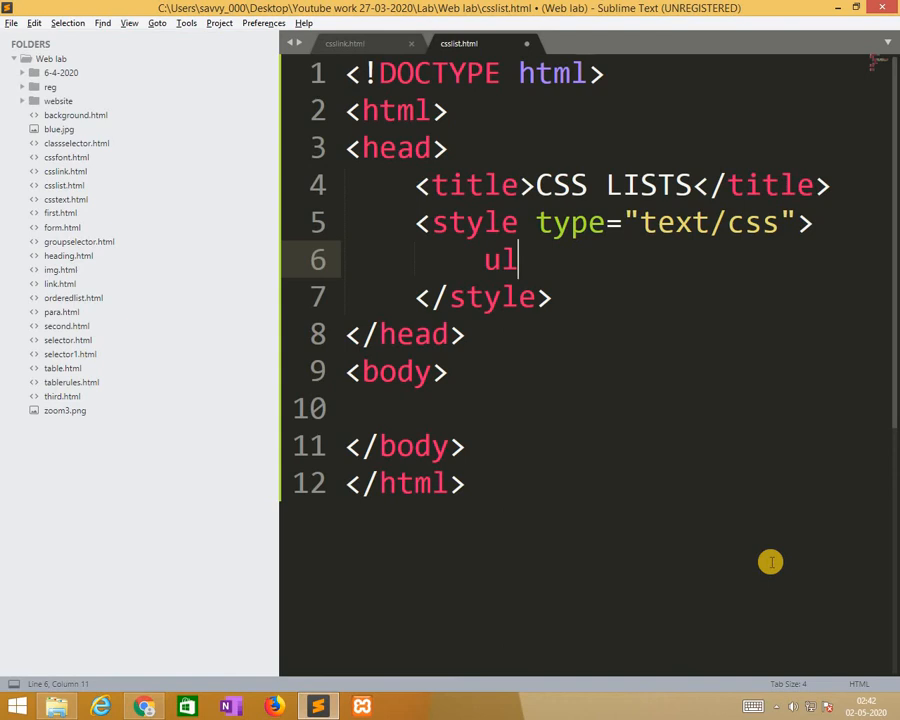
pyautogui.write('.')
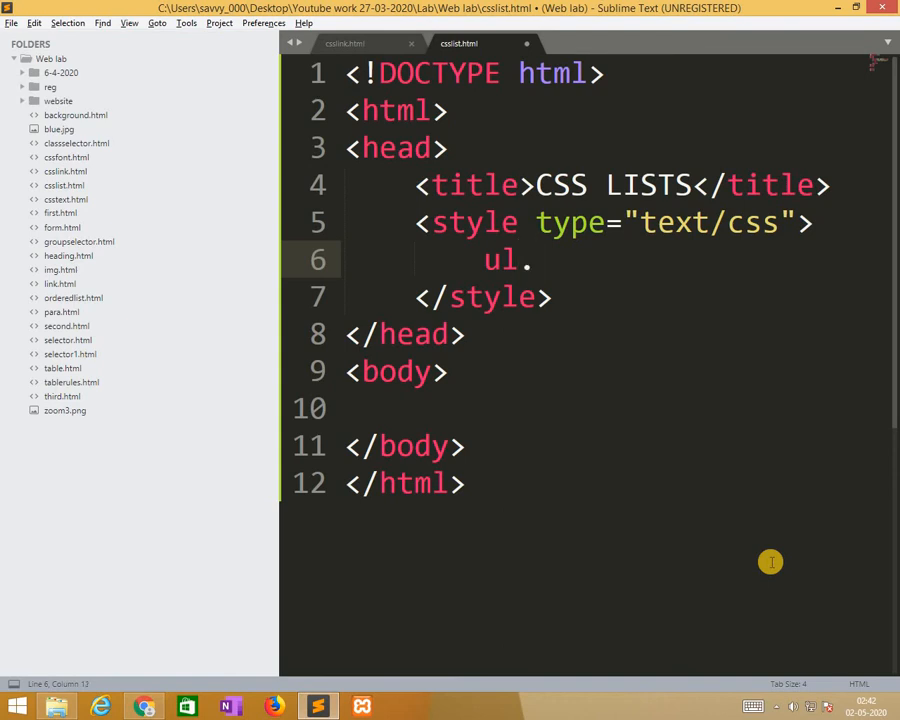
pyautogui.write('a{')
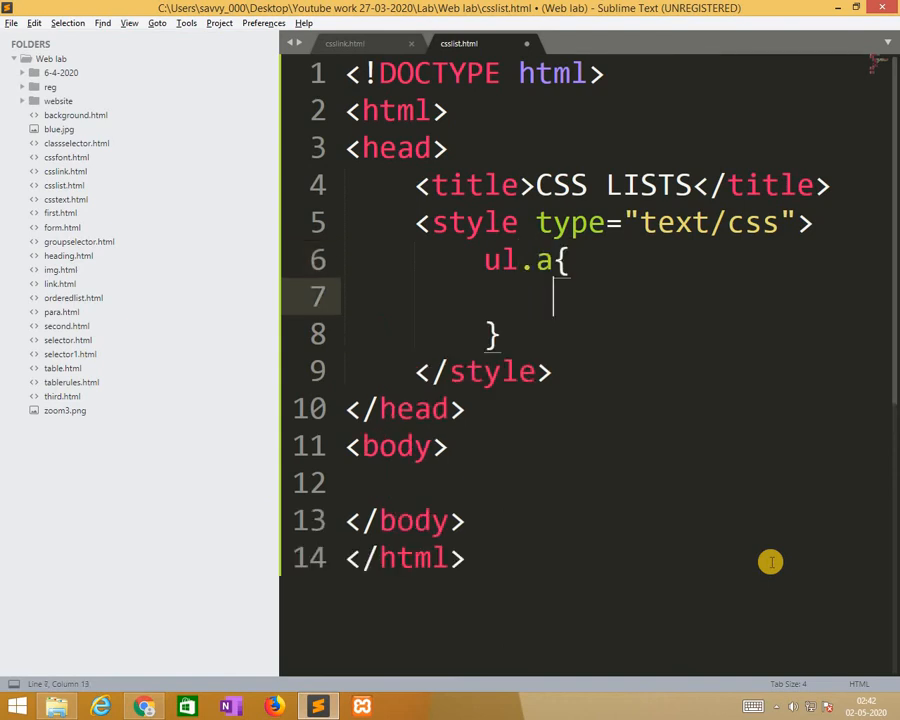
pyautogui.write('list-style-type:')
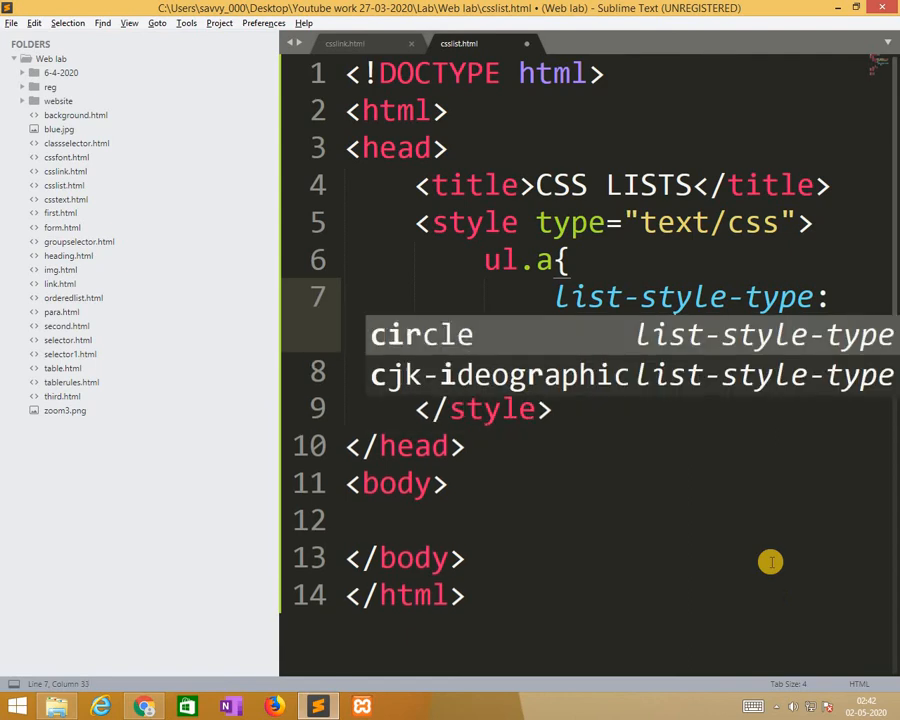
pyautogui.press('Tab')
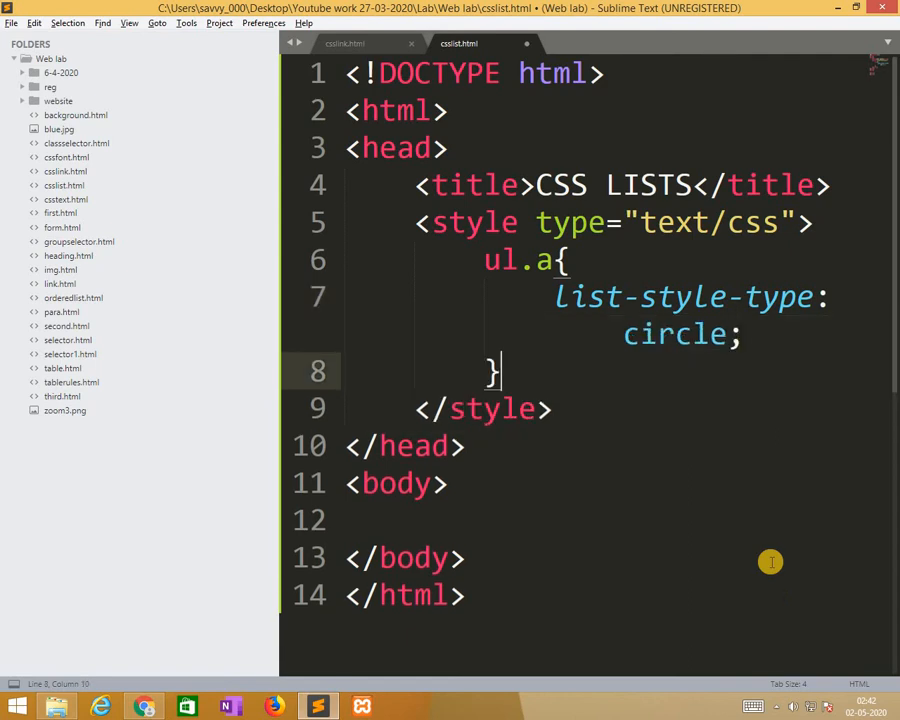
pyautogui.write('ul.b{')
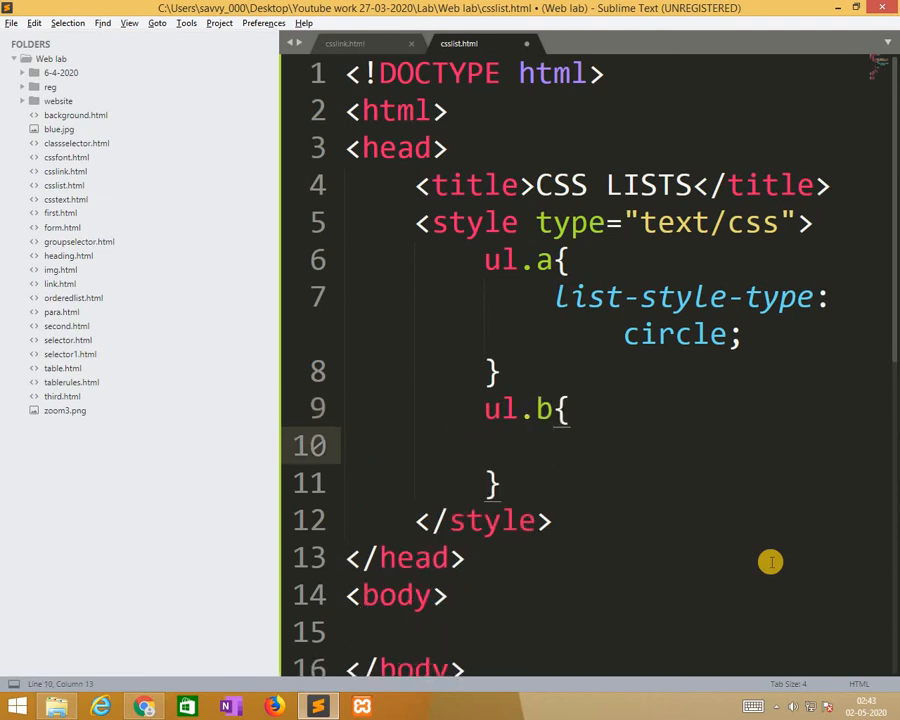
pyautogui.write('list-style-type:')
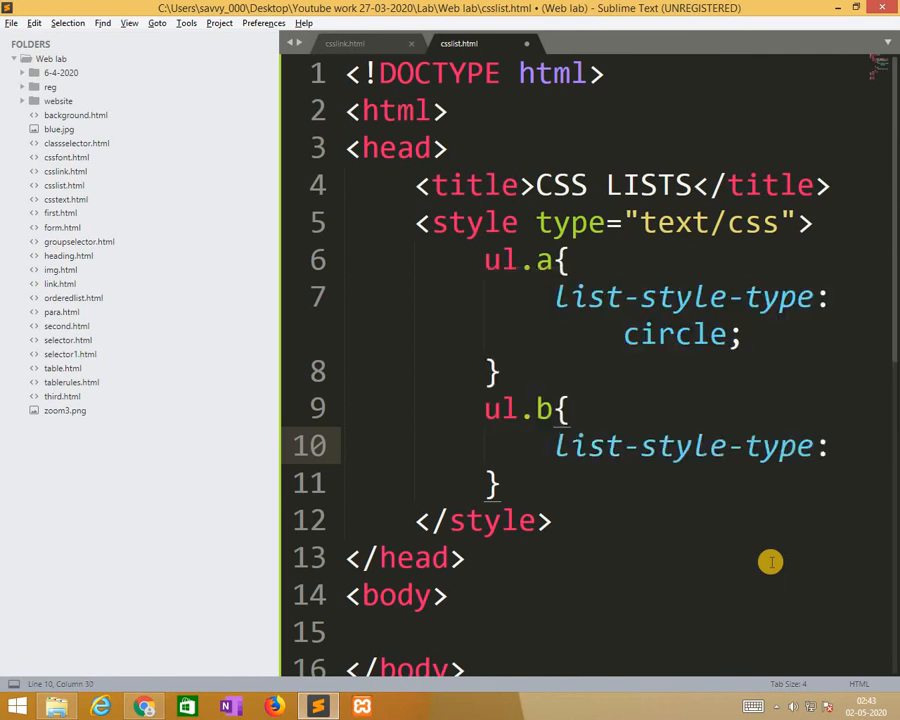
pyautogui.write('sq')
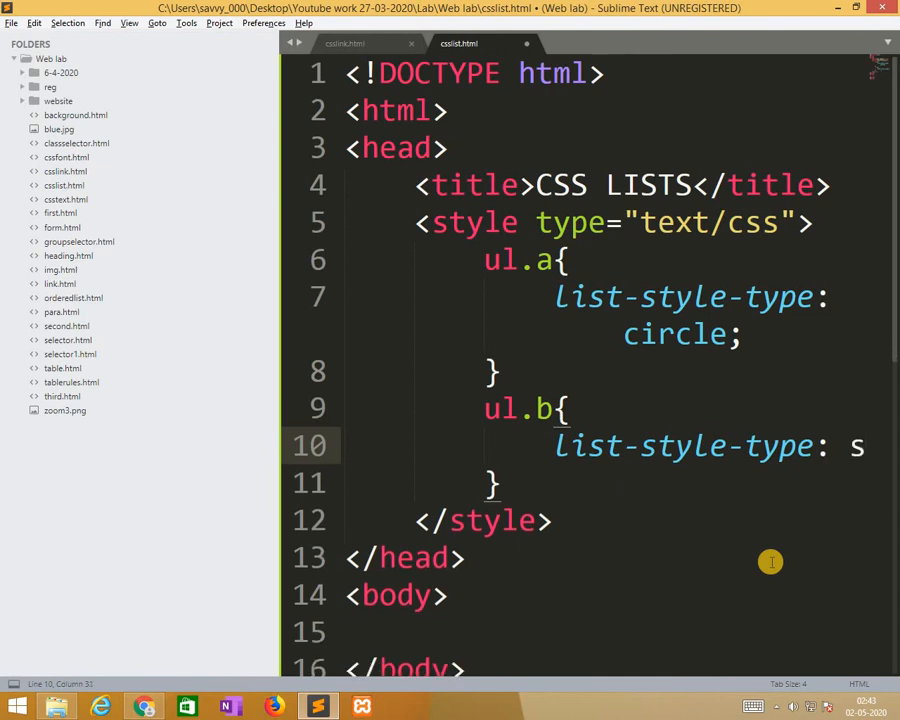
pyautogui.write('quare;')
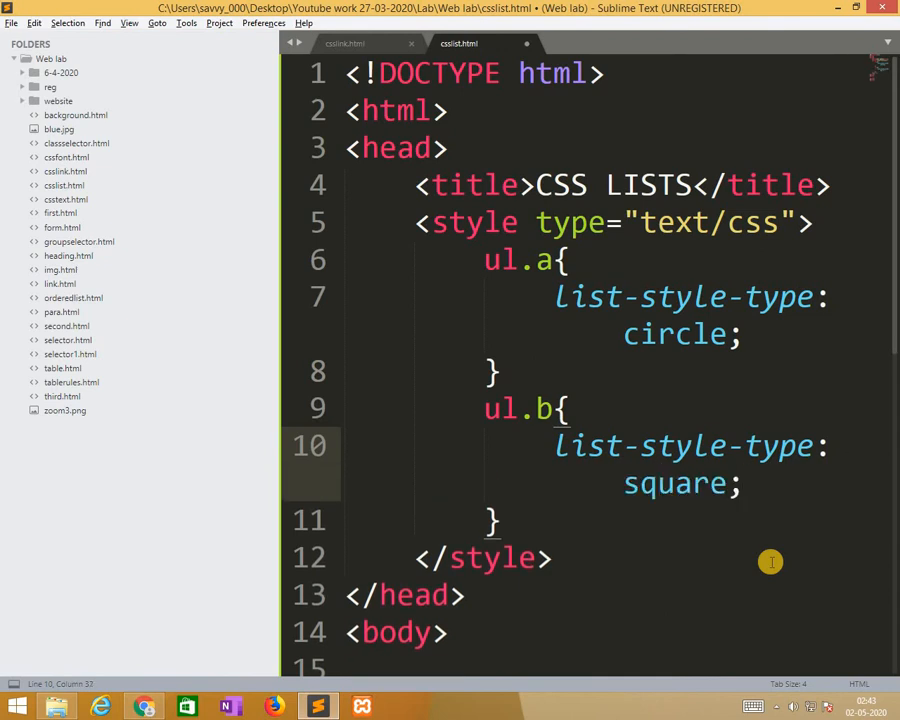
# Add ol.c{list-style-type: upper-roman;} and ol.d{list-style-type: lower-alpha;} rules
pyautogui.write('ol')
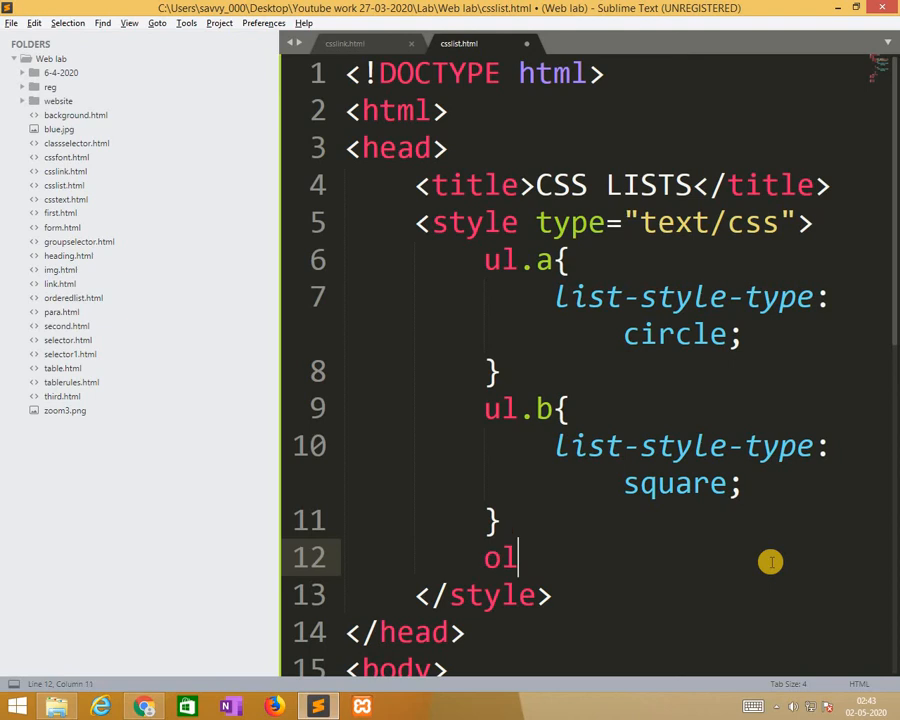
pyautogui.write('.')
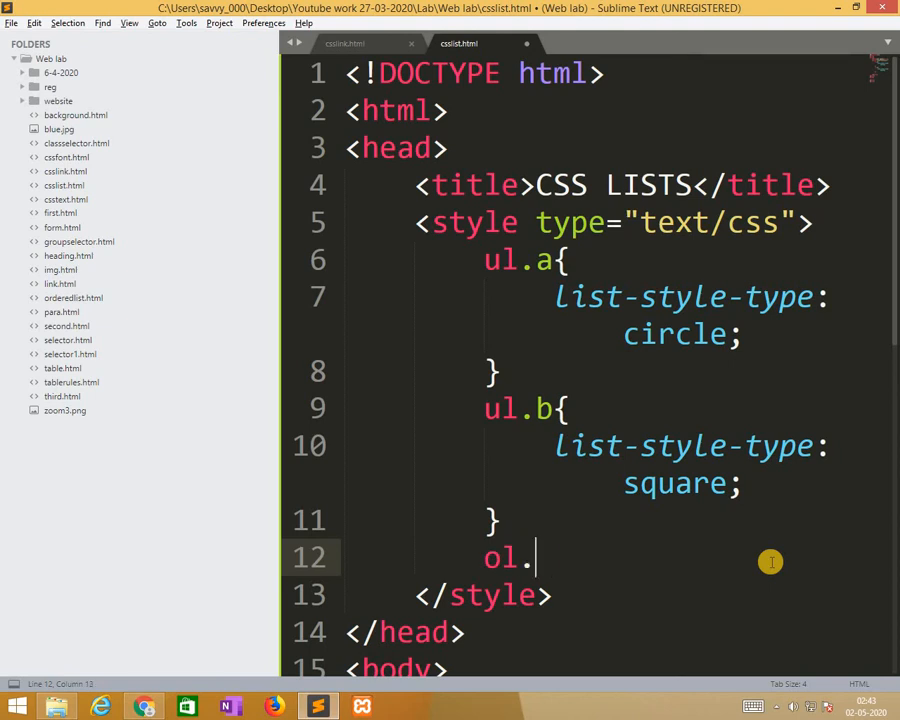
pyautogui.write('c{')
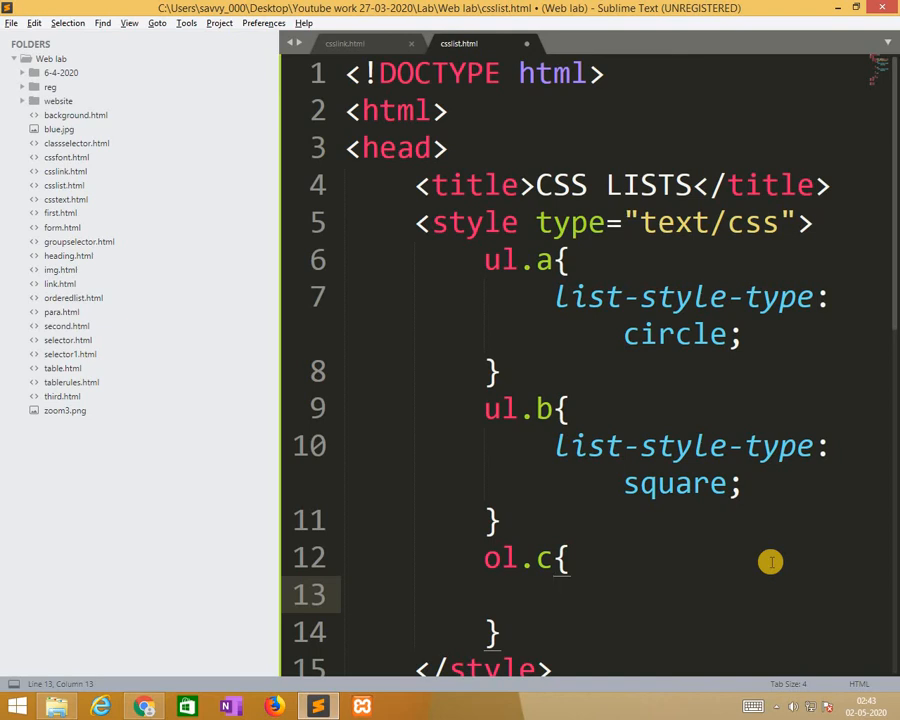
pyautogui.write('list-style-type:')
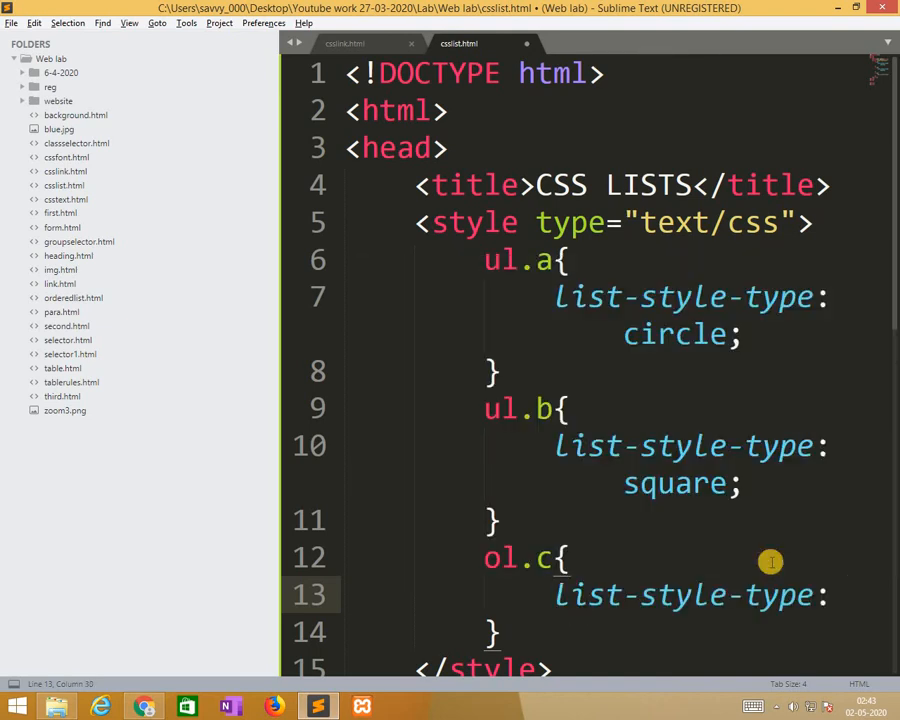
pyautogui.write('upp')
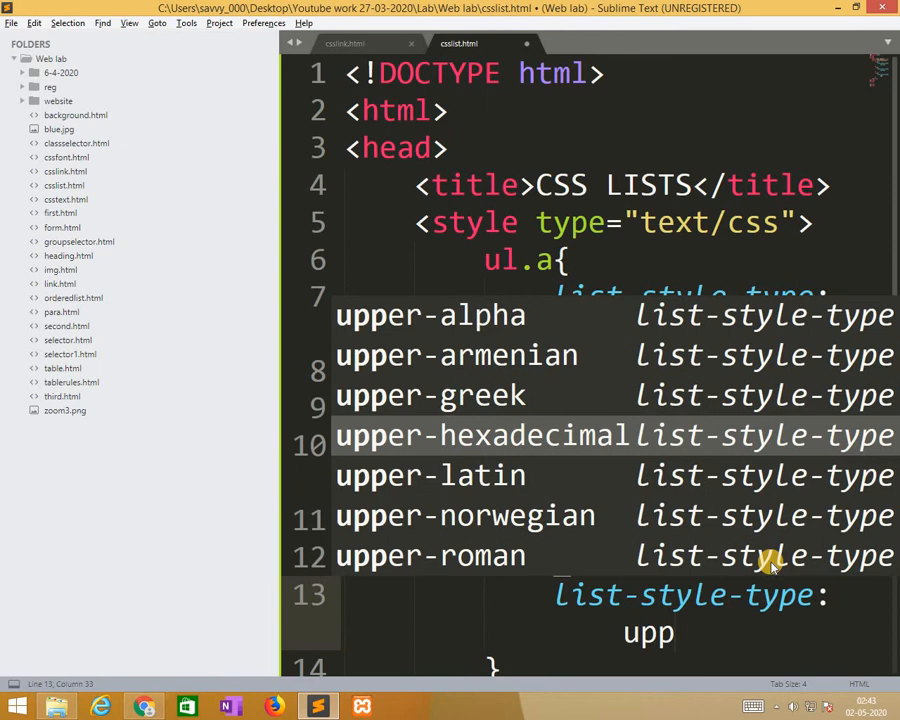
pyautogui.press('down')
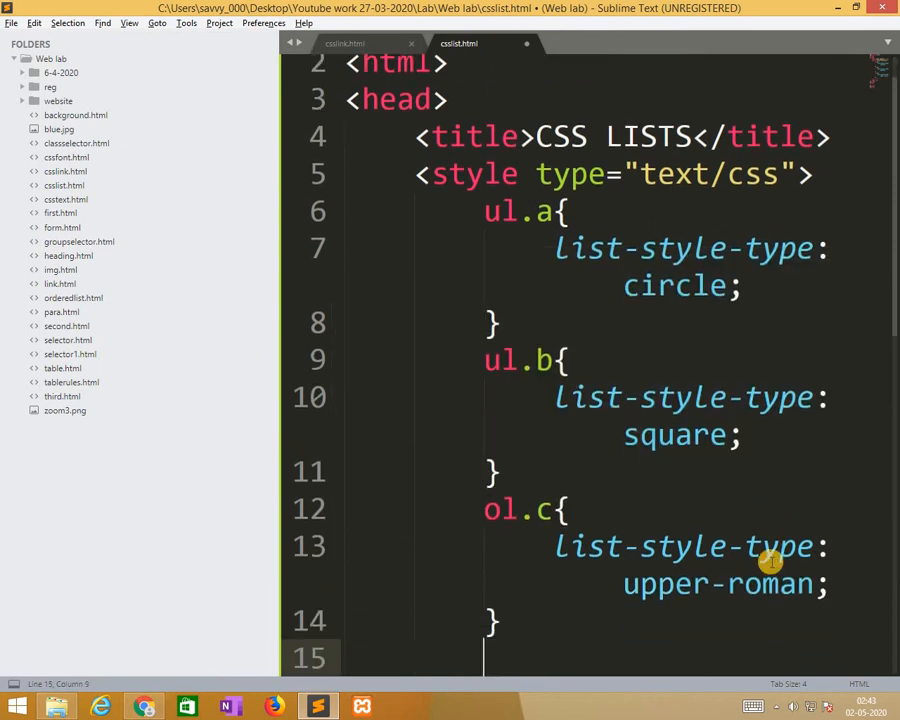
pyautogui.write('ol.')
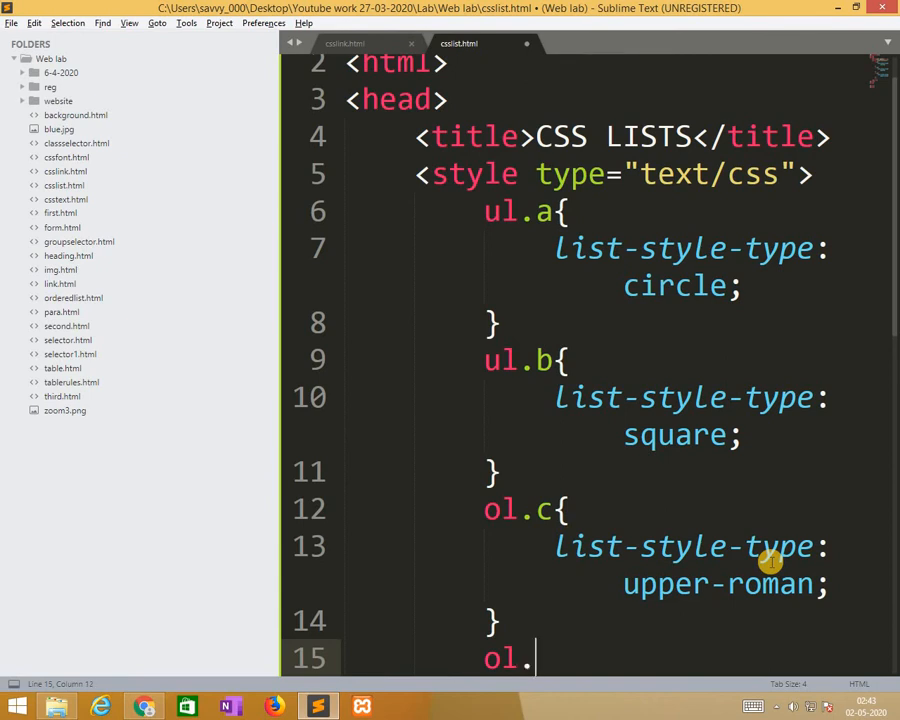
pyautogui.write('d{')
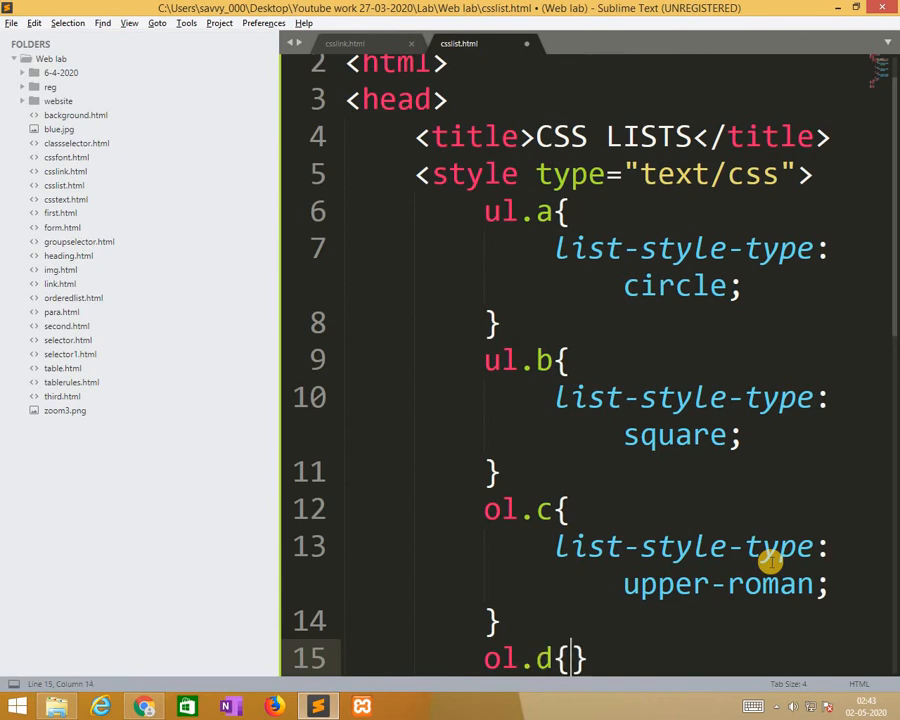
pyautogui.write('list-style-type:')
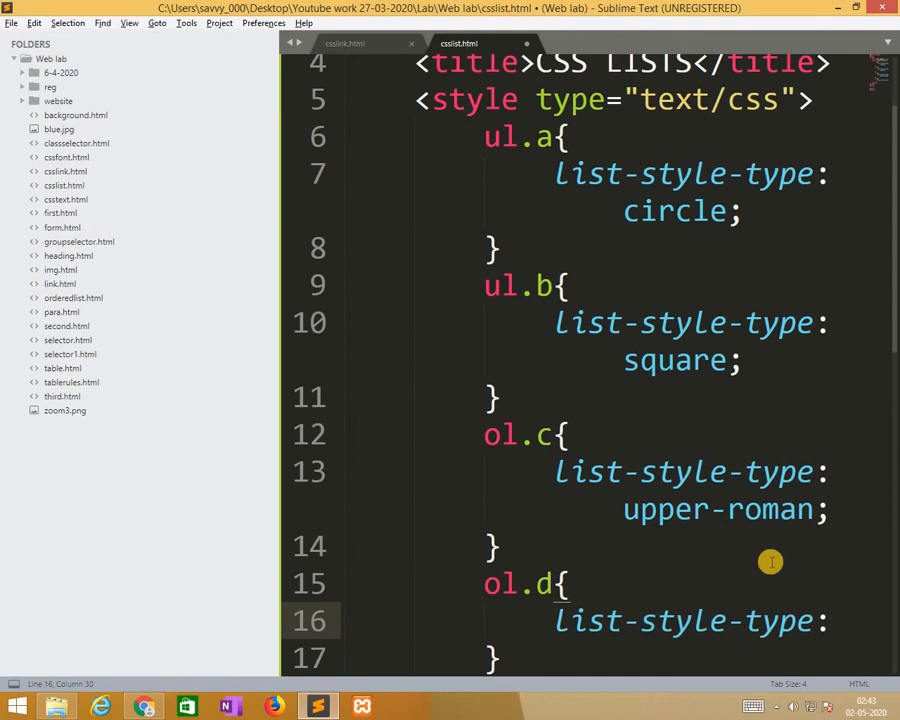
pyautogui.write('lowe')
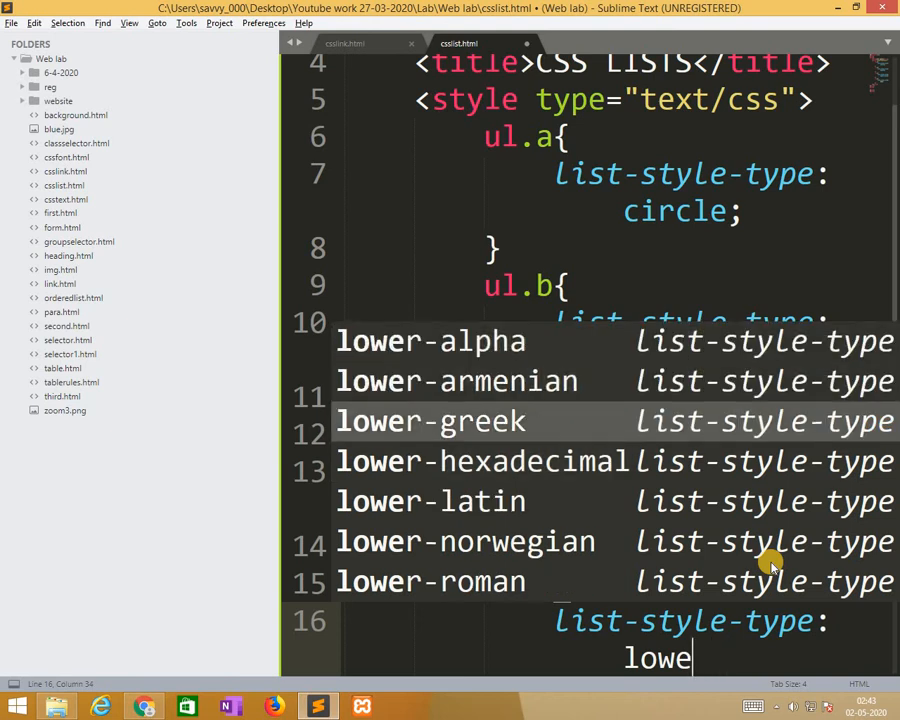
pyautogui.press('up')
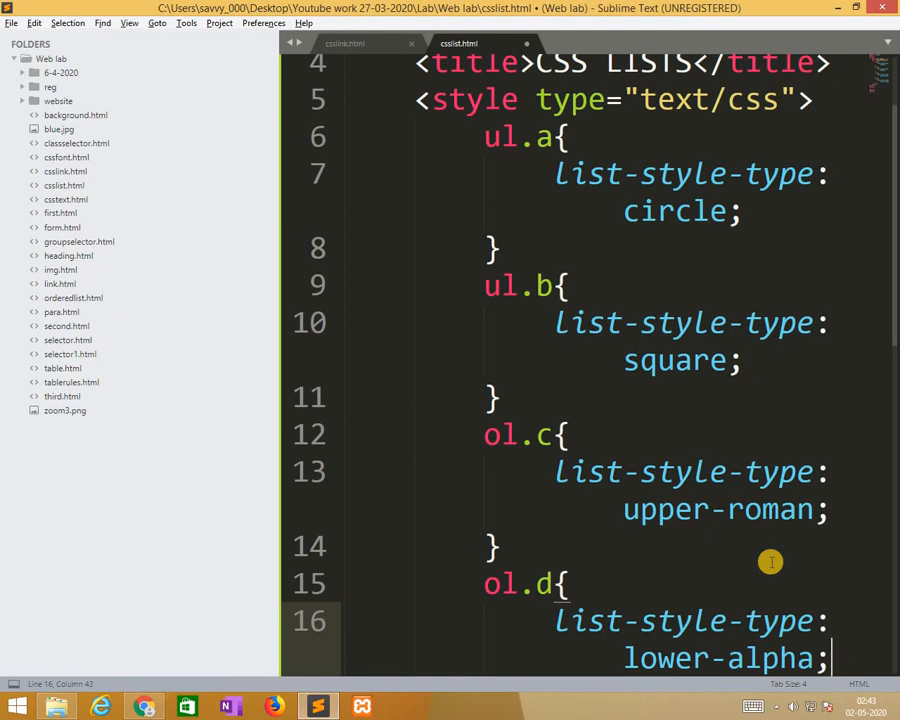
pyautogui.scroll(-3)
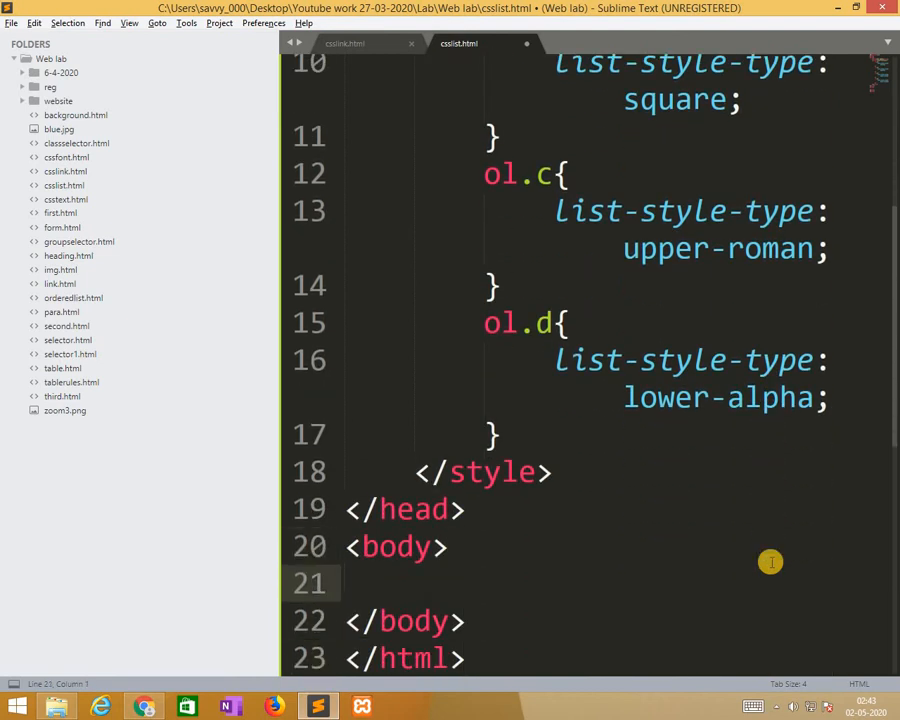
# Start a ul class="a" list with an Apple item
pyautogui.write('<ul></ul>')
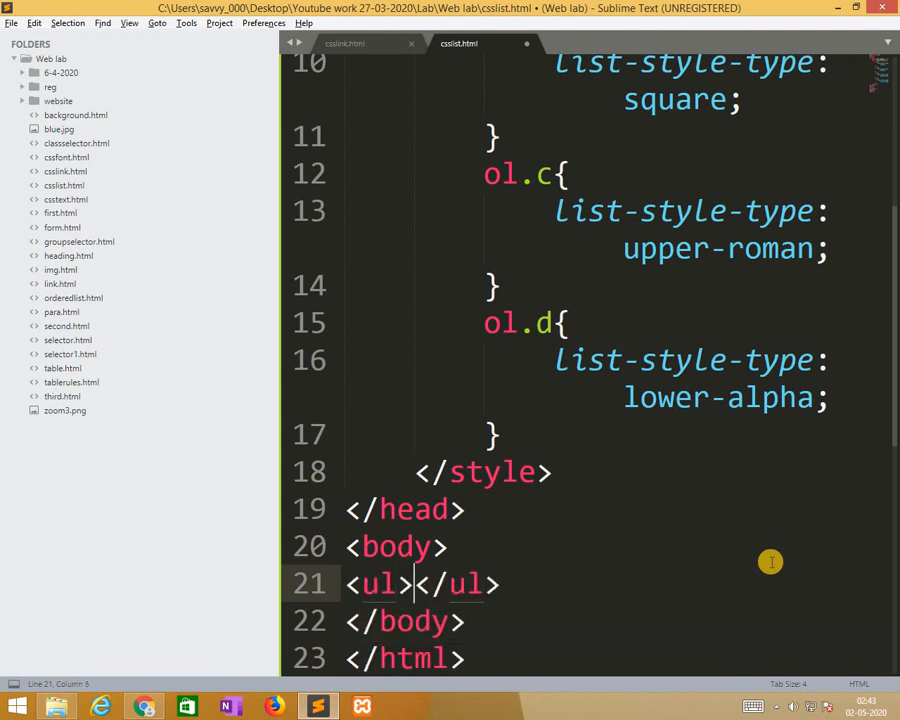
pyautogui.write('c')
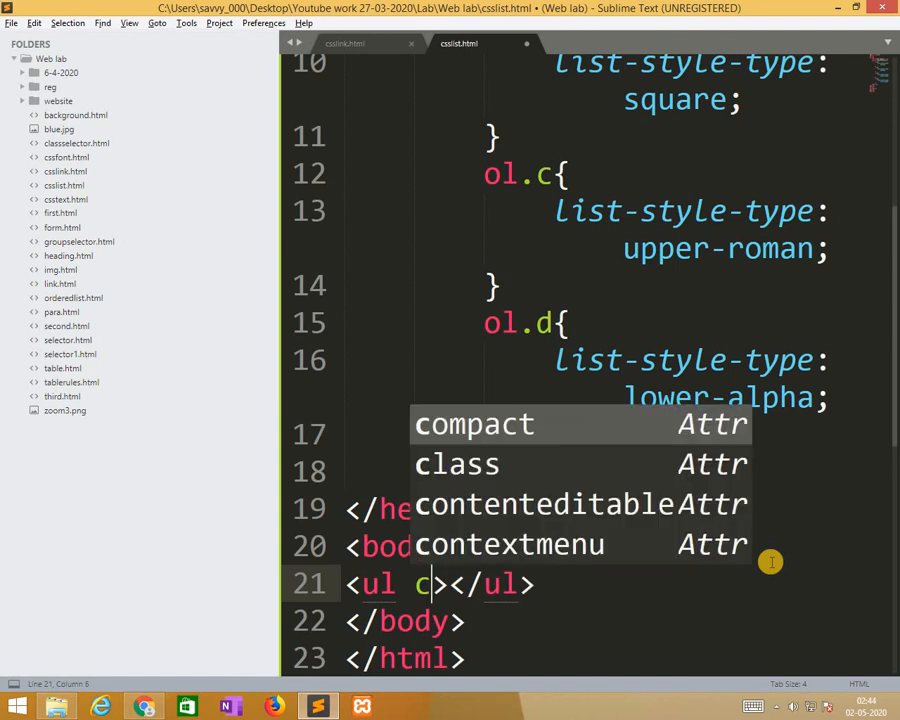
pyautogui.write('lass="a"')
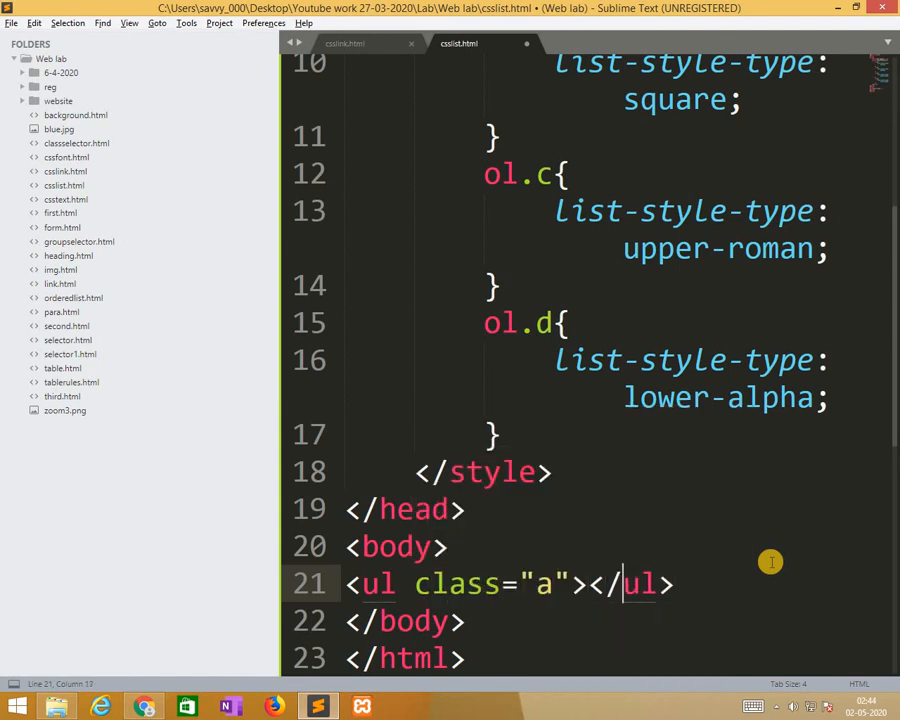
pyautogui.press('enter')
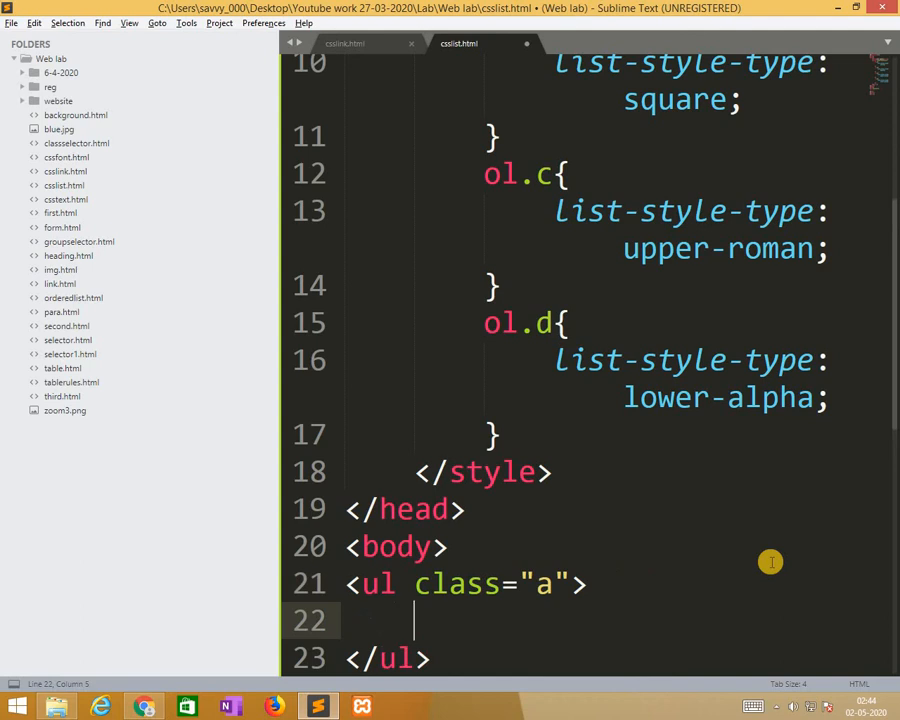
pyautogui.write('<li')
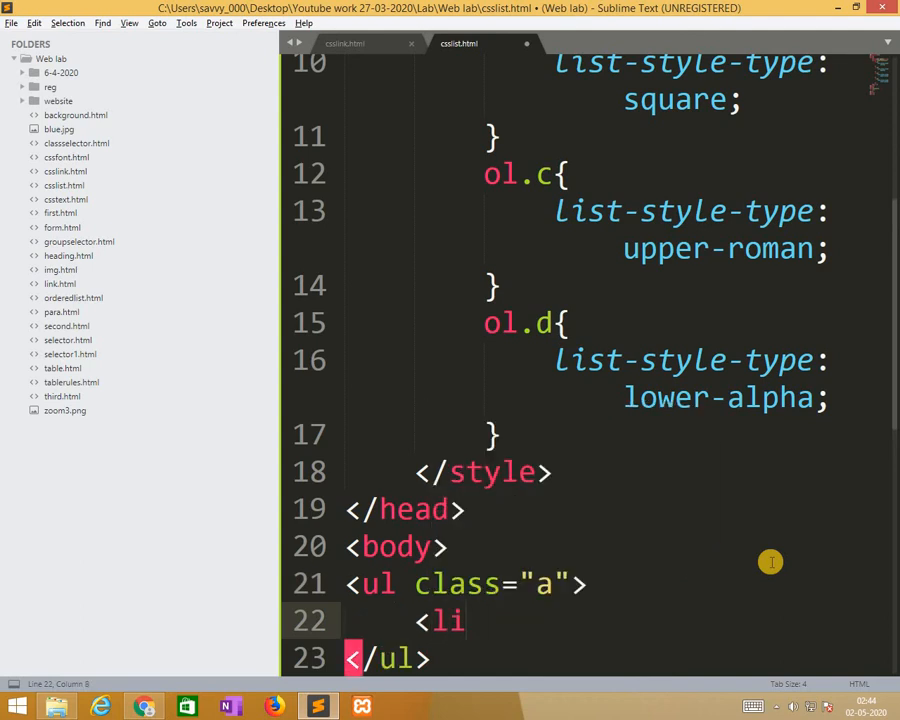
pyautogui.press('BackSpace')
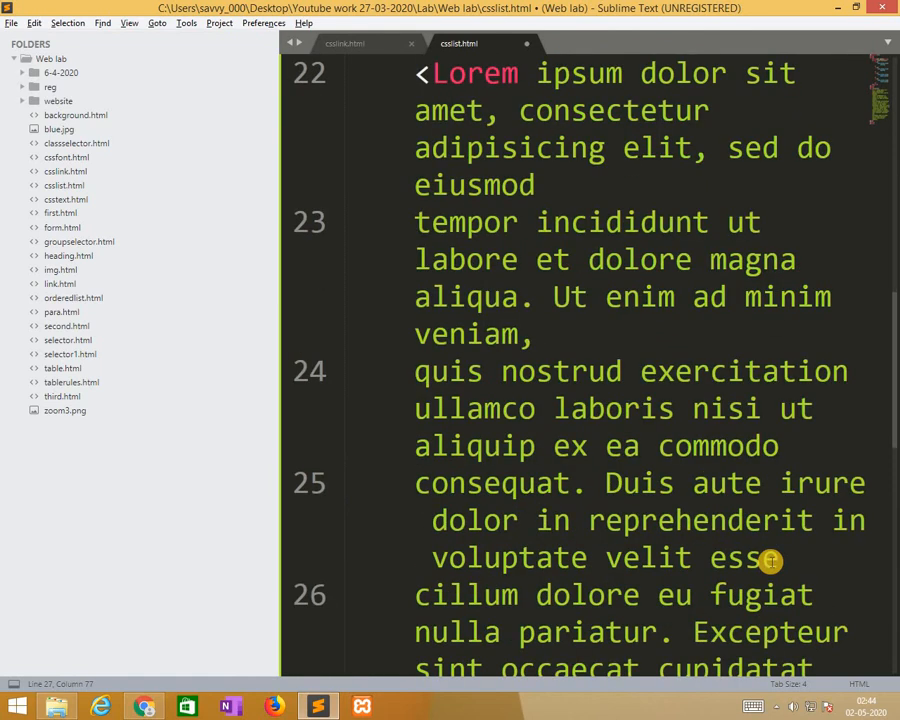
pyautogui.press('ctrl+z')
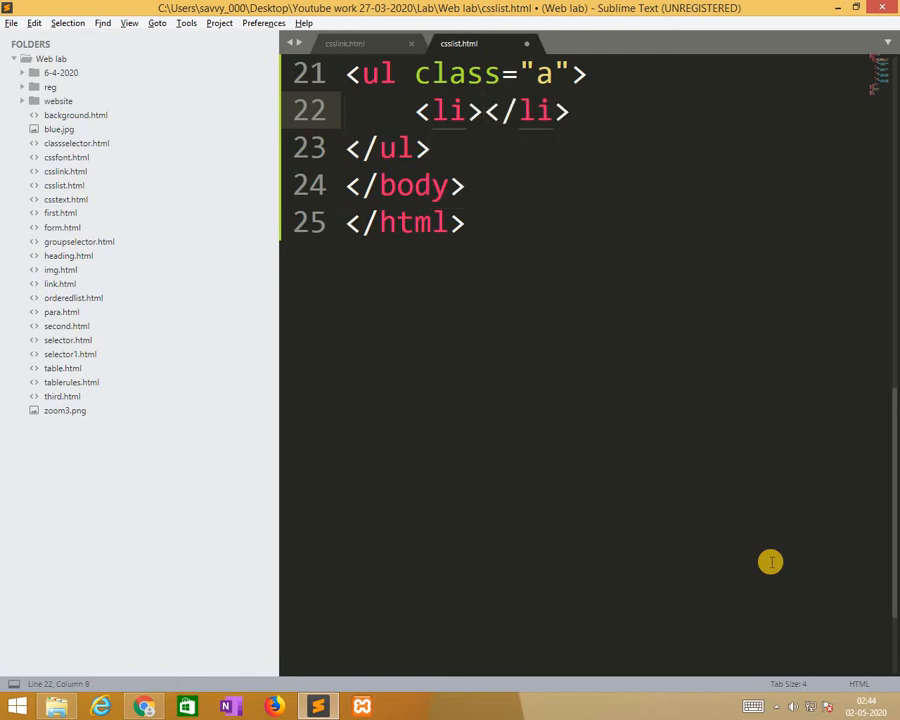
pyautogui.write('Apple')
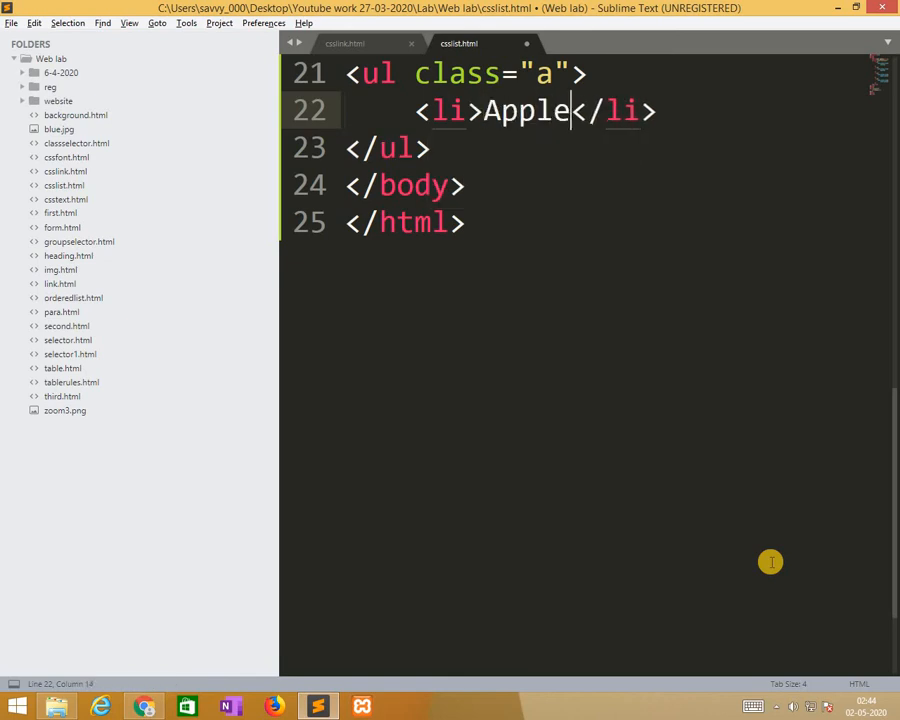
# Add Banana and graphs items to the class a list, fixing typos
pyautogui.press('enter')
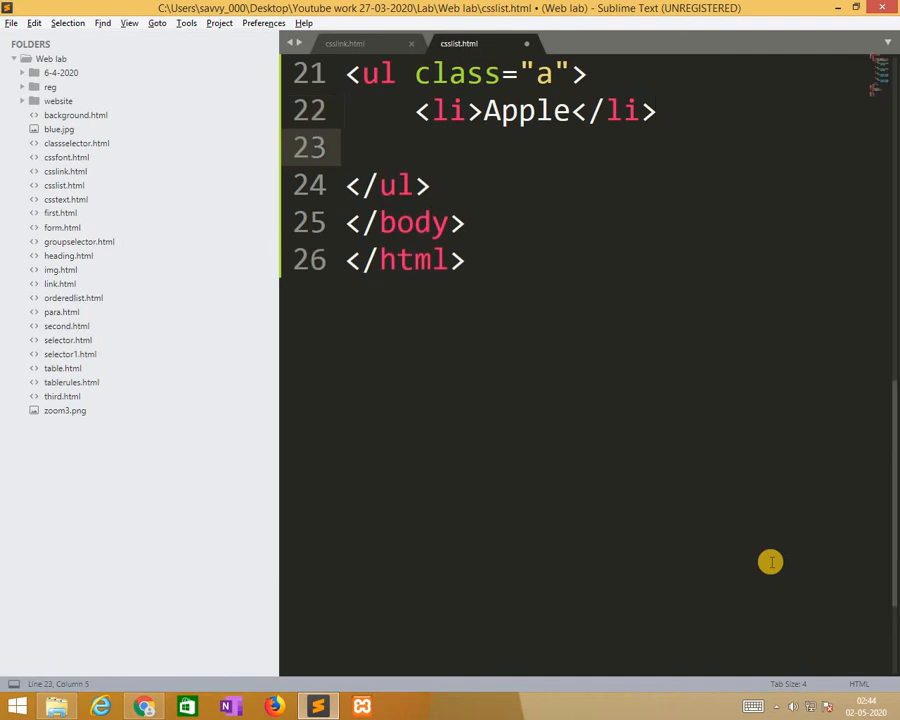
pyautogui.write('<l')
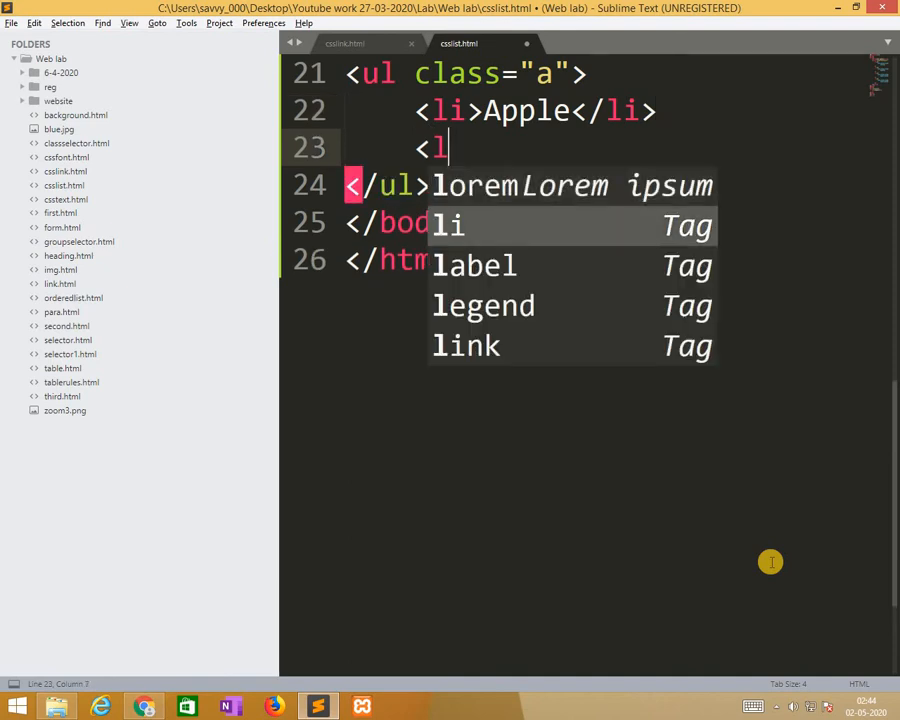
pyautogui.press('Tab')
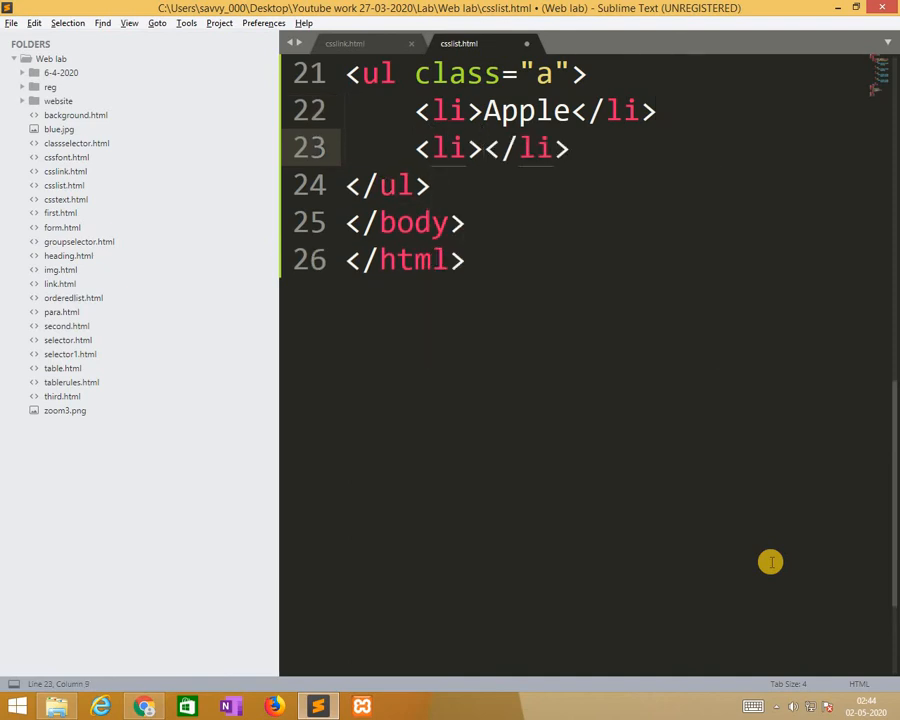
pyautogui.write('IO')
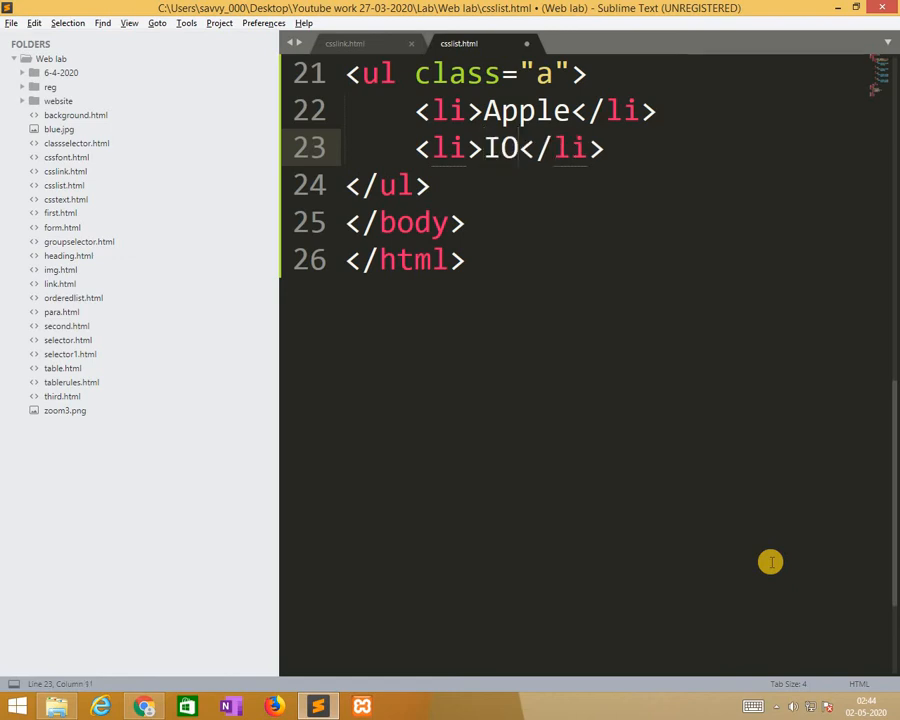
pyautogui.write('Banana')
pyautogui.write('<li></li>')
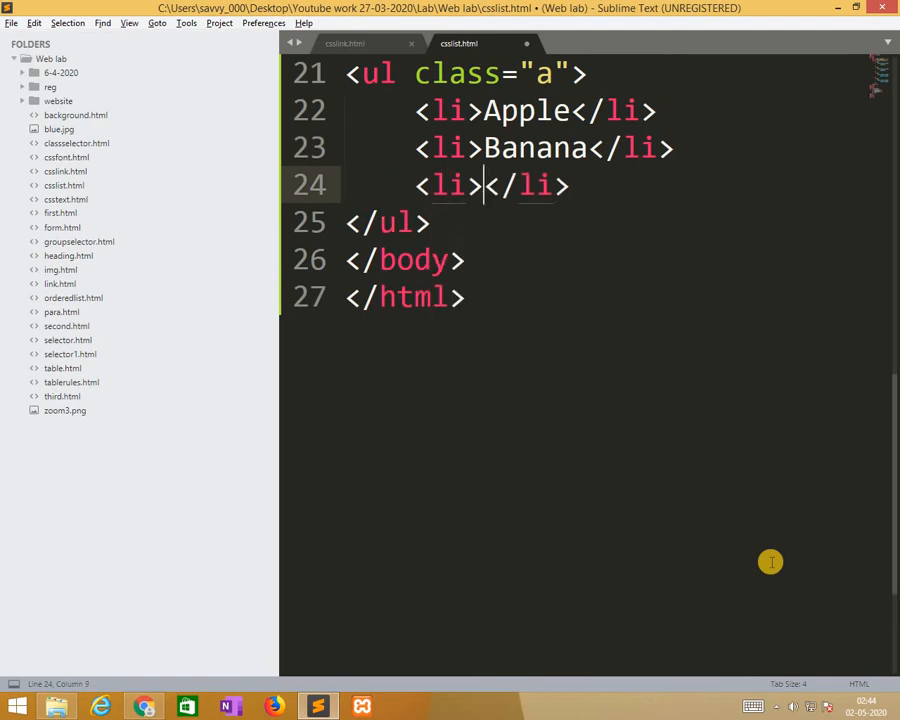
pyautogui.write('O')
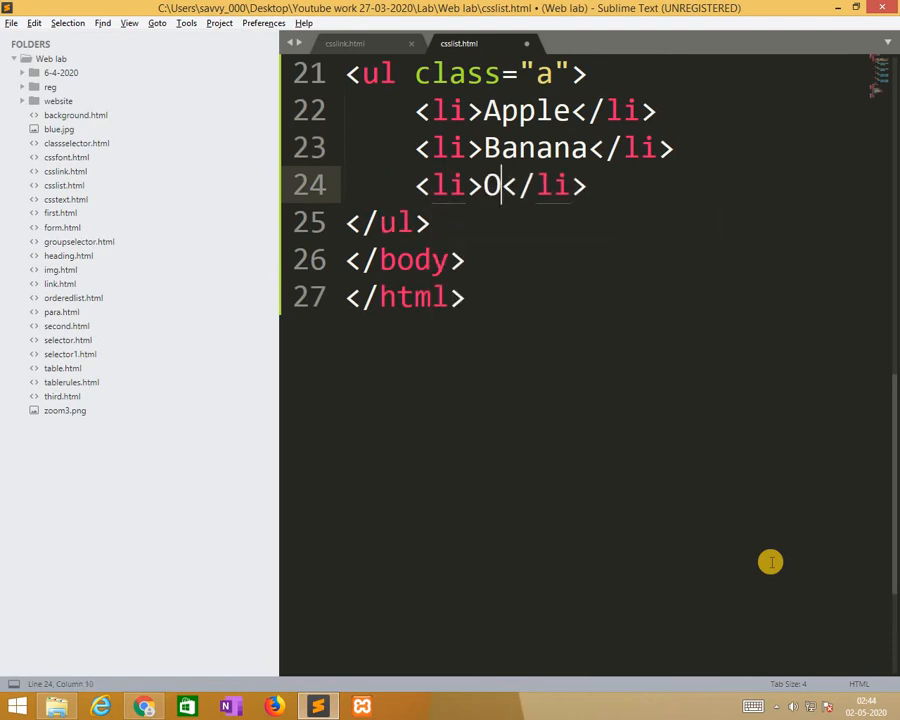
pyautogui.write('r')
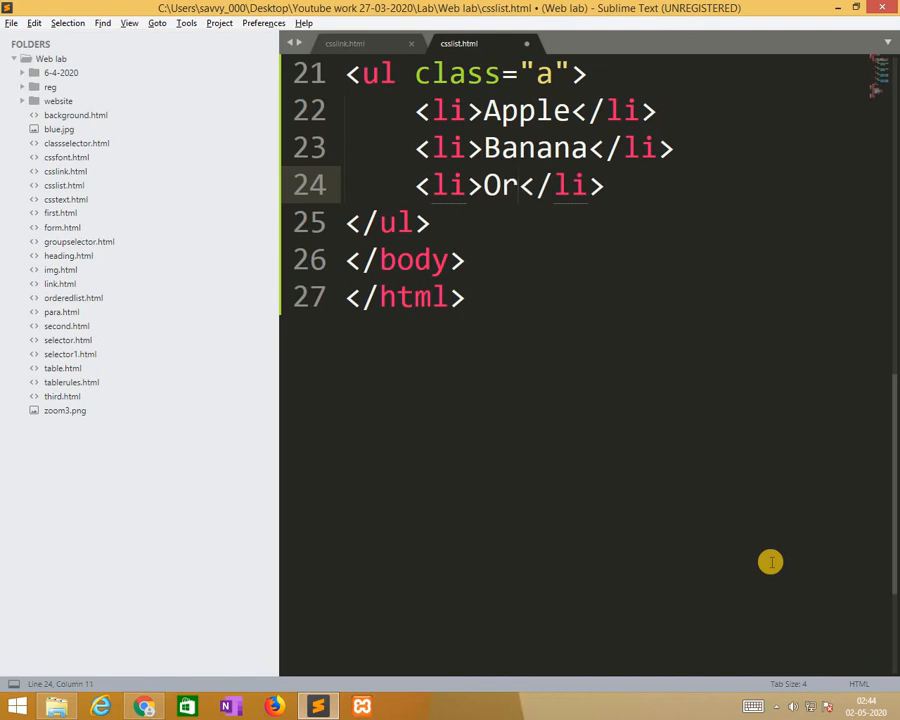
pyautogui.write('ga')
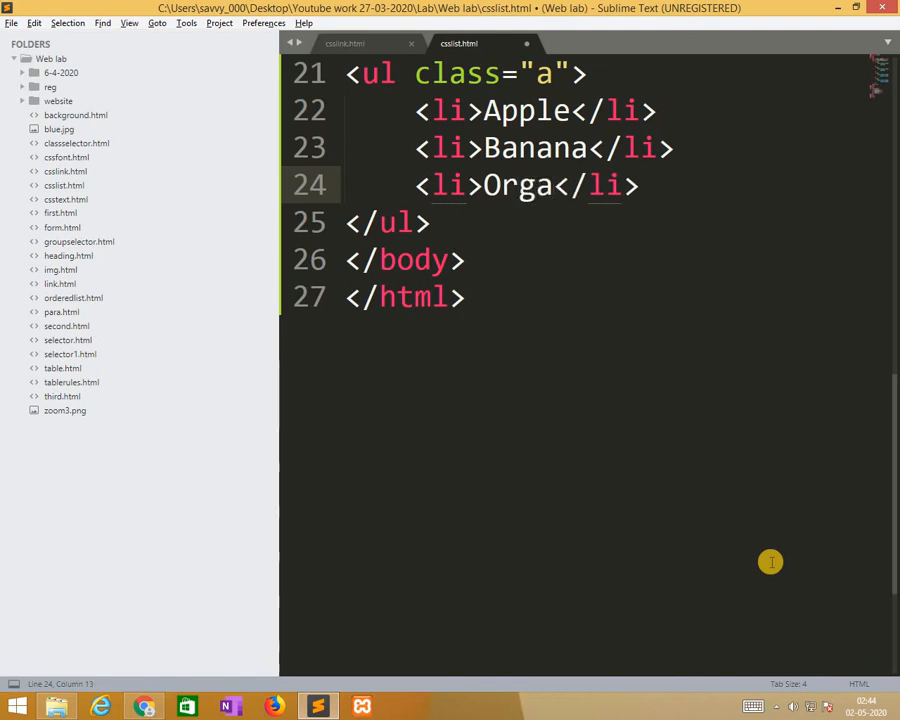
pyautogui.press('BackSpace')
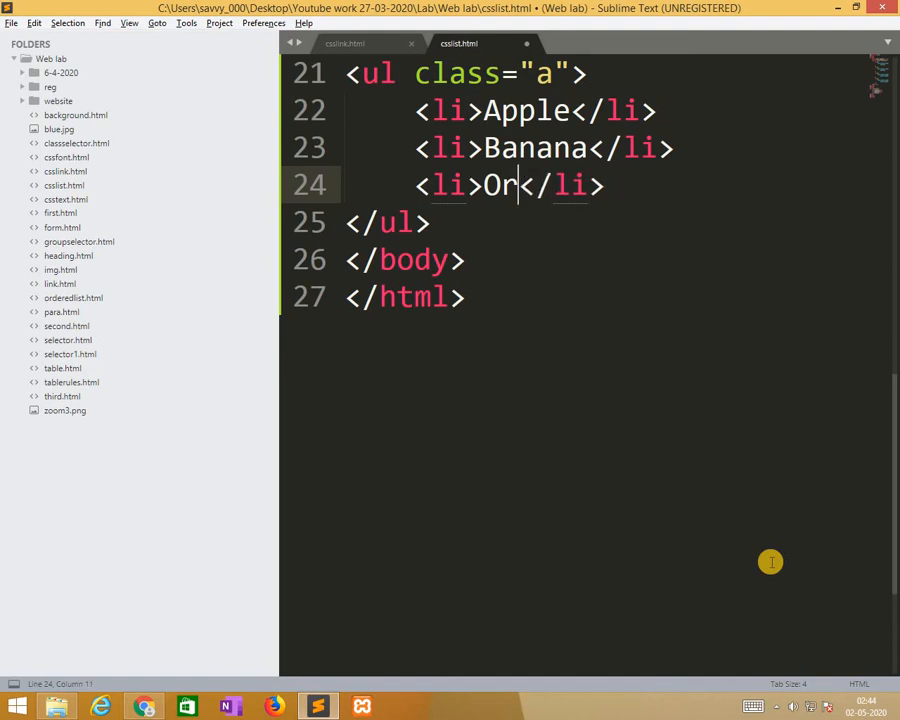
pyautogui.write('nga')
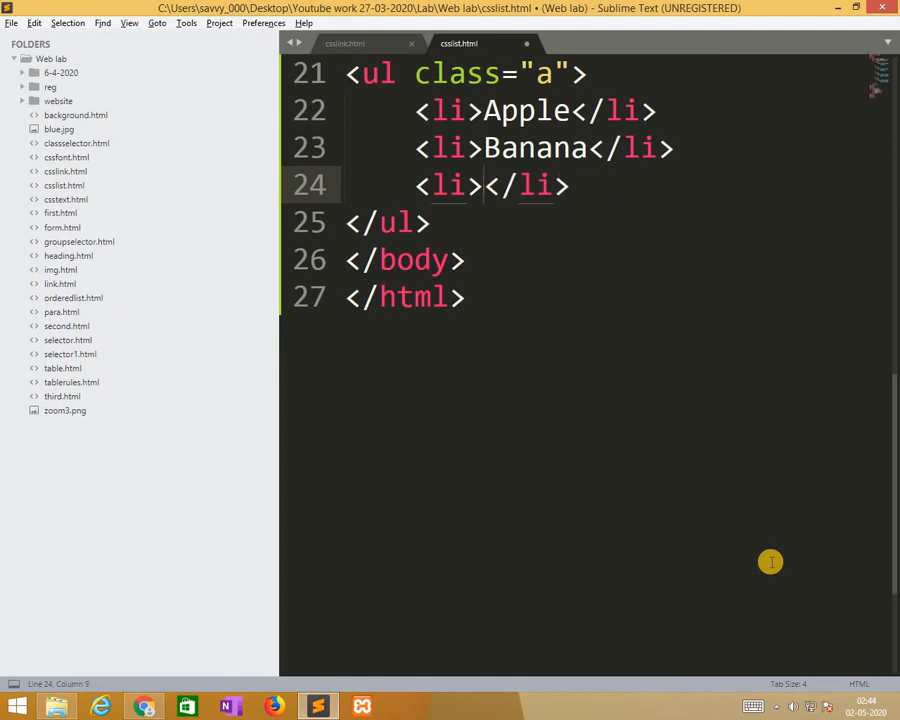
pyautogui.write('graphs')
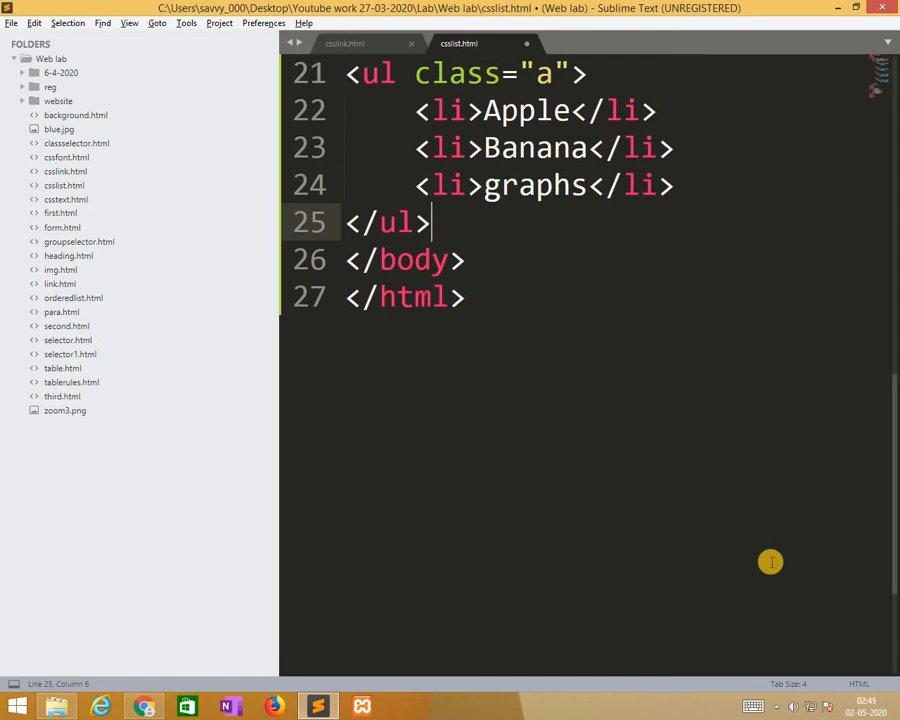
pyautogui.press('enter')
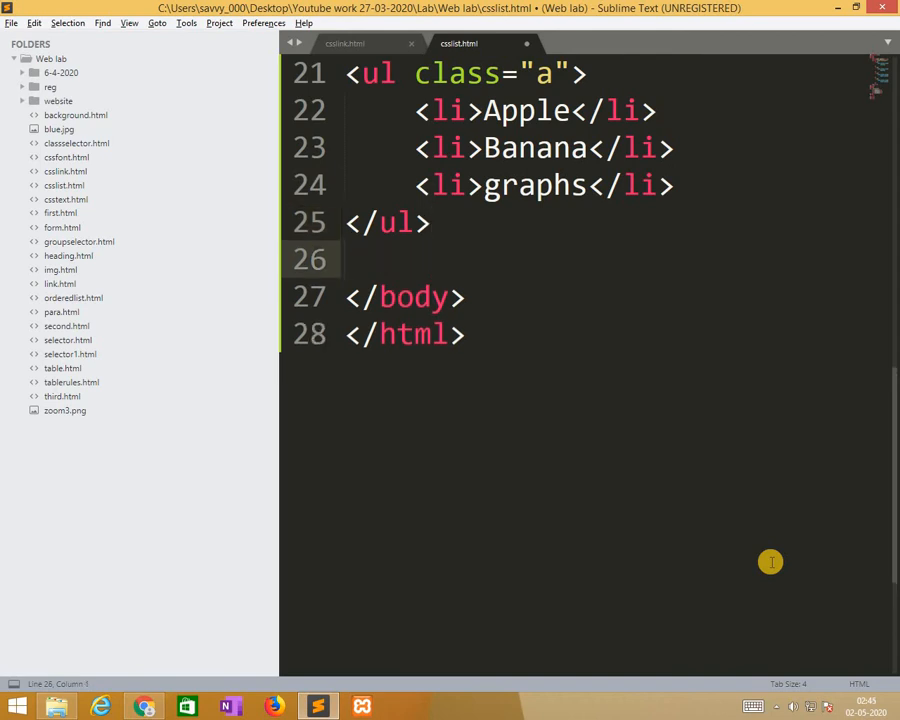
# Start a ul class="b" list with an Apple item
pyautogui.write('<')
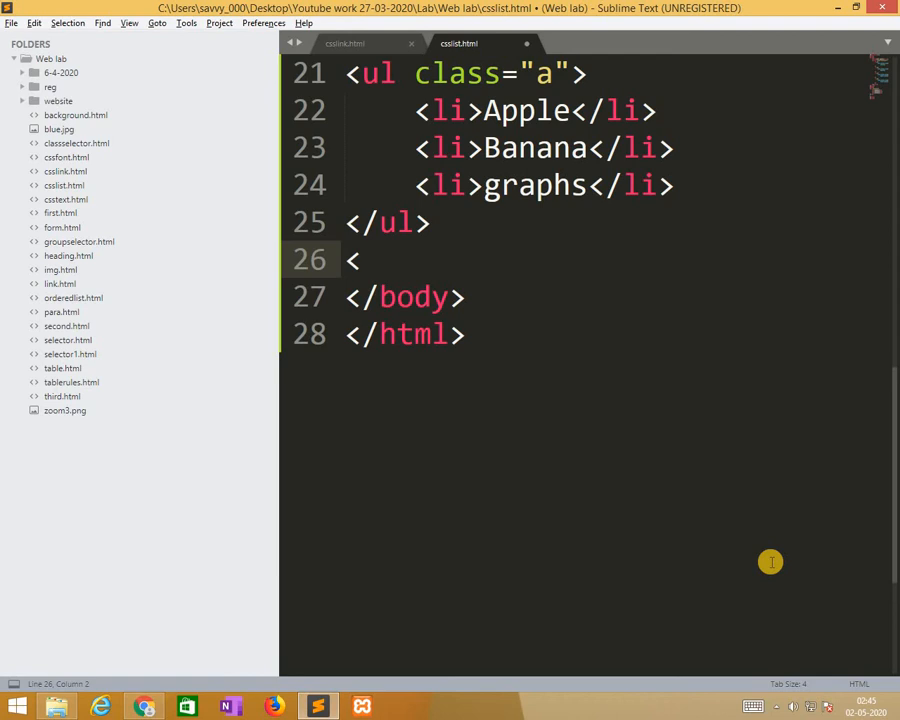
pyautogui.write('ul ></ul>')
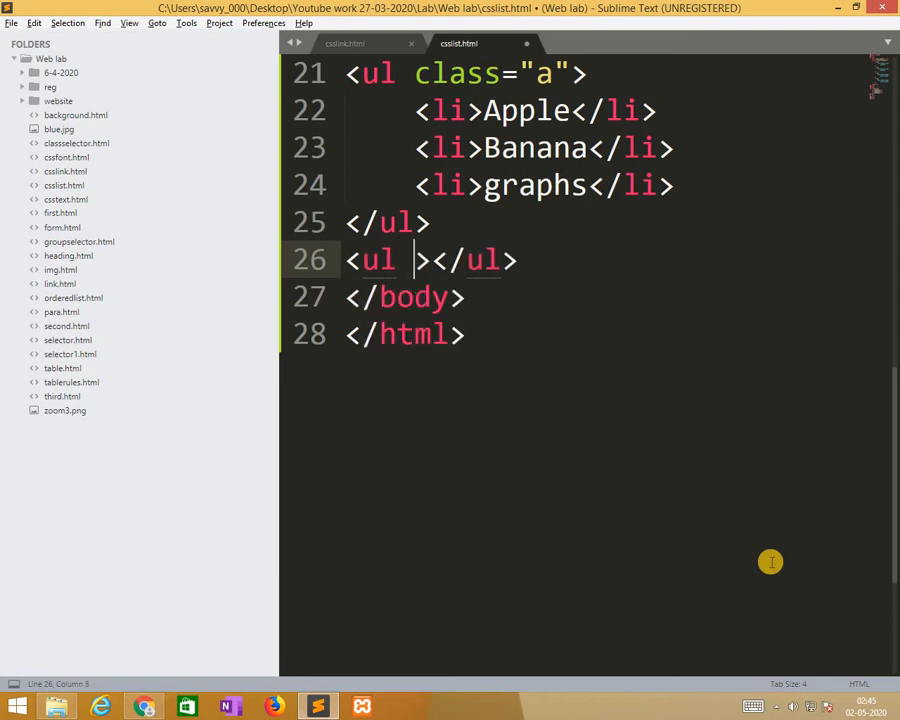
pyautogui.write('ca')
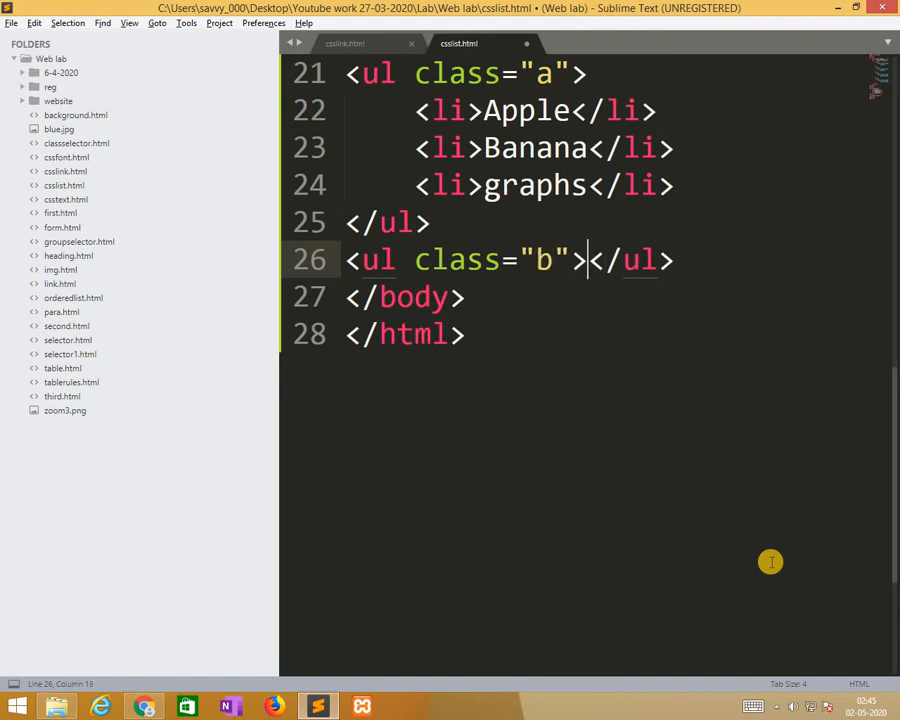
pyautogui.press('enter')
pyautogui.write('<li></li>')
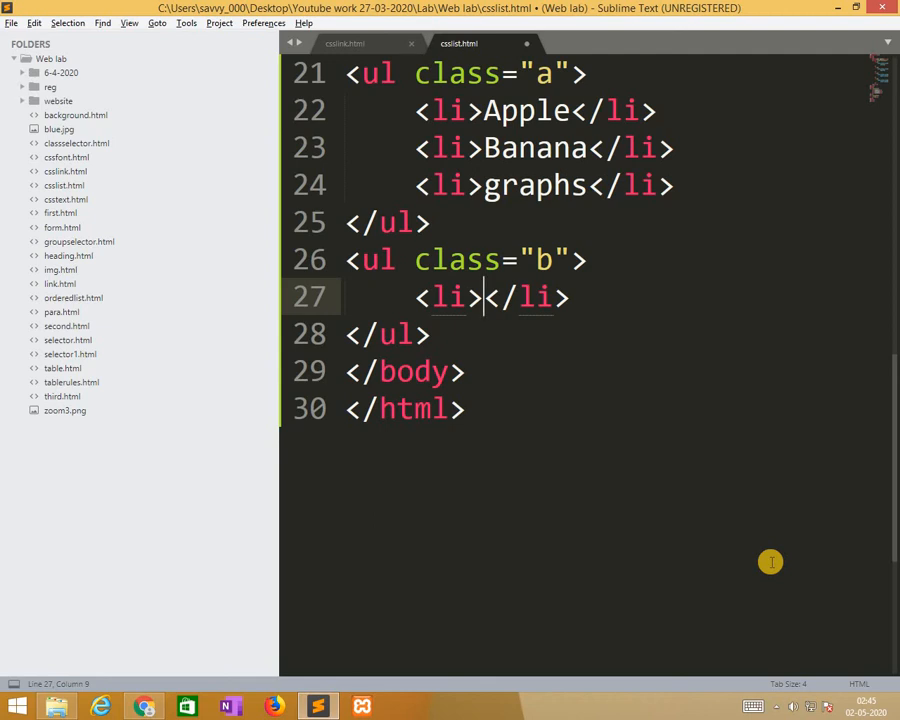
pyautogui.write('Apple')
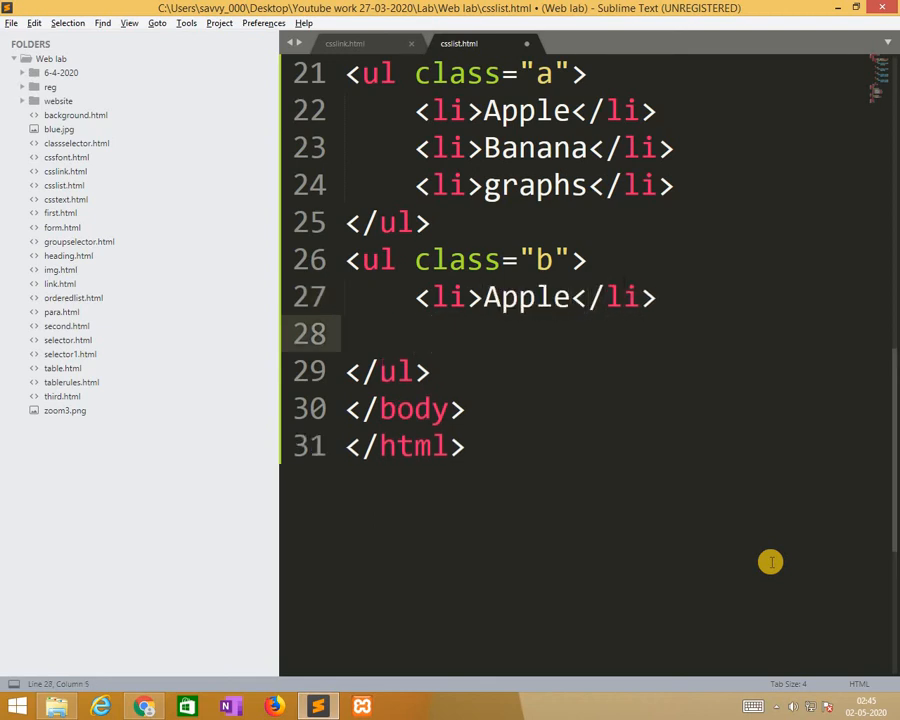
# Add Banana and graphs items, then an empty <ol></ol> below
pyautogui.write('<li></li>')
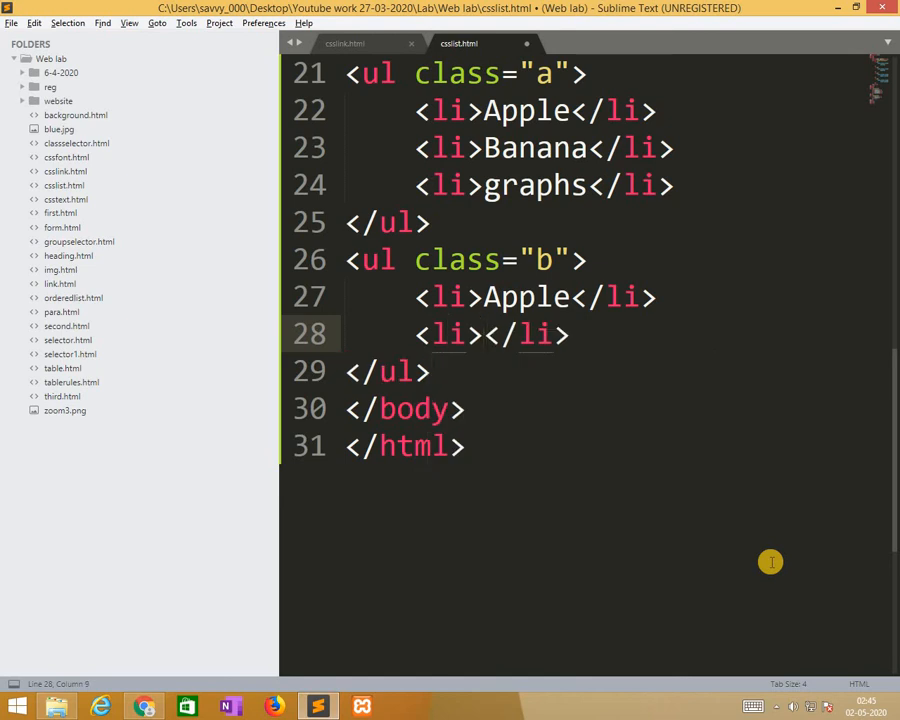
pyautogui.write('Banana')
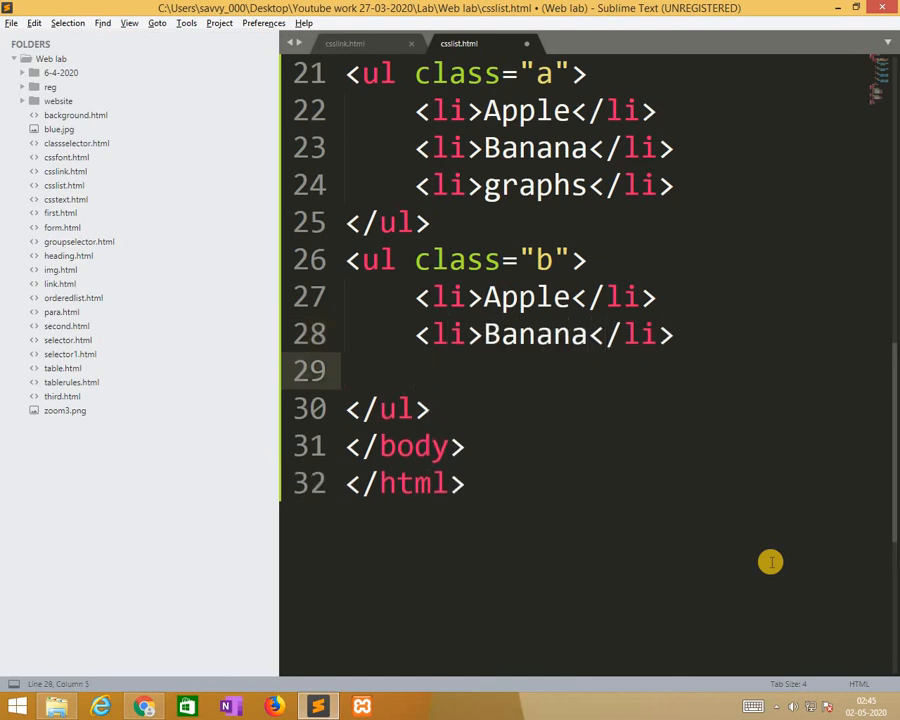
pyautogui.write('<li></li>')
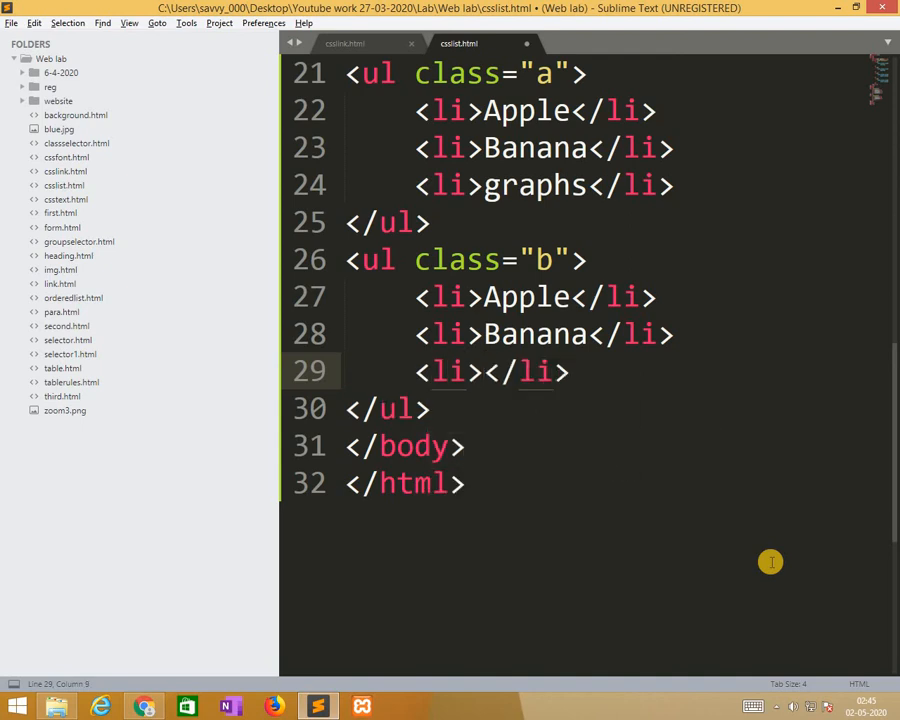
pyautogui.write('gra')
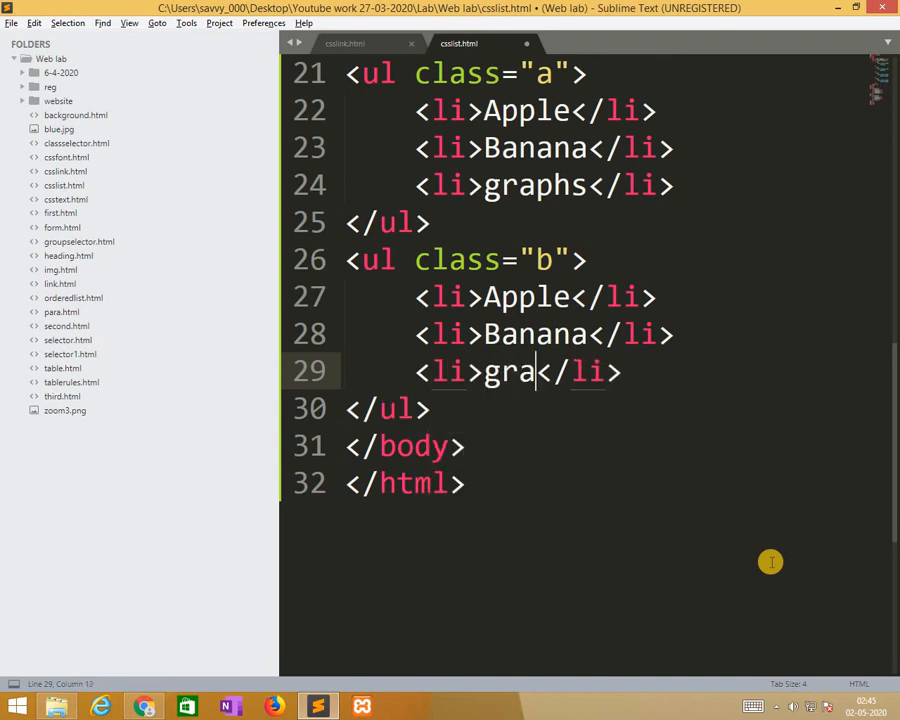
pyautogui.write('phs')
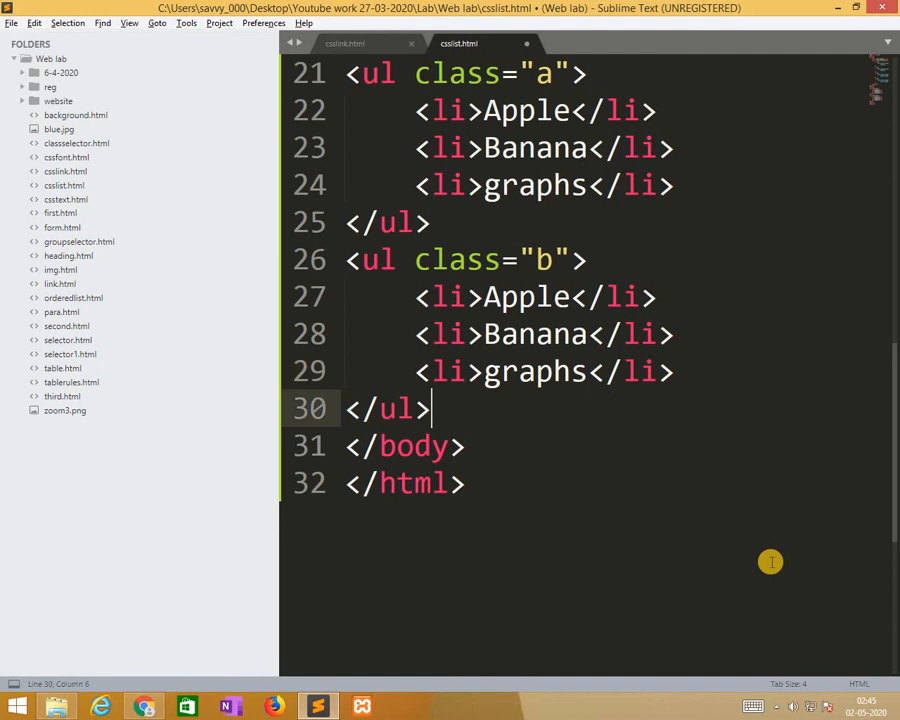
pyautogui.write('<ol></ol>')
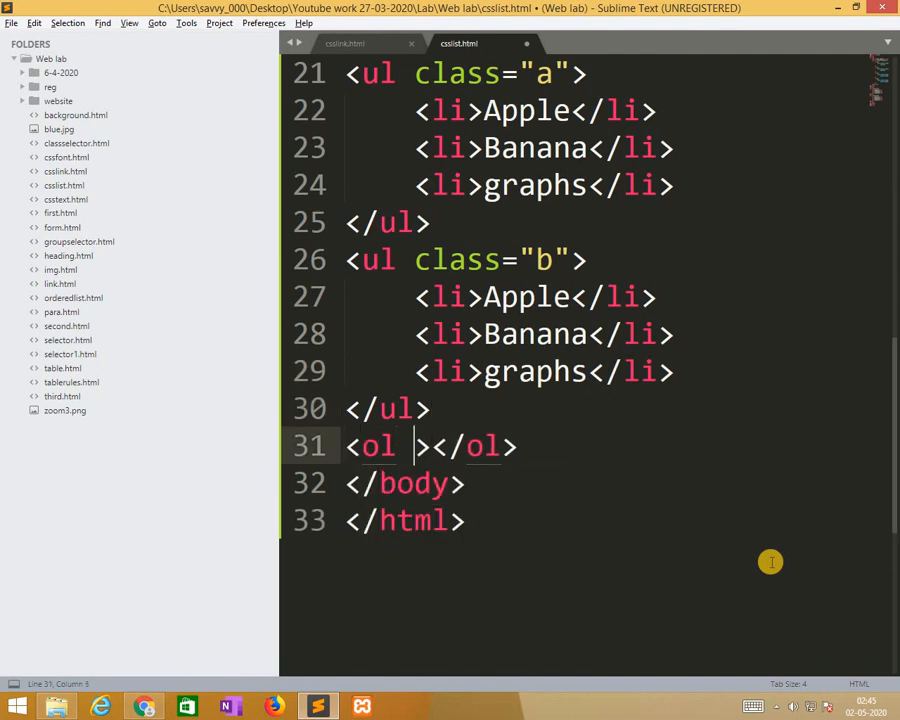
# Give the <ol> class="c" and add Apple, Banana and Graphs items
pyautogui.write('class=""')
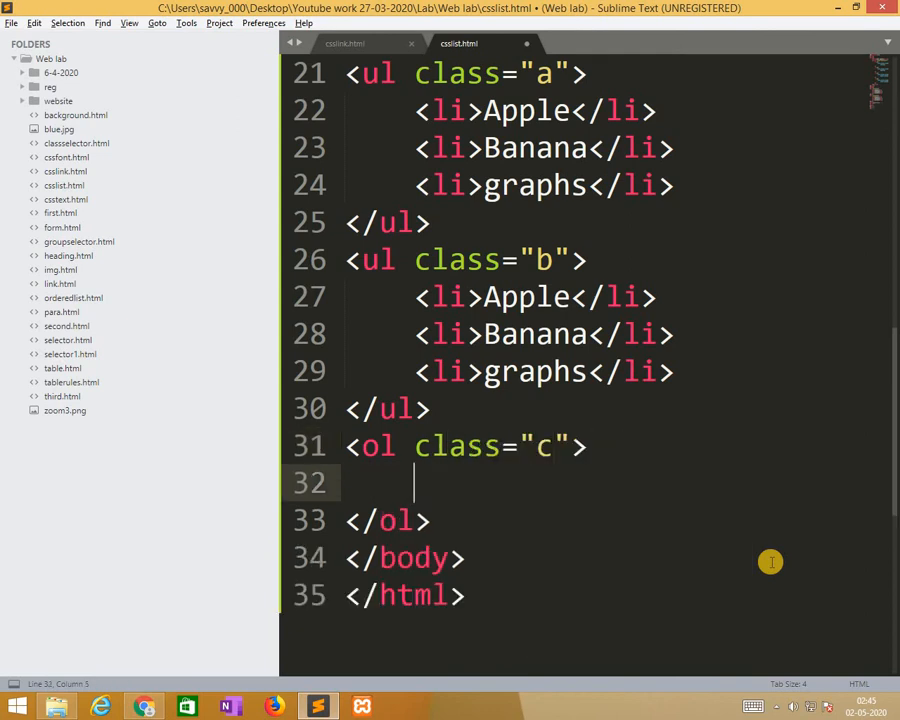
pyautogui.write('<li></li>')
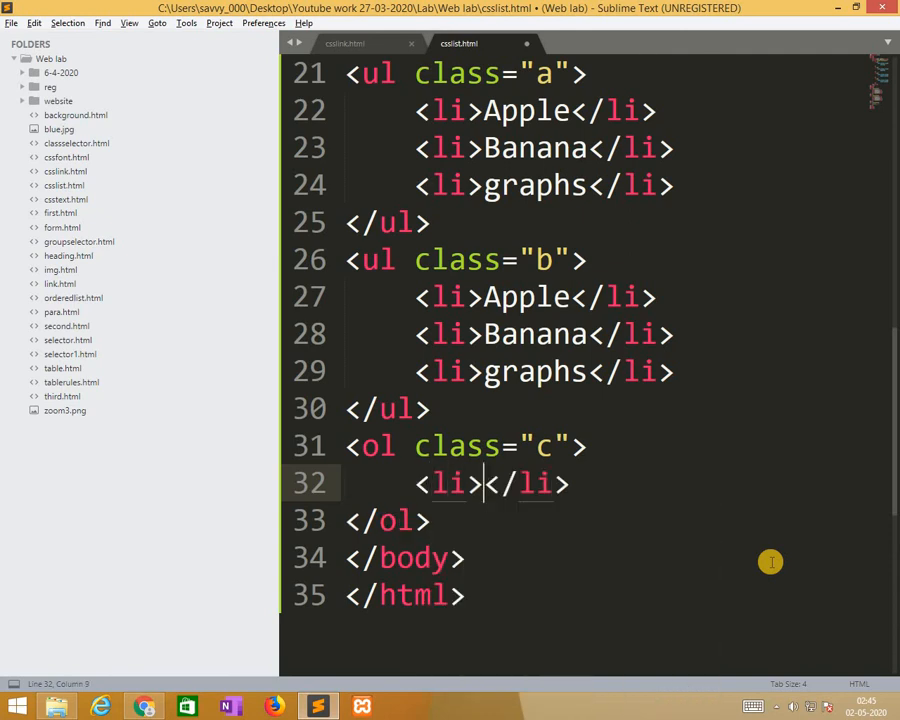
pyautogui.write('Apple')
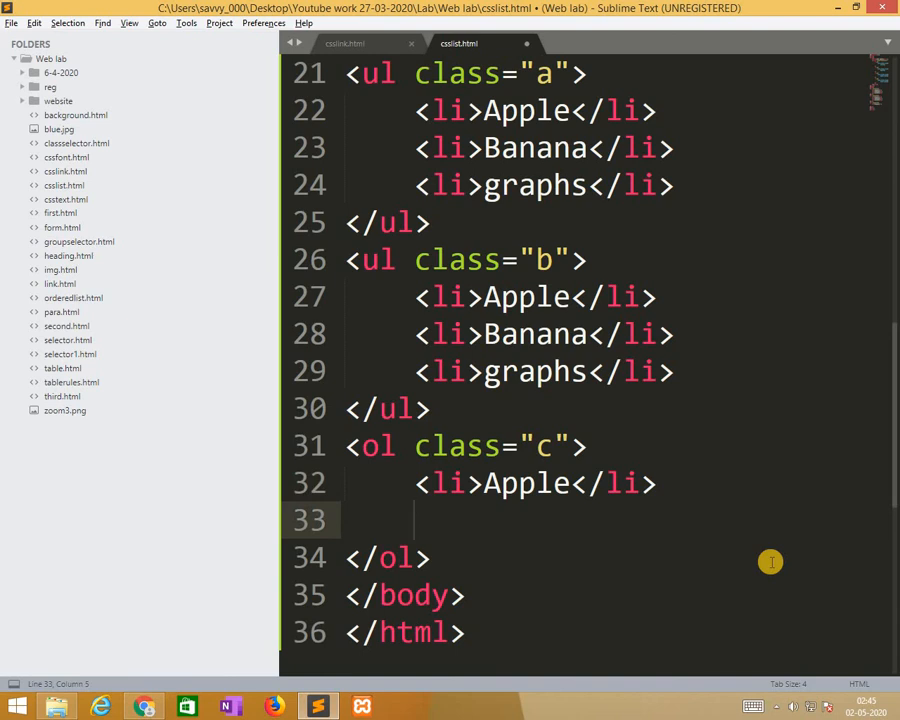
pyautogui.write('<li></li>')
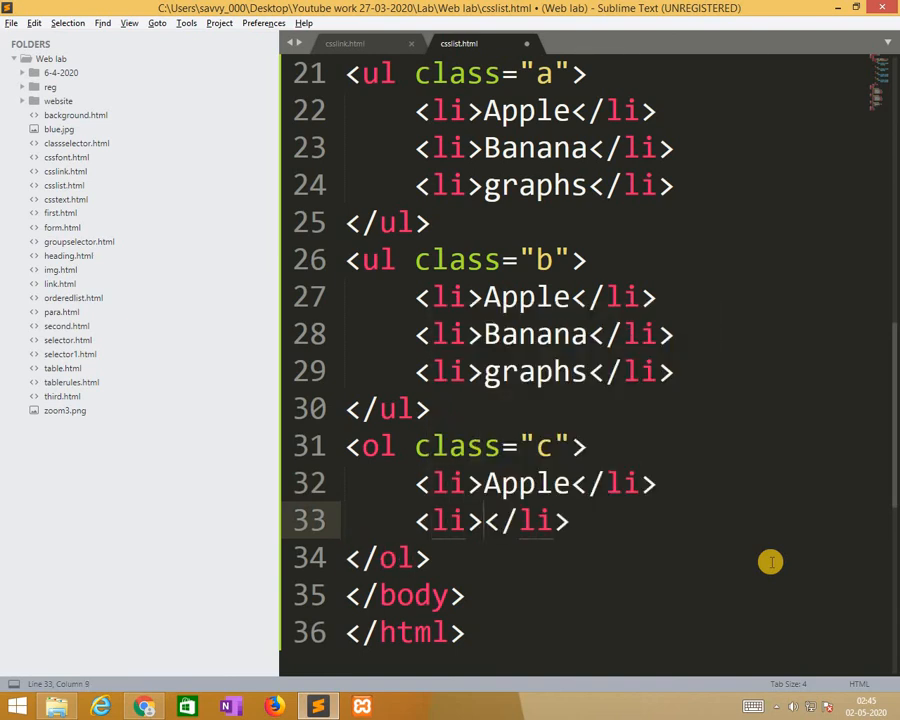
pyautogui.write('Banana')
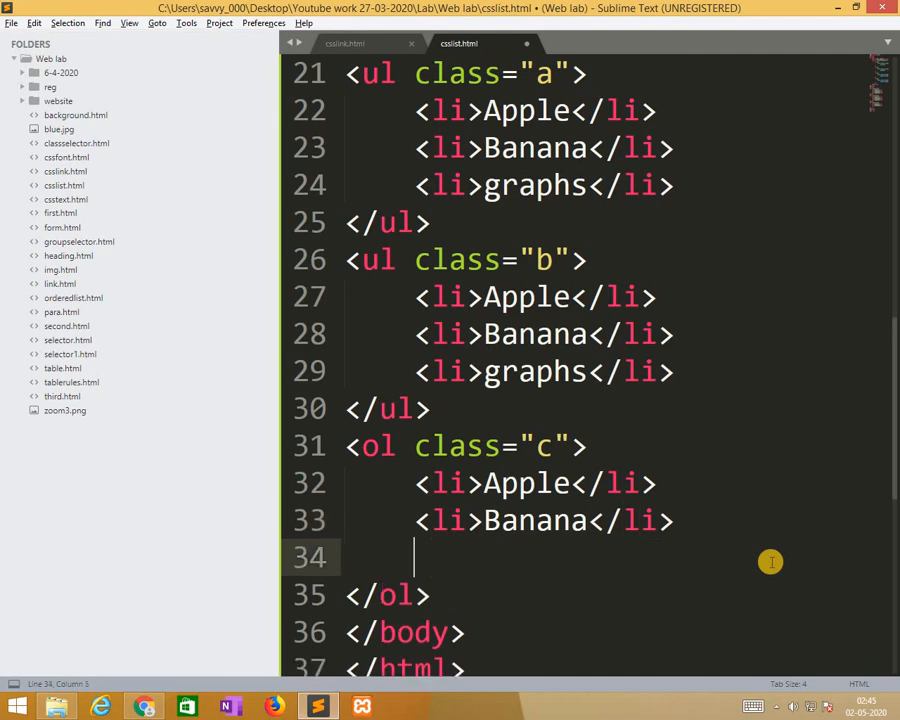
pyautogui.write('<li></li>')
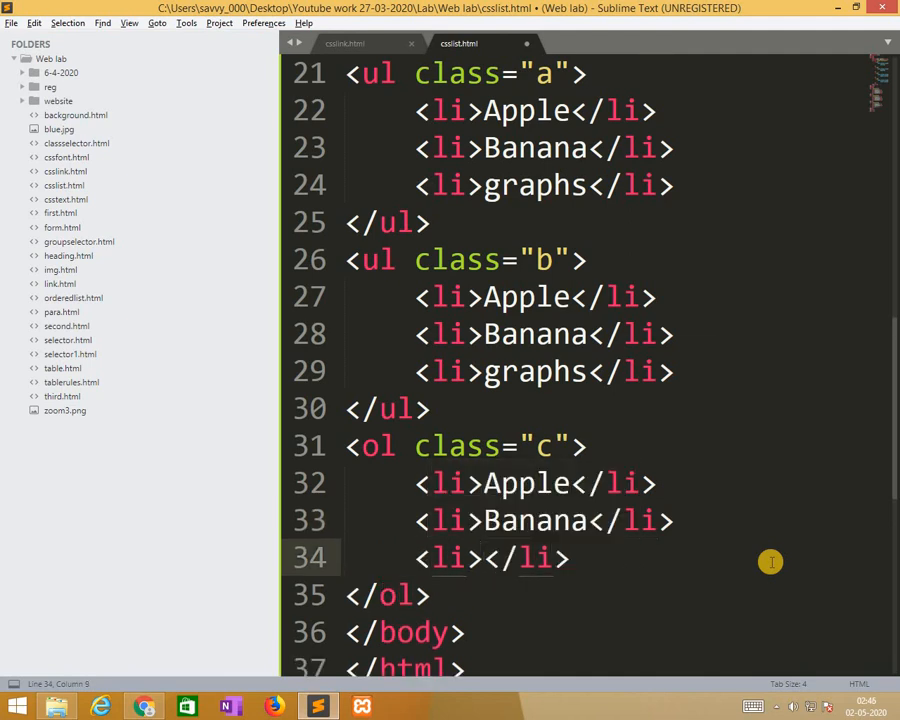
pyautogui.write('Gra')
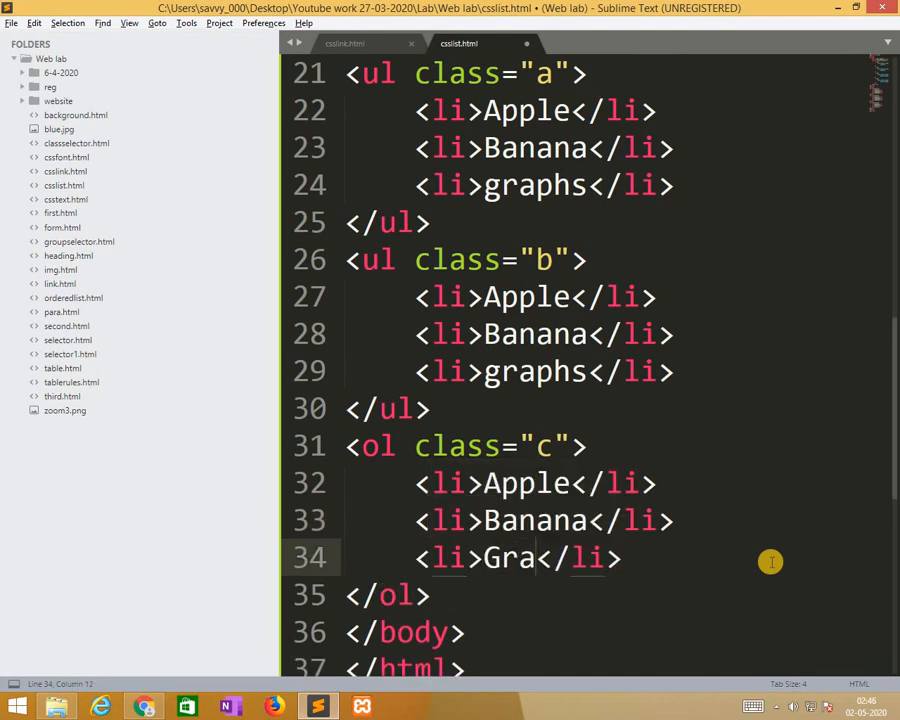
pyautogui.write('phs')
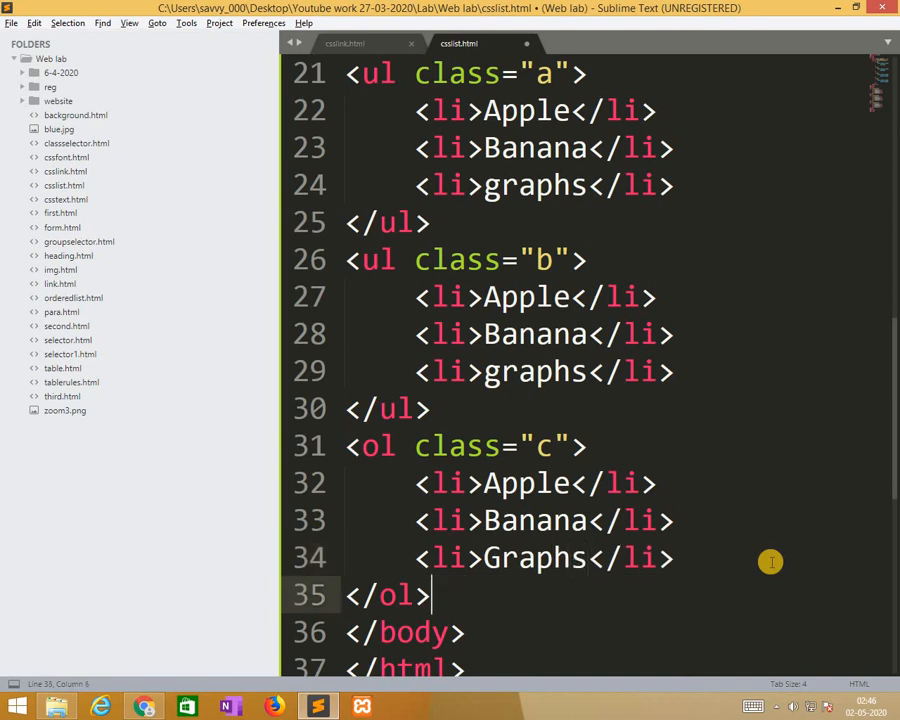
pyautogui.press('enter')
pyautogui.write('<ol')
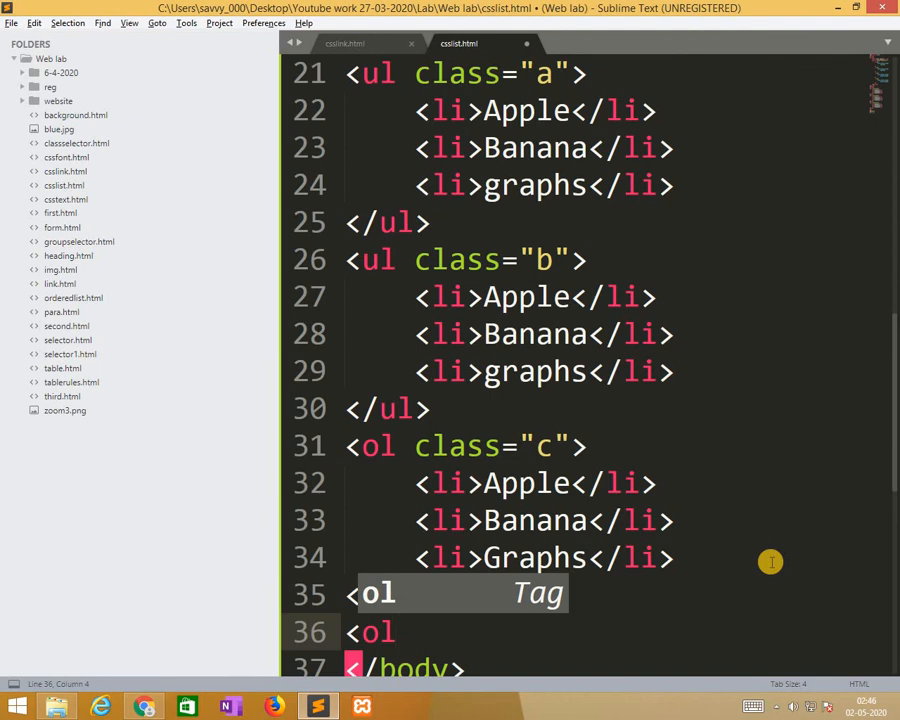
# Add Apple, Banana and Graphs items to ol class "d" and save csslist.html
pyautogui.write('class="d">')
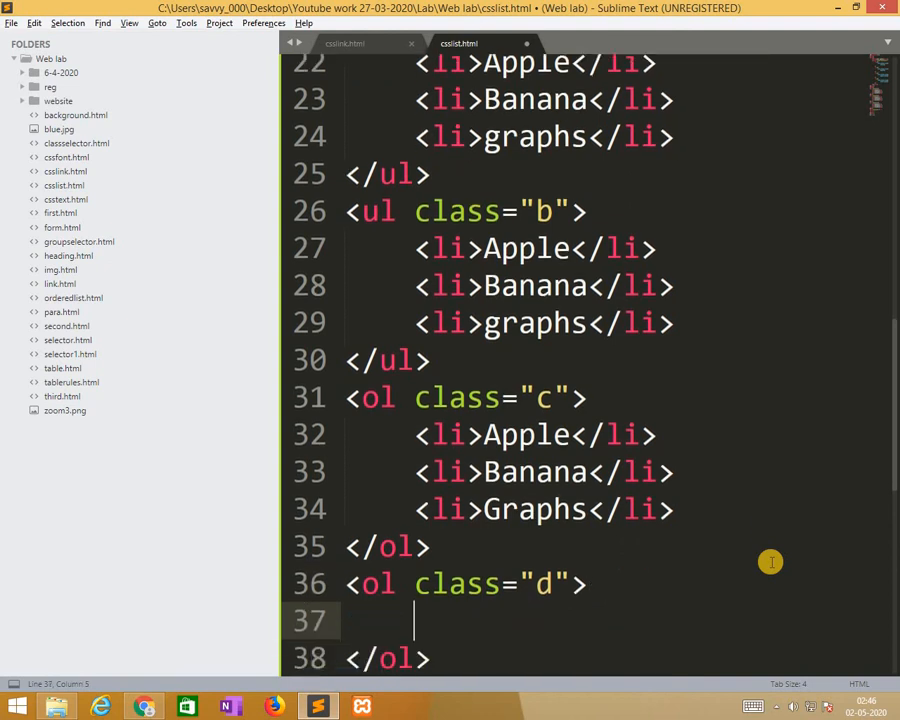
pyautogui.write('<li></li>')
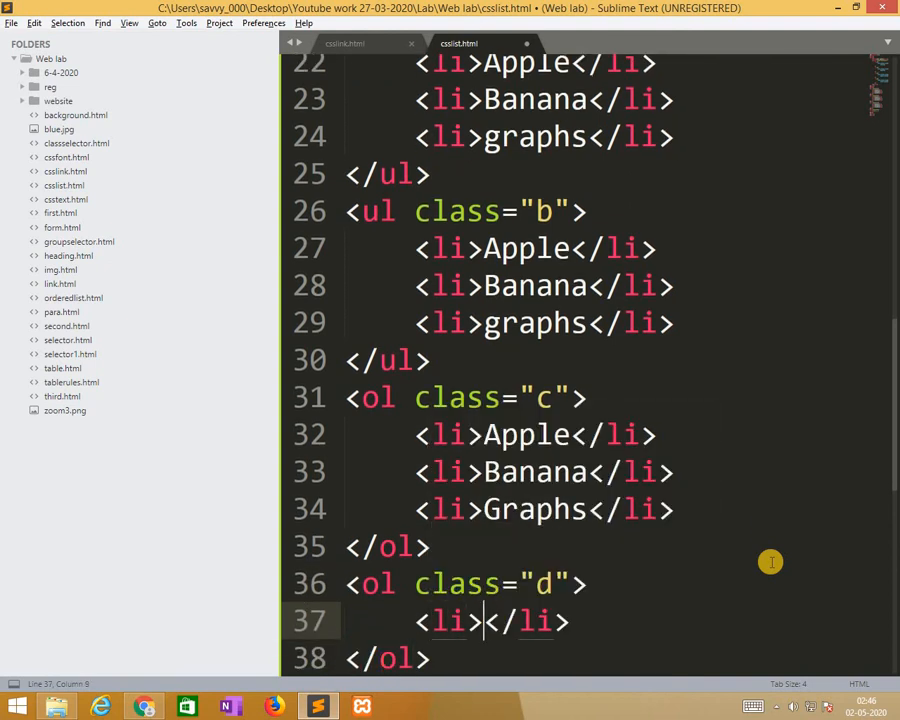
pyautogui.write('Apple')
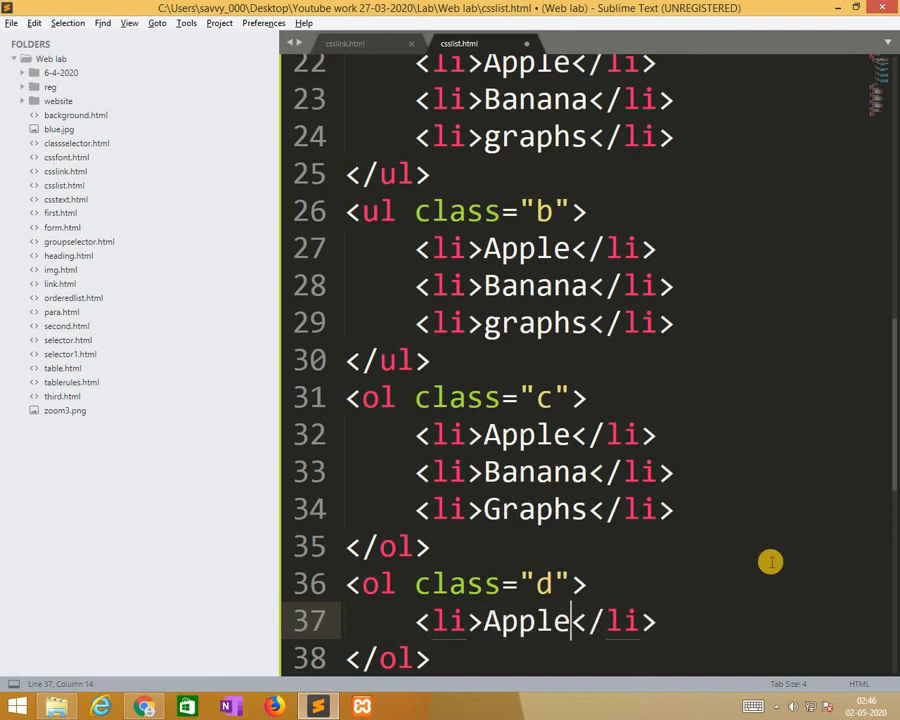
pyautogui.write('<li></li>')
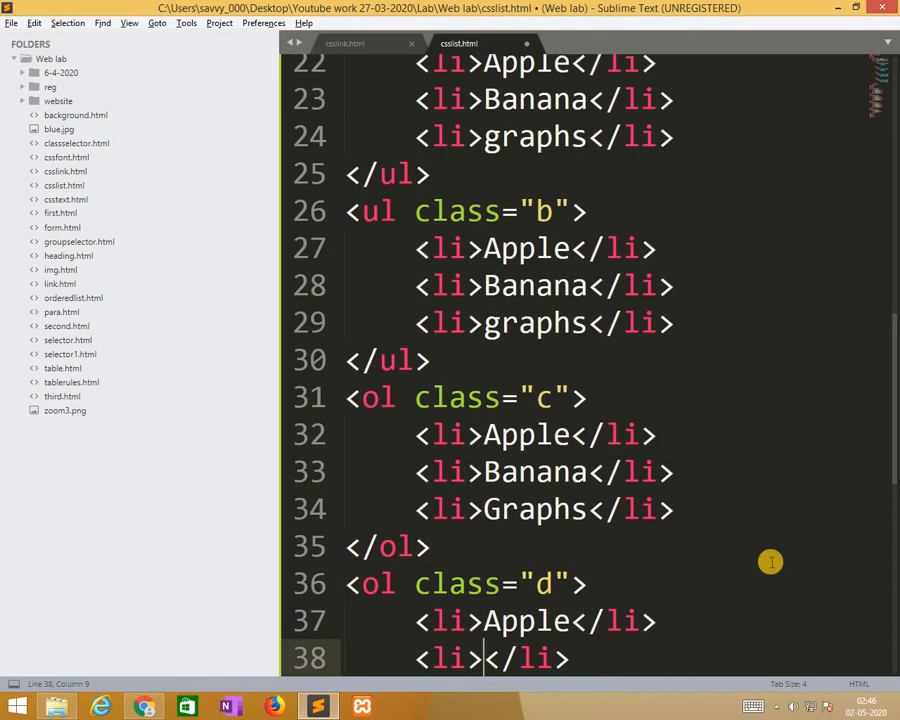
pyautogui.write('Banana')
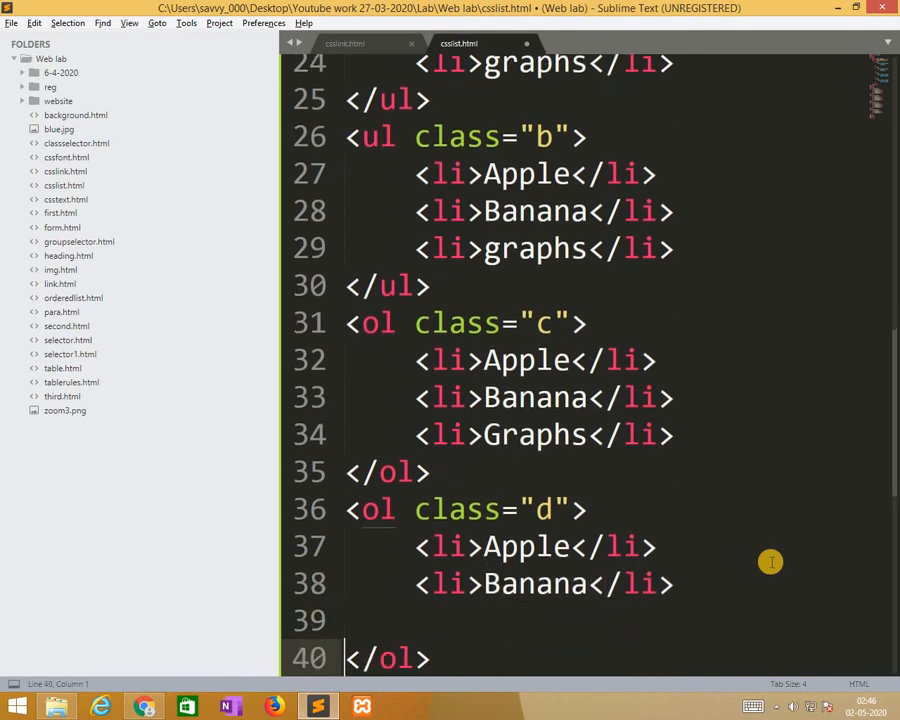
pyautogui.write('<li>O</li>')
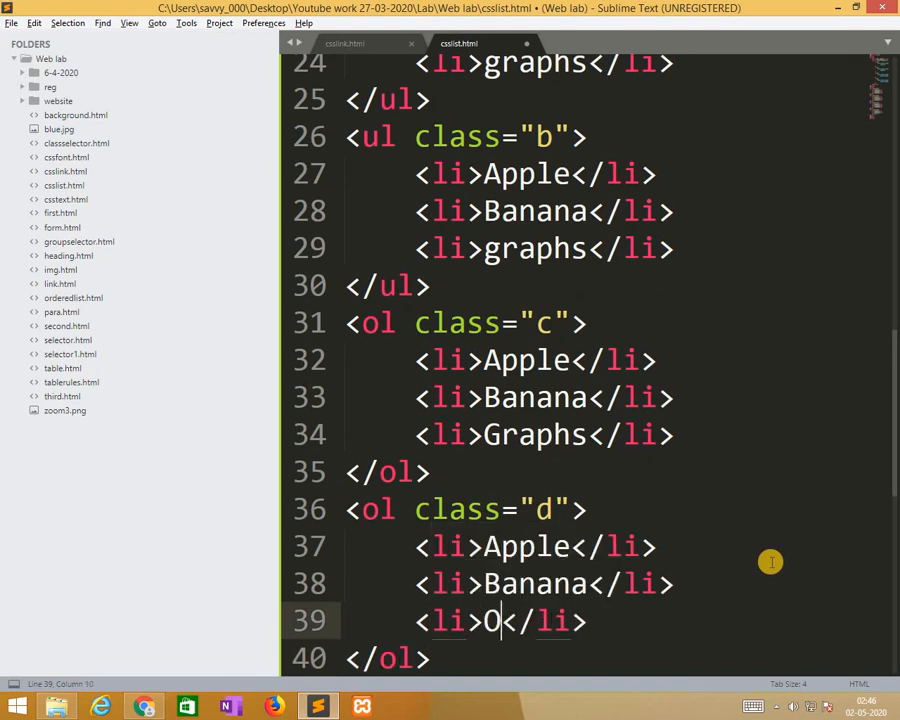
pyautogui.press('backspace')
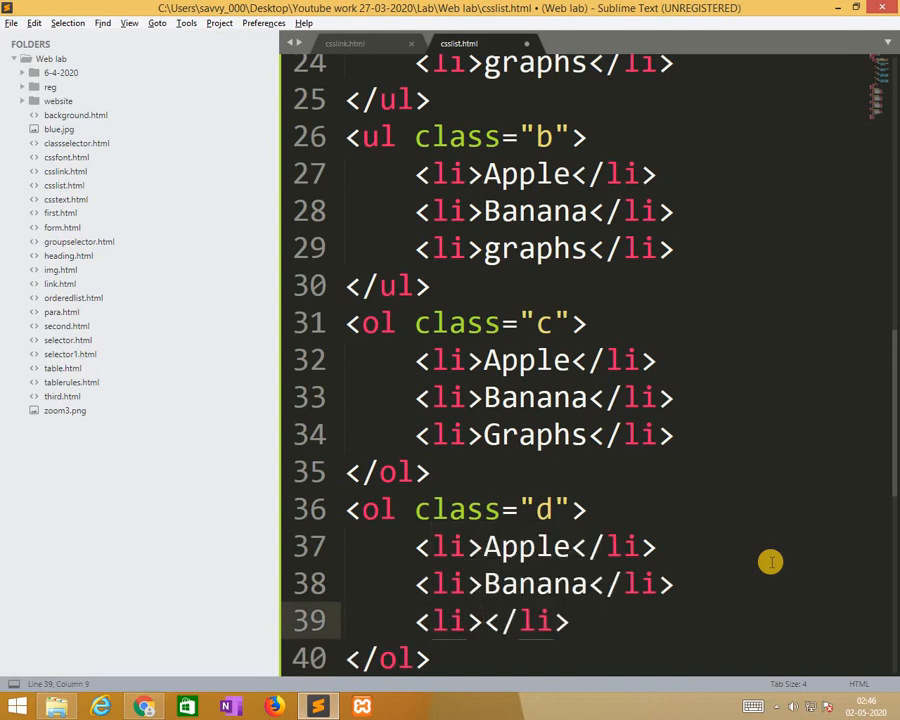
pyautogui.write('Graphs')
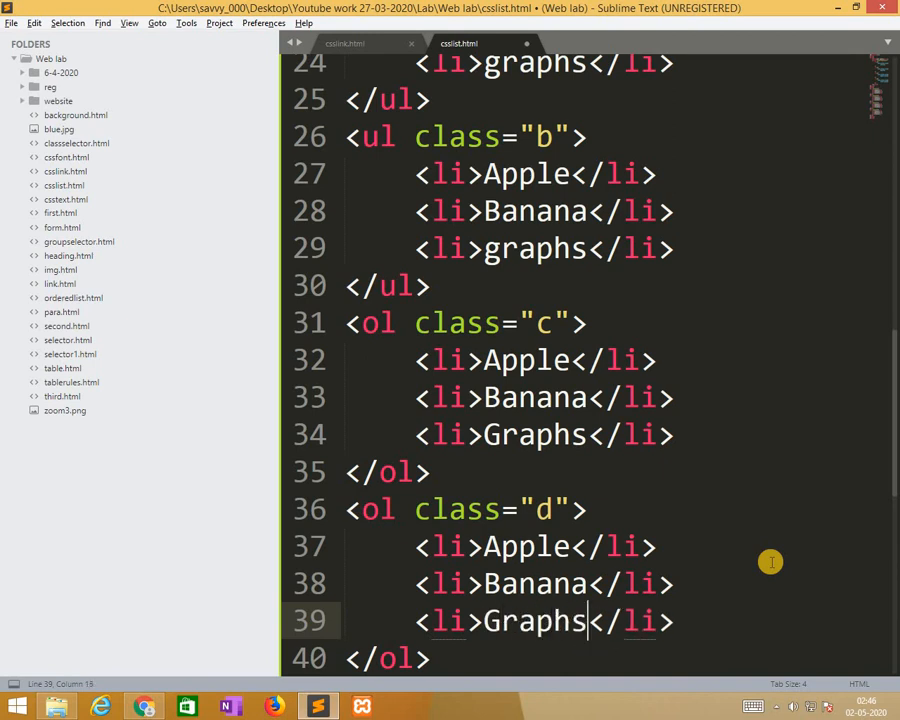
pyautogui.press('ctrl+s')
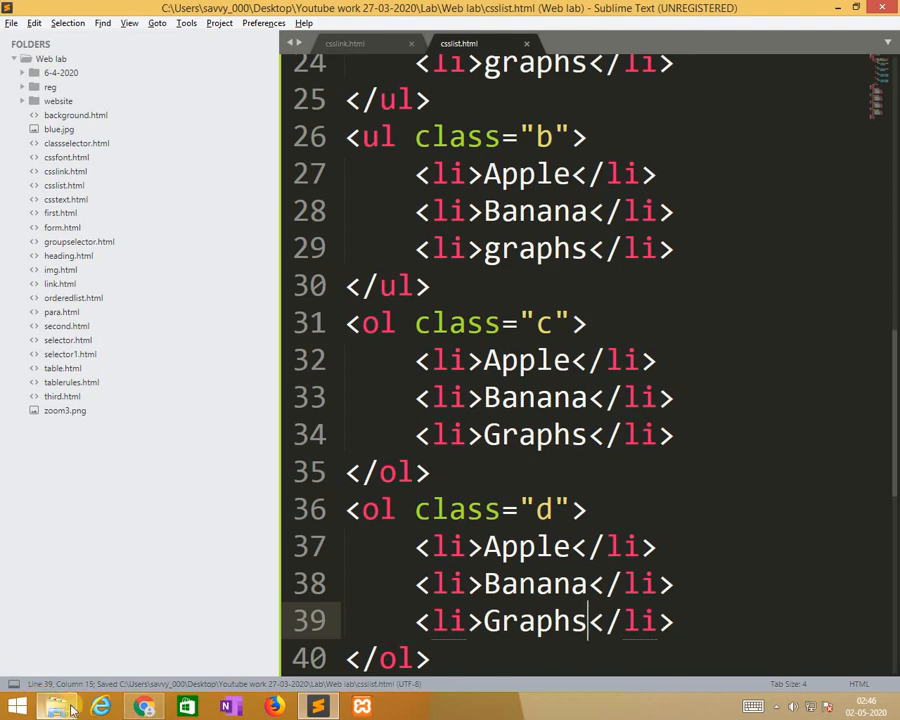
# Open csslist.html in Chrome to check the circle, square, roman and lettered lists
pyautogui.click(56, 707)
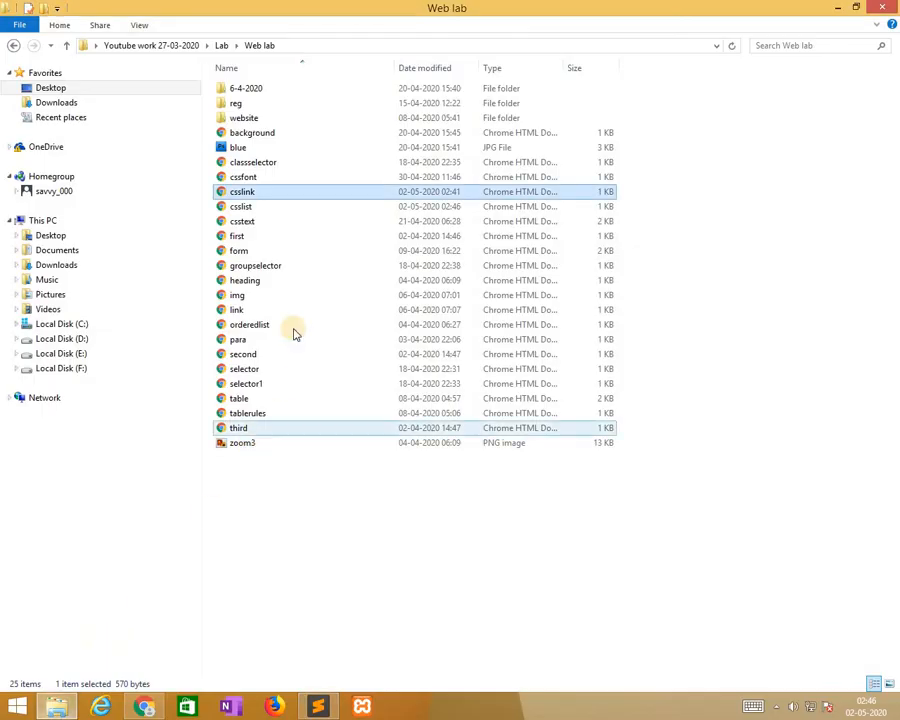
pyautogui.click(241, 206)
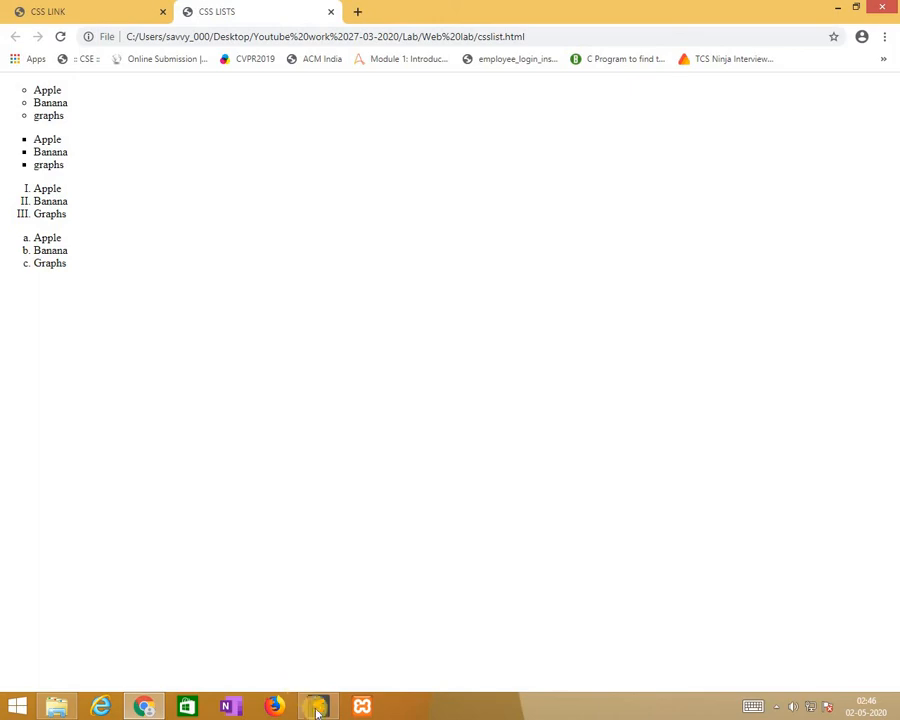
pyautogui.click(318, 707)
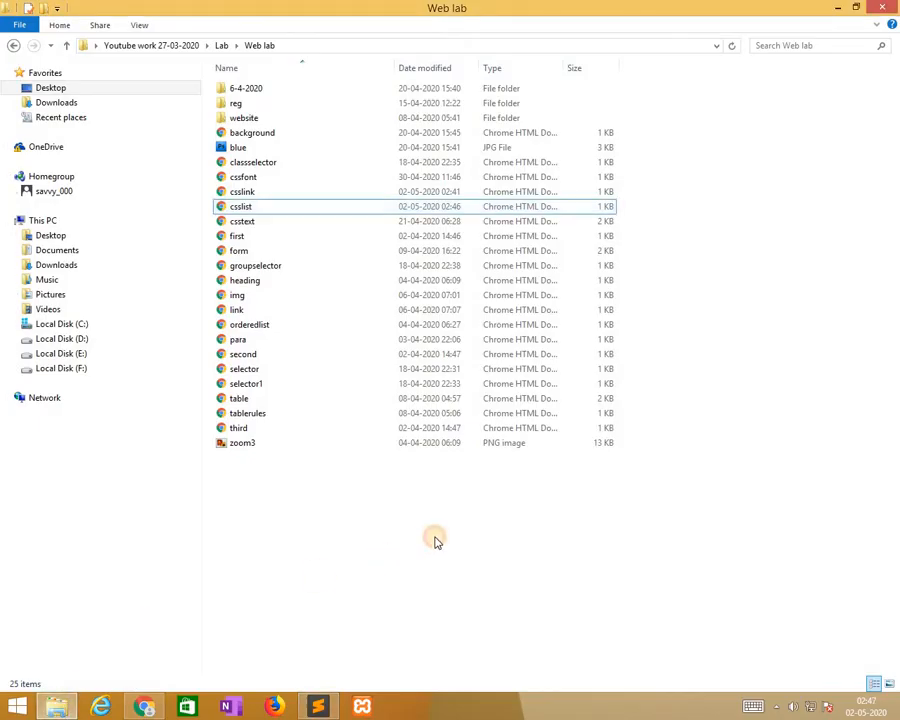
# Return to Sublime Text to start a ul.e rule below ol.d
pyautogui.click(242, 442)
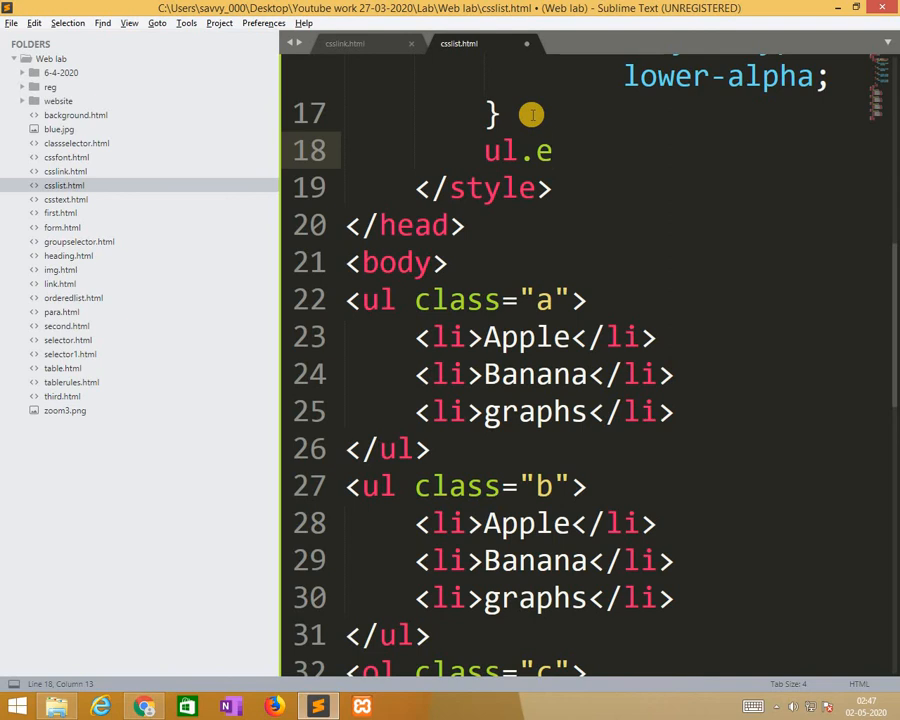
# Give ul.e the declaration list-style-image: url('zoom3.png'); in the style block
pyautogui.write('{')
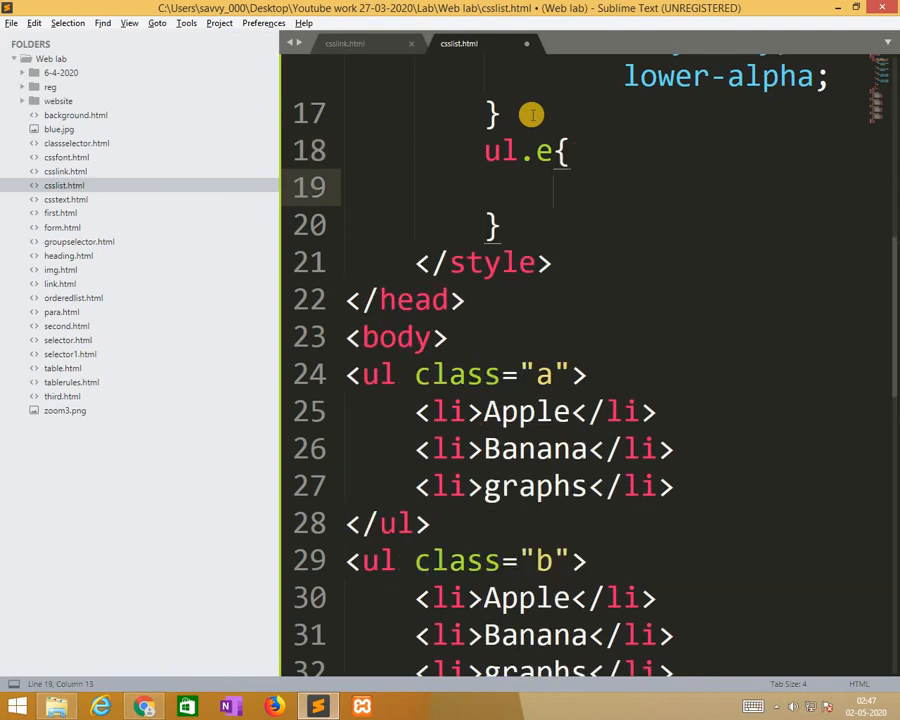
pyautogui.write('st')
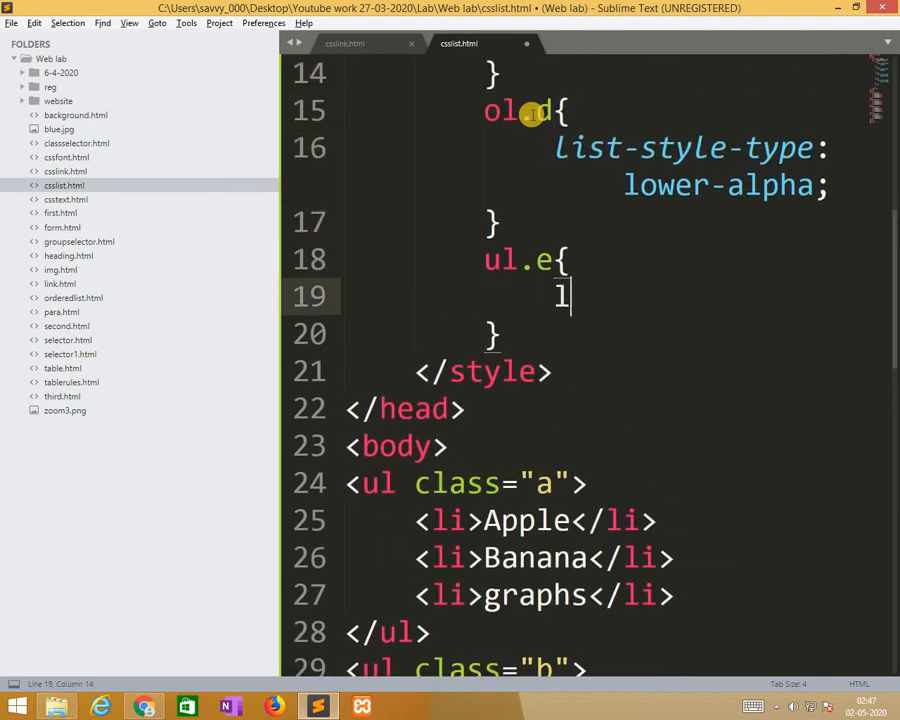
pyautogui.write('list-style-type:')
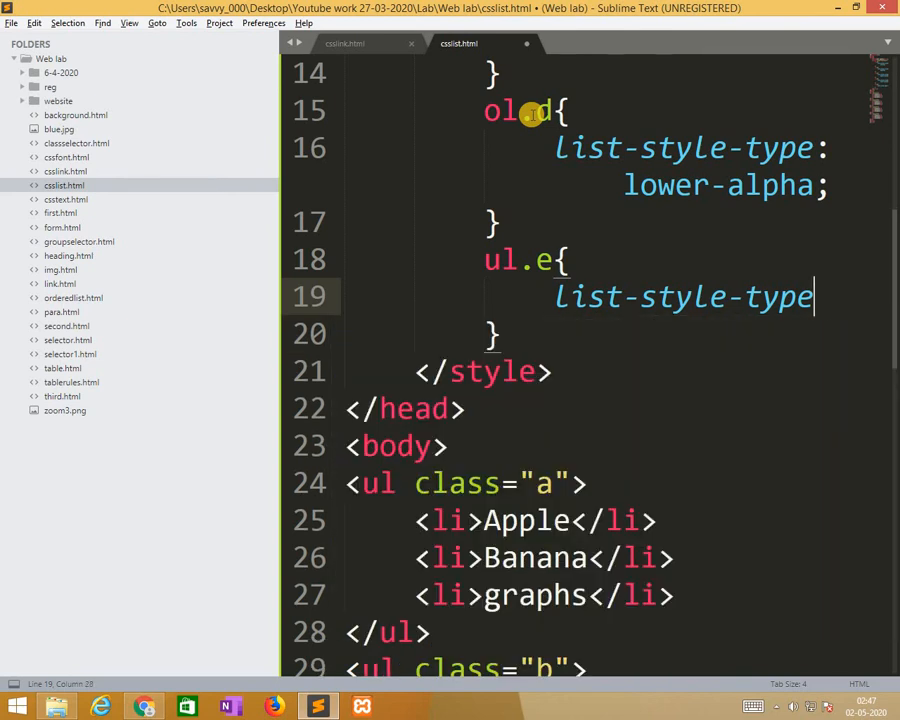
pyautogui.write('-image: url();')
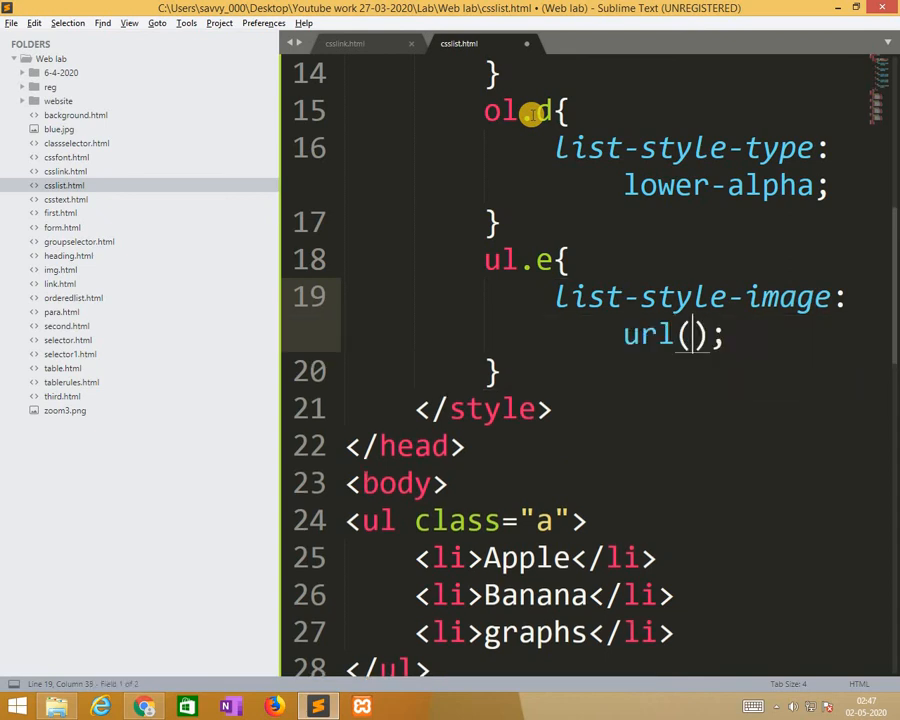
pyautogui.write("''")
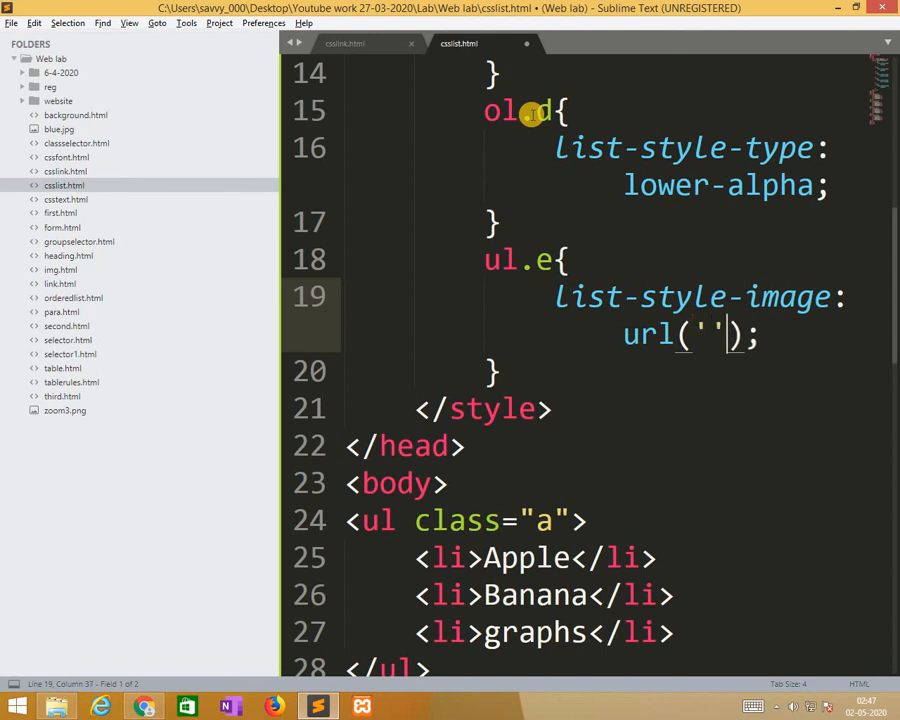
pyautogui.write('zoom3.pn')
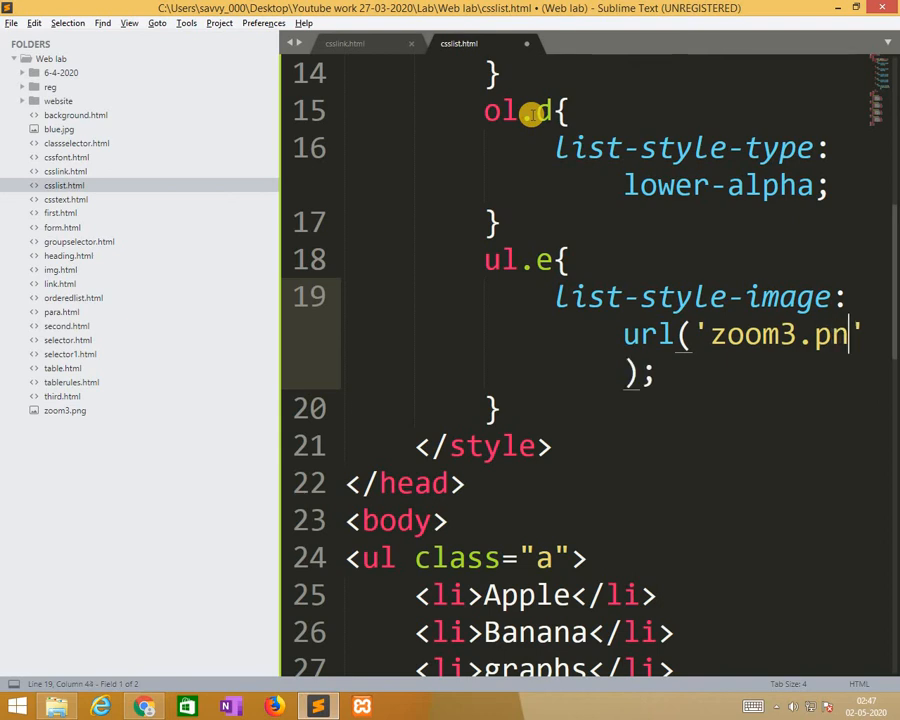
pyautogui.scroll(-3)
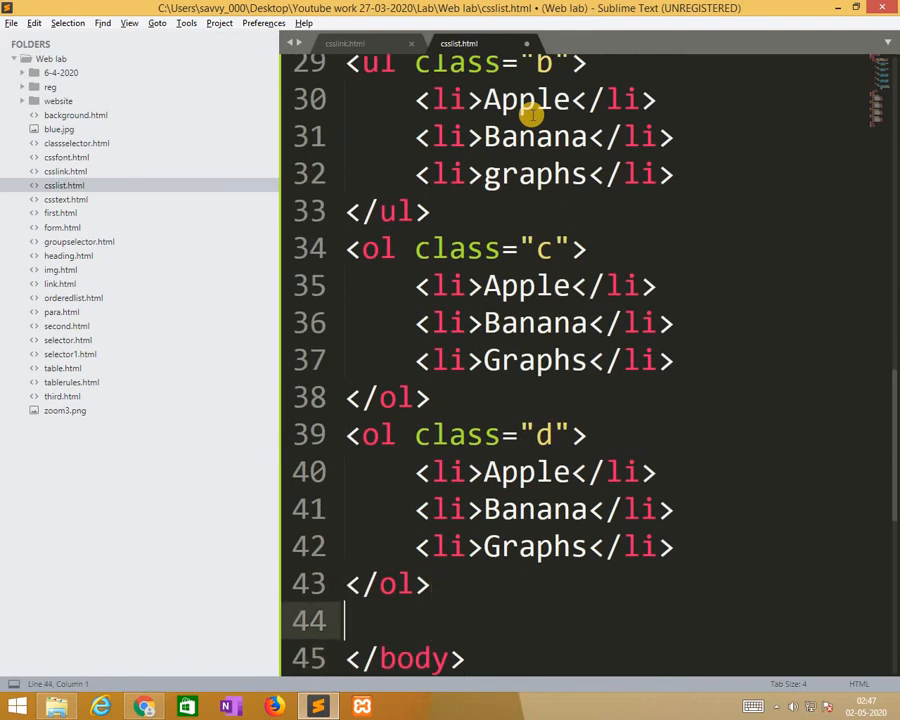
# Write a class "e" unordered list with Apple, Banana and Graphs items, previewing zoom3 bullets
pyautogui.write('<ul></ul>')
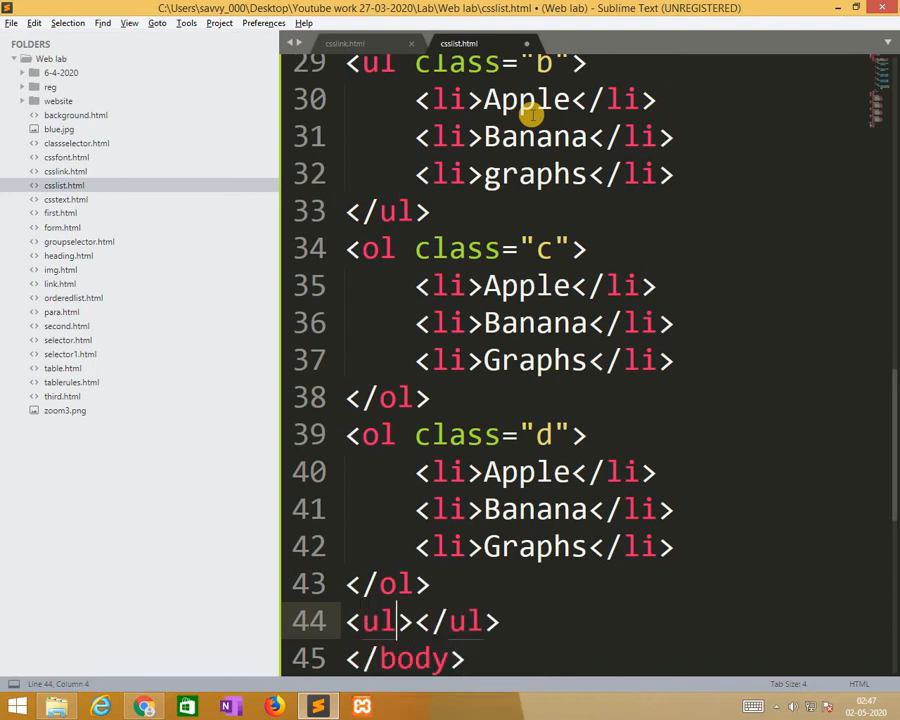
pyautogui.write('class=""')
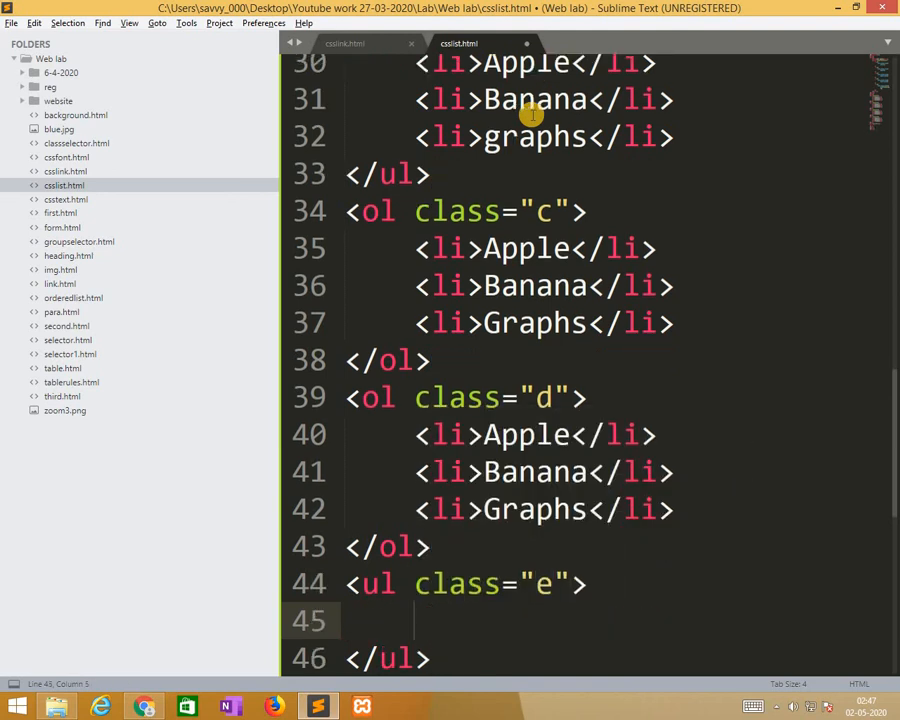
pyautogui.write('<li></li>')
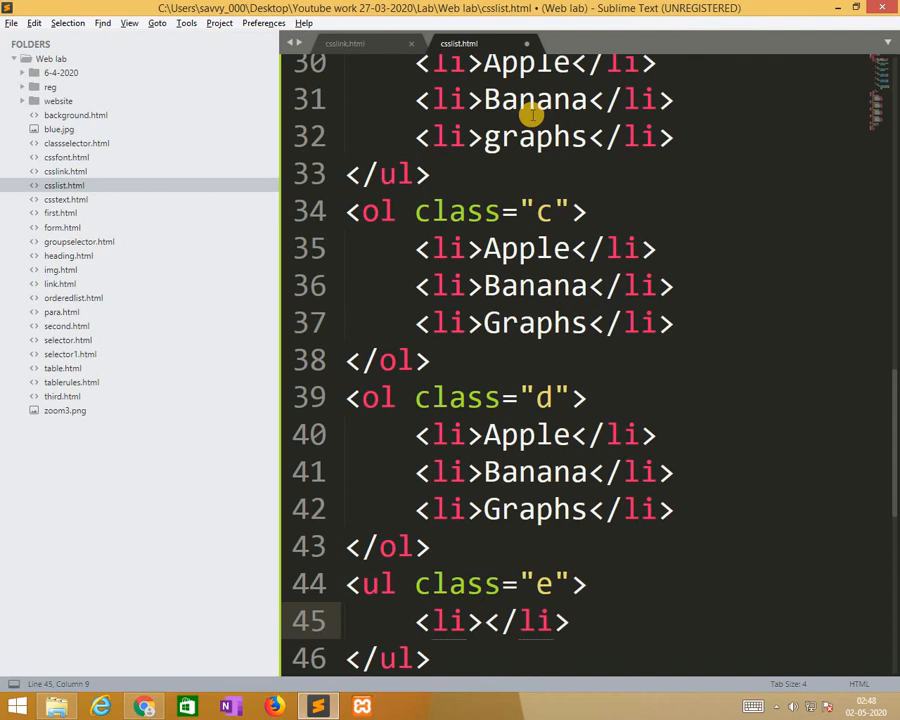
pyautogui.write('Apple')
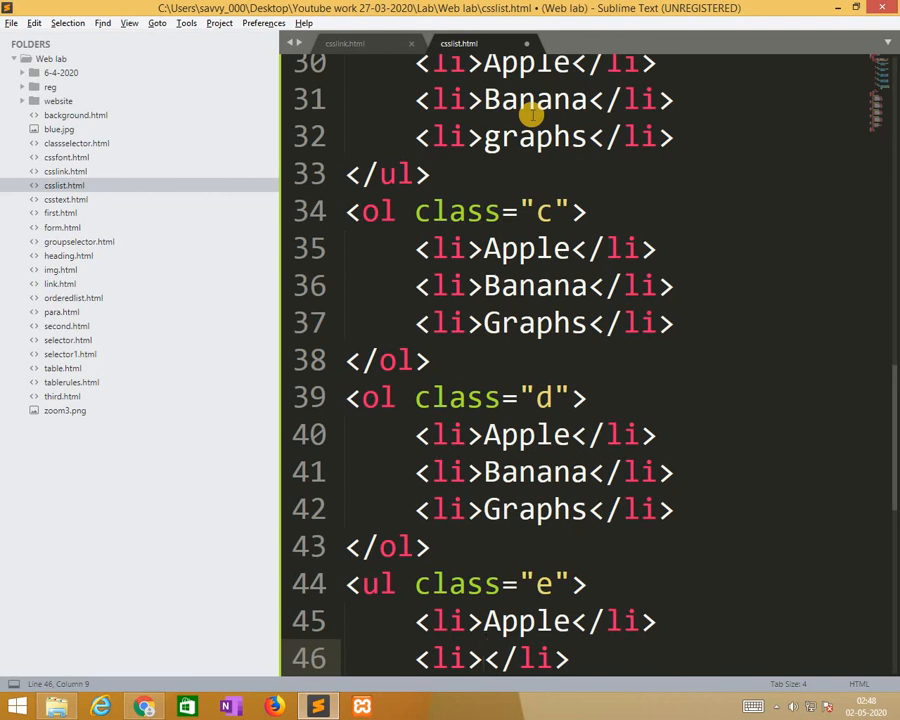
pyautogui.write('Banana')
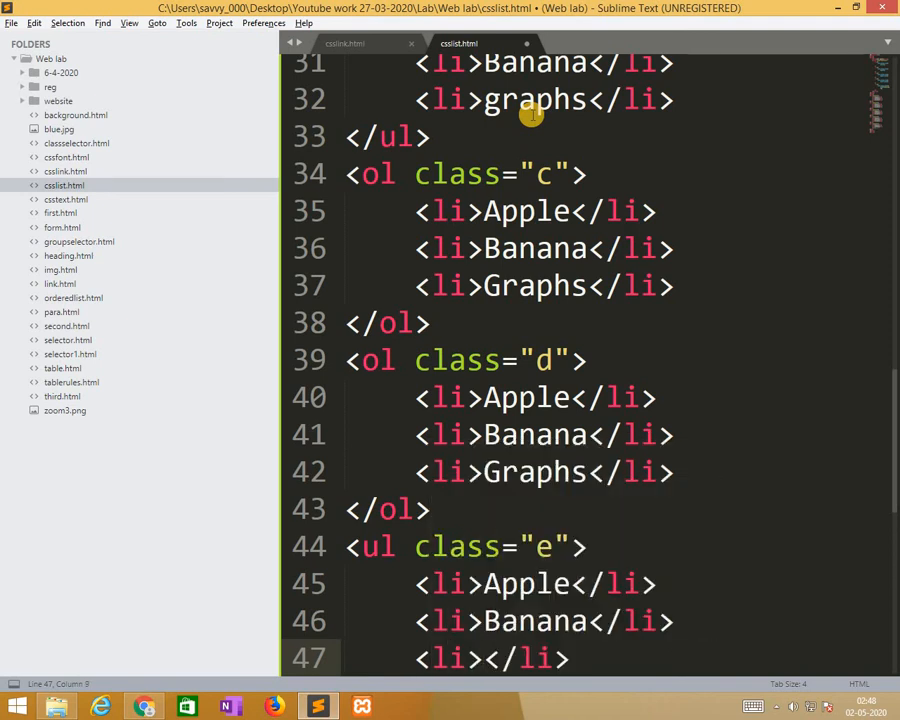
pyautogui.write('F')
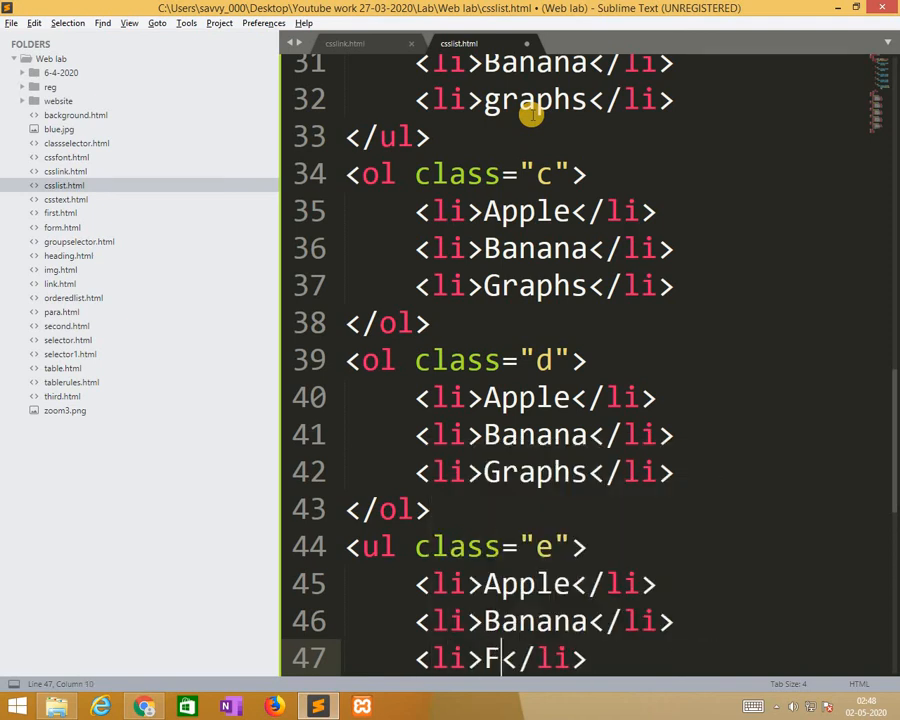
pyautogui.write('raph')
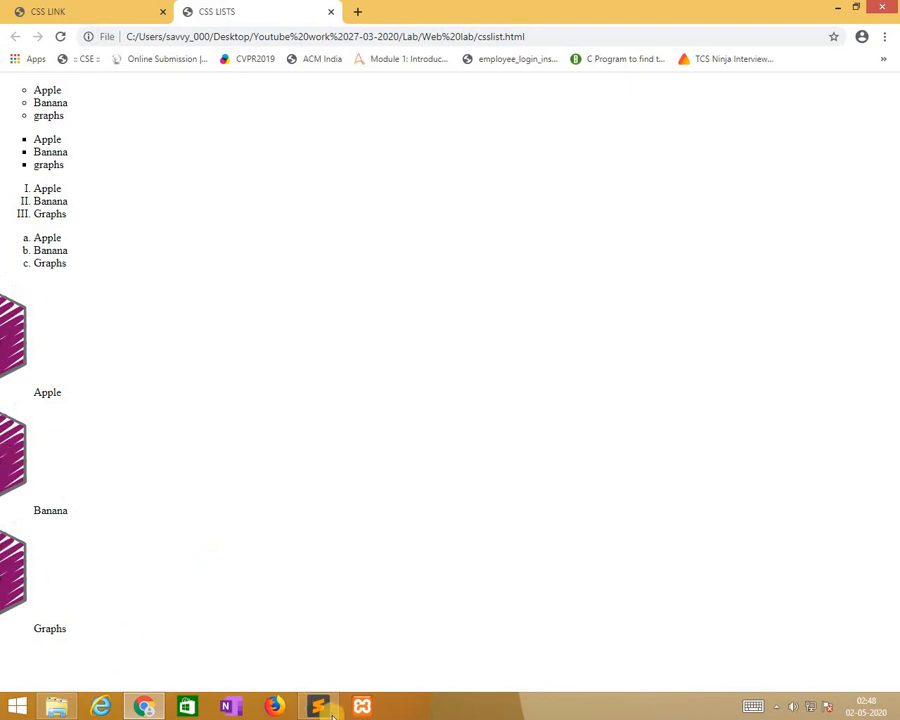
pyautogui.click(318, 706)
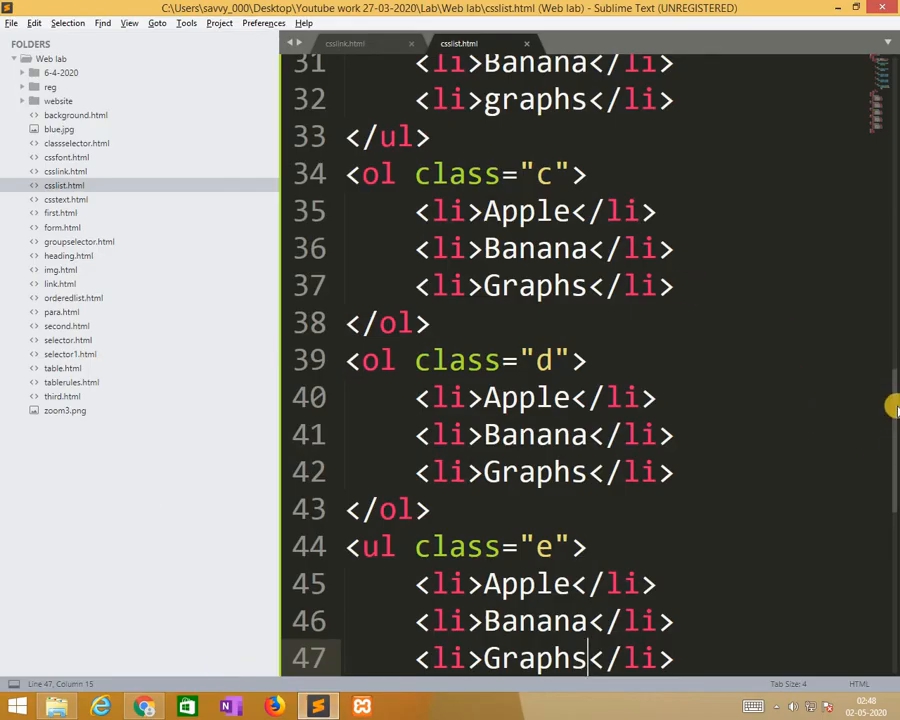
pyautogui.scroll(3)
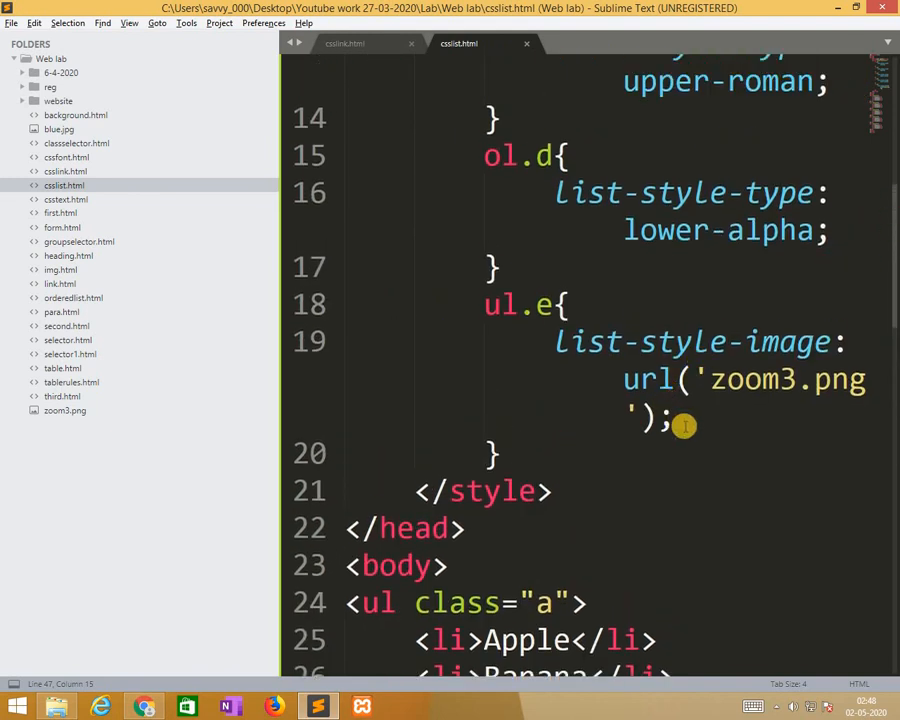